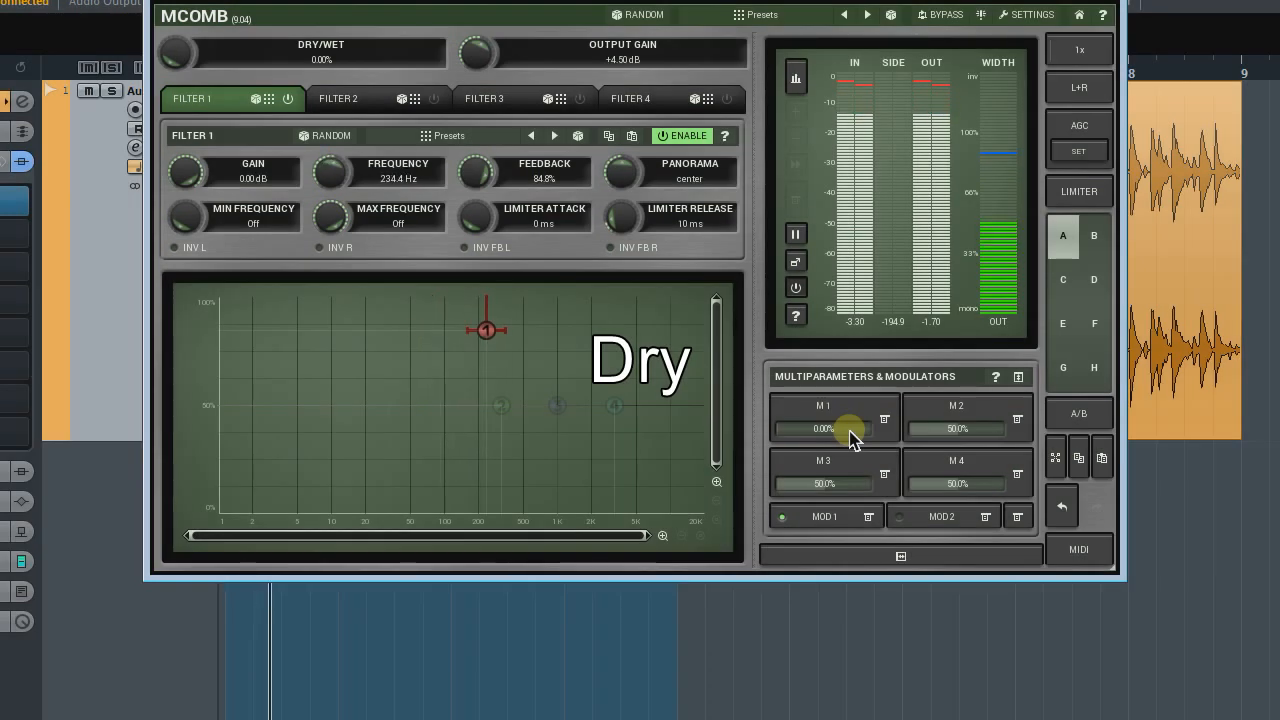
Raise multiparameter M1 to 100% so Dry/Wet goes fully wet, and open MOD 1
drag(485, 329, 435, 329)
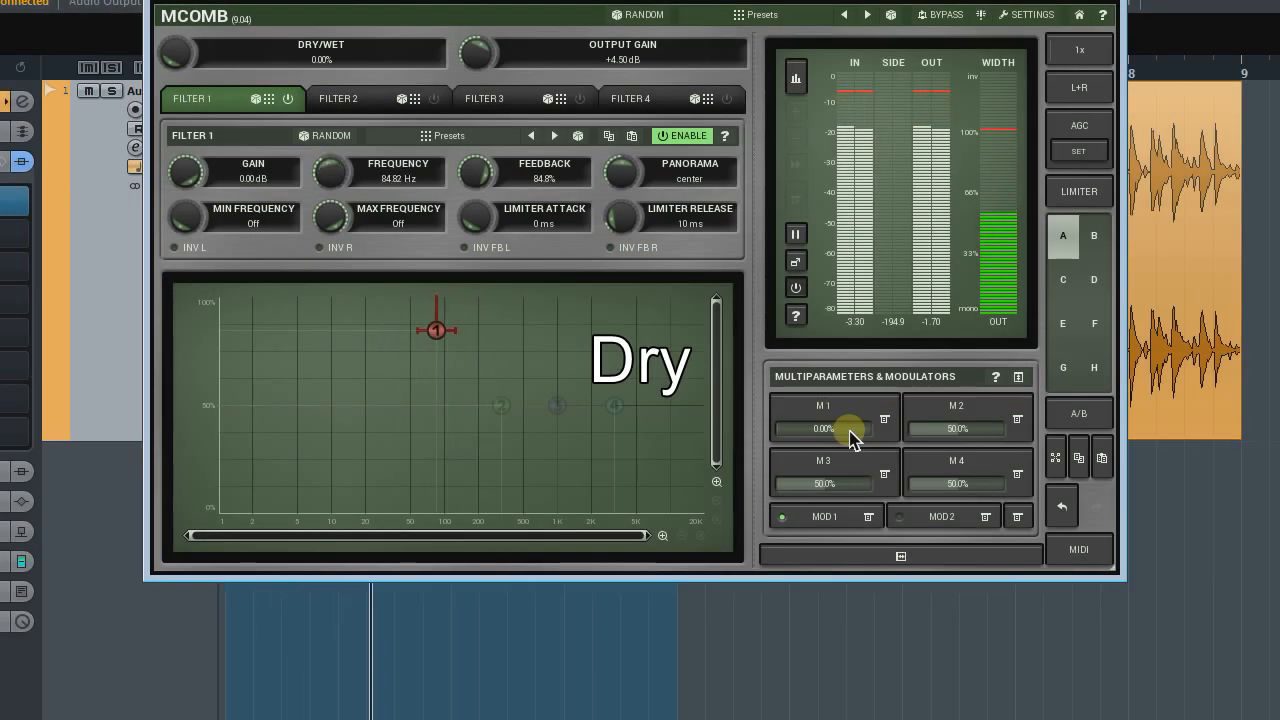
drag(850, 428, 845, 415)
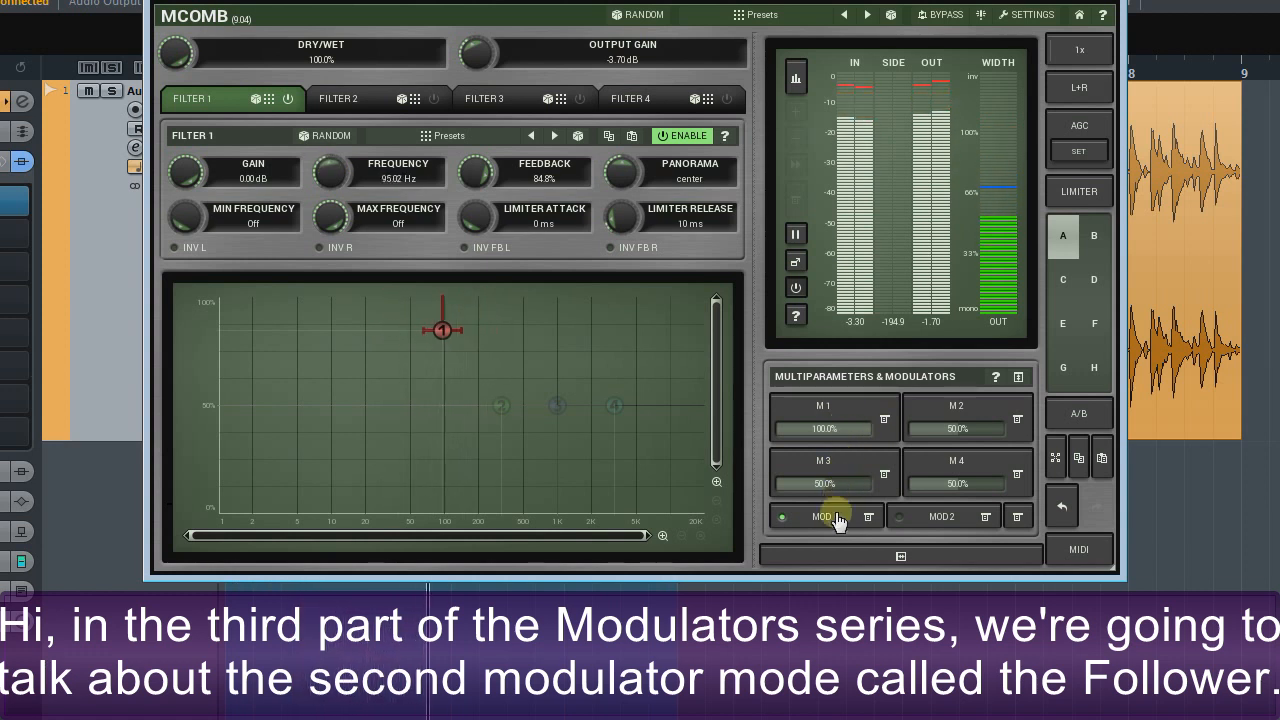
click(823, 516)
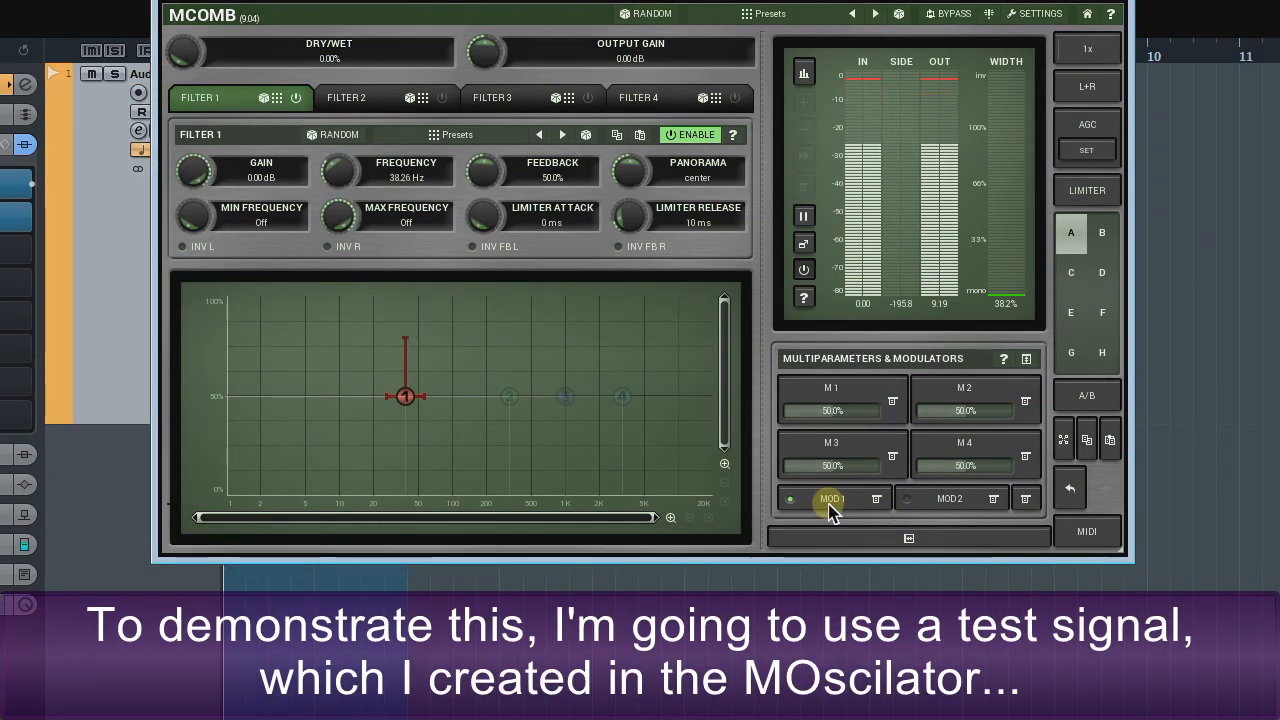
Play the test signal while Filter 1 frequency swings near 38–45 Hz, and open MOD 1
drag(405, 396, 413, 396)
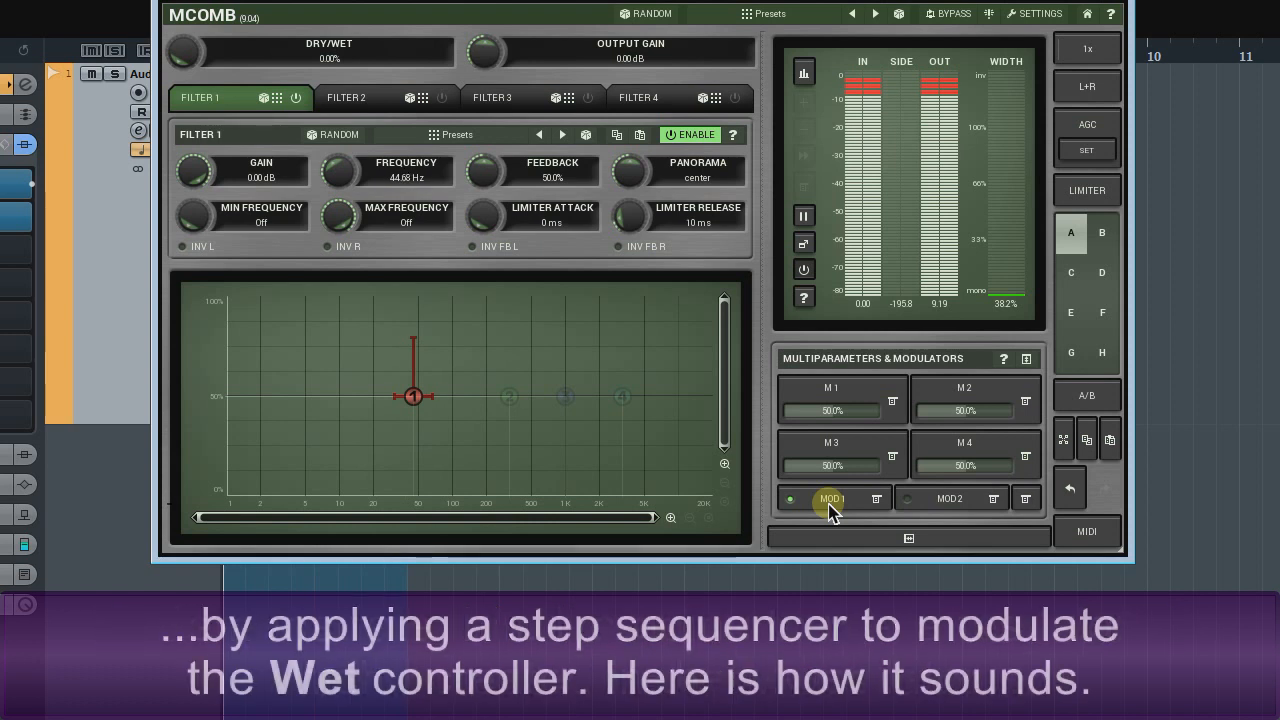
drag(413, 395, 405, 395)
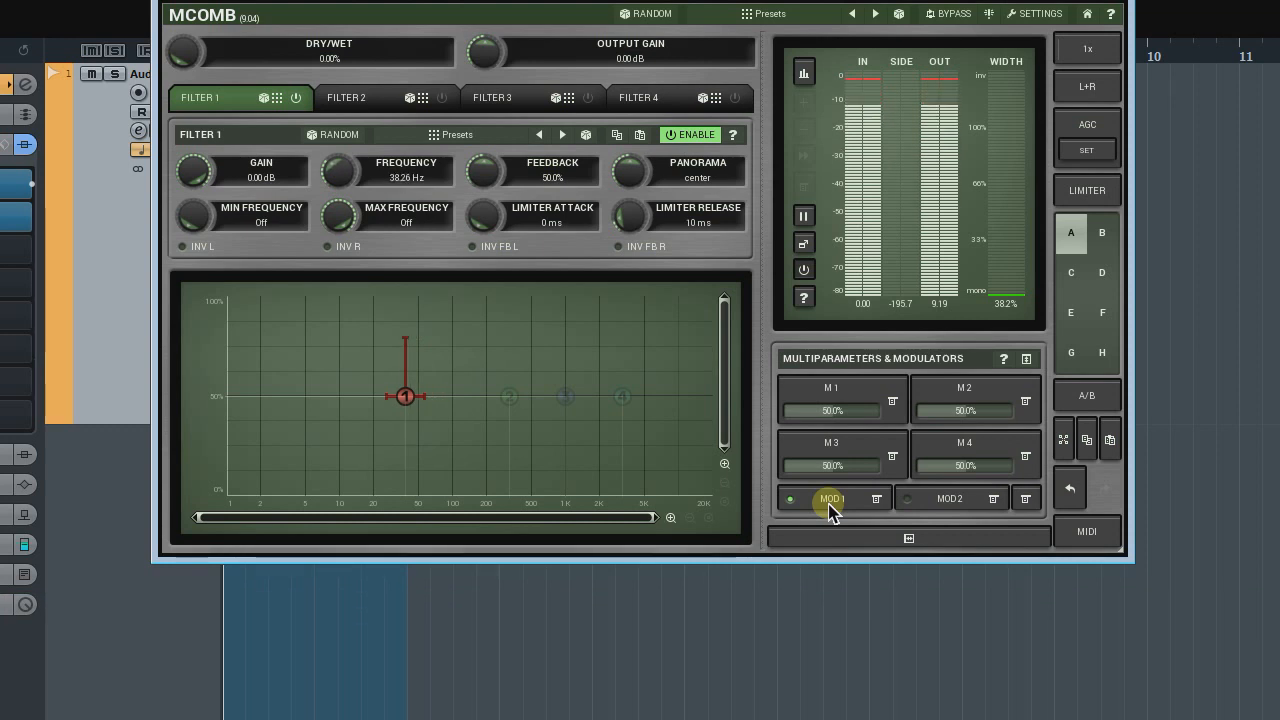
click(832, 499)
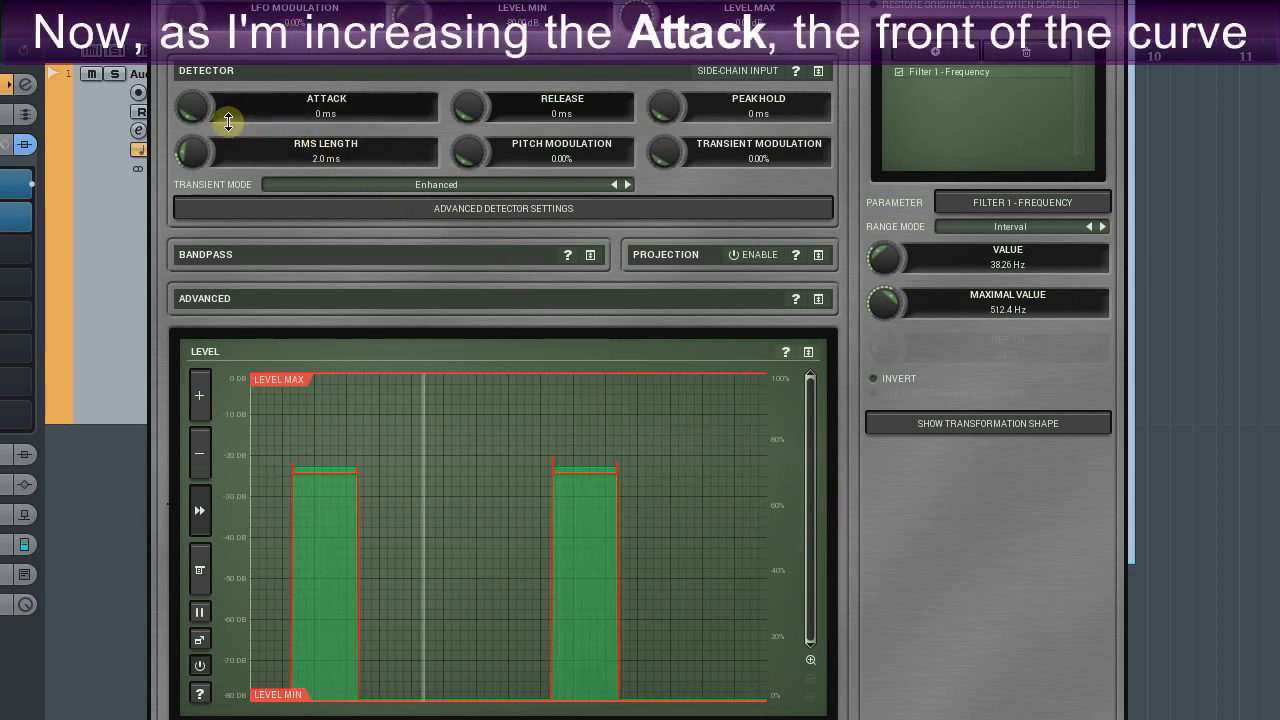
Raise the follower's Attack and lengthen Release to about 731 ms
drag(195, 107, 200, 90)
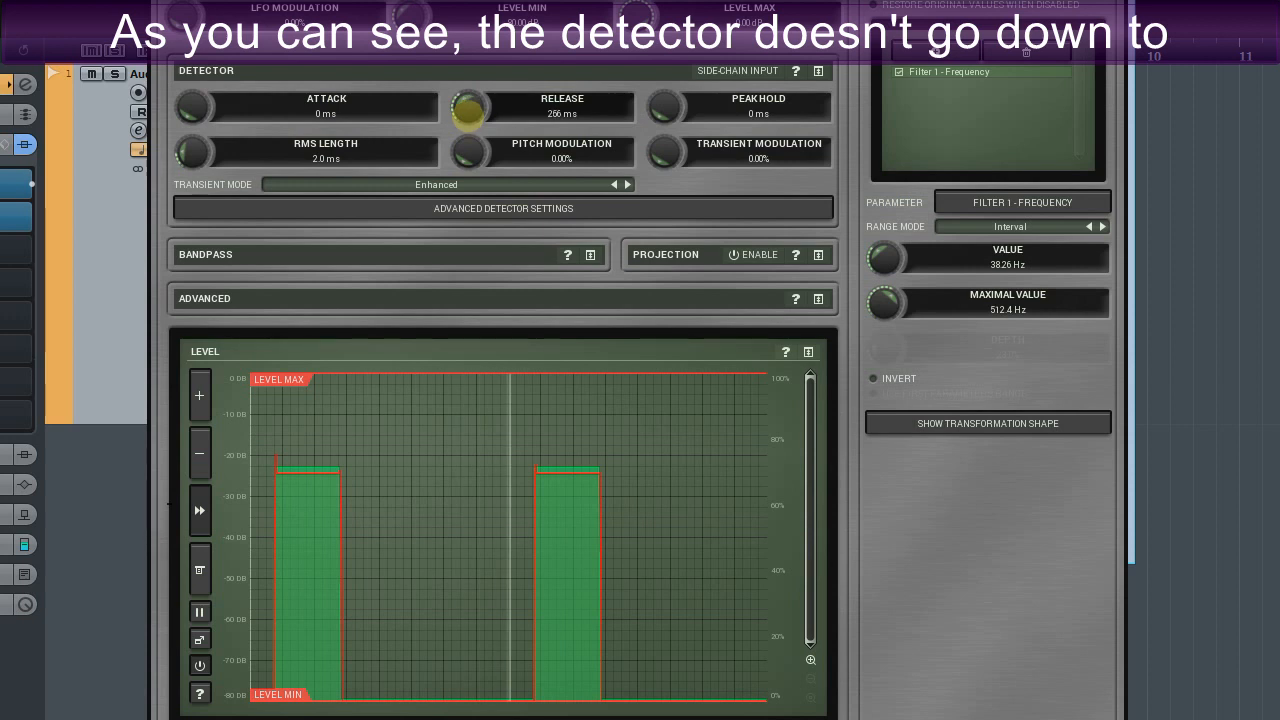
drag(469, 107, 469, 80)
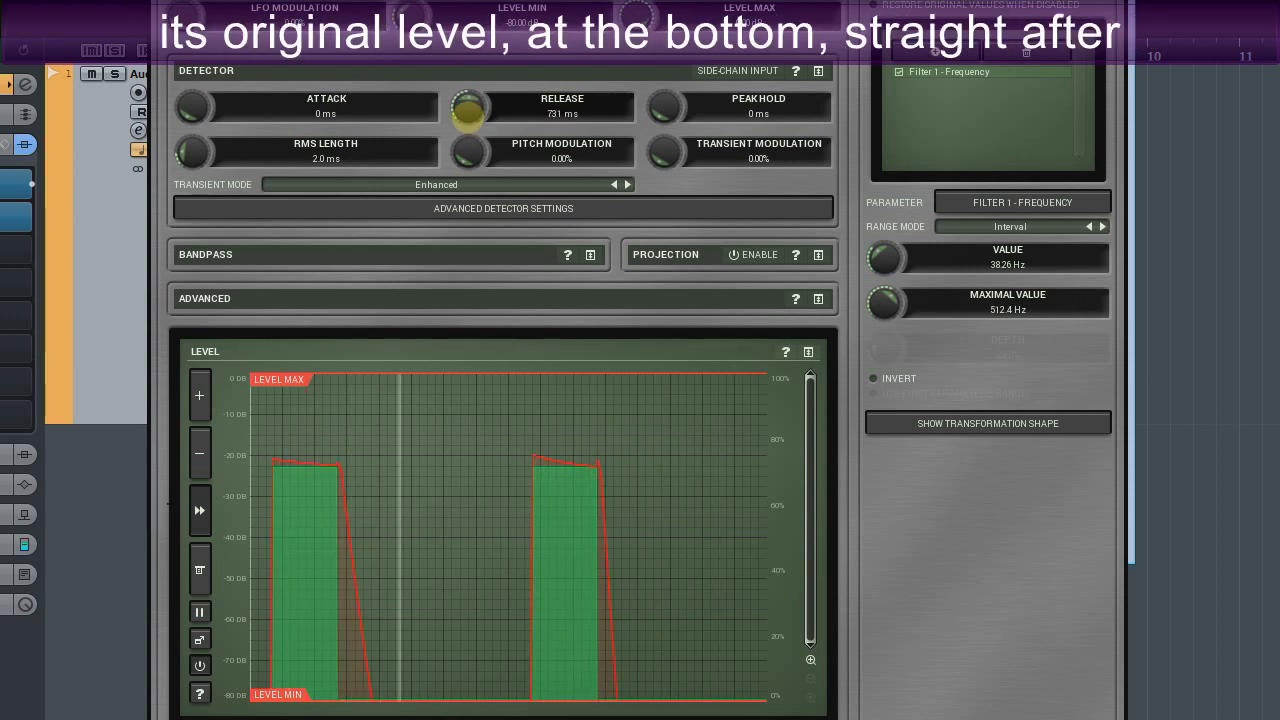
drag(469, 107, 469, 80)
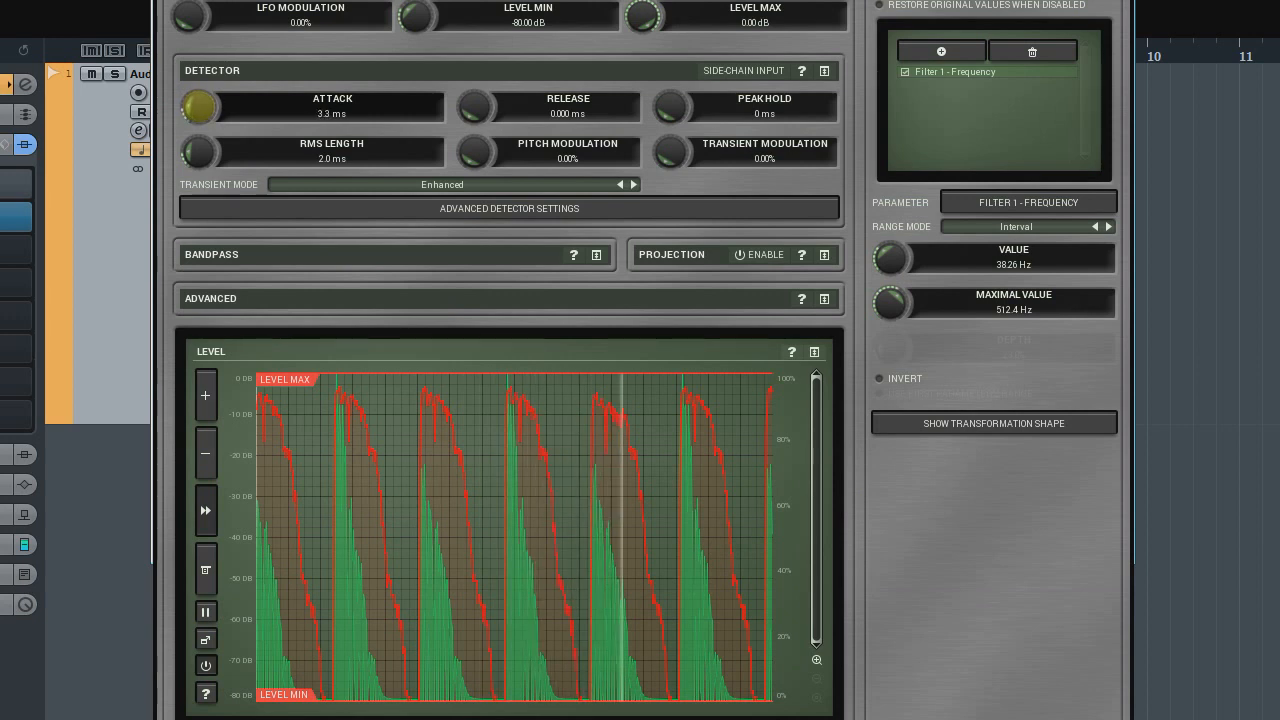
Sweep follower Attack up to 144 ms and back to 0, then set Release to 311 ms
drag(200, 108, 200, 80)
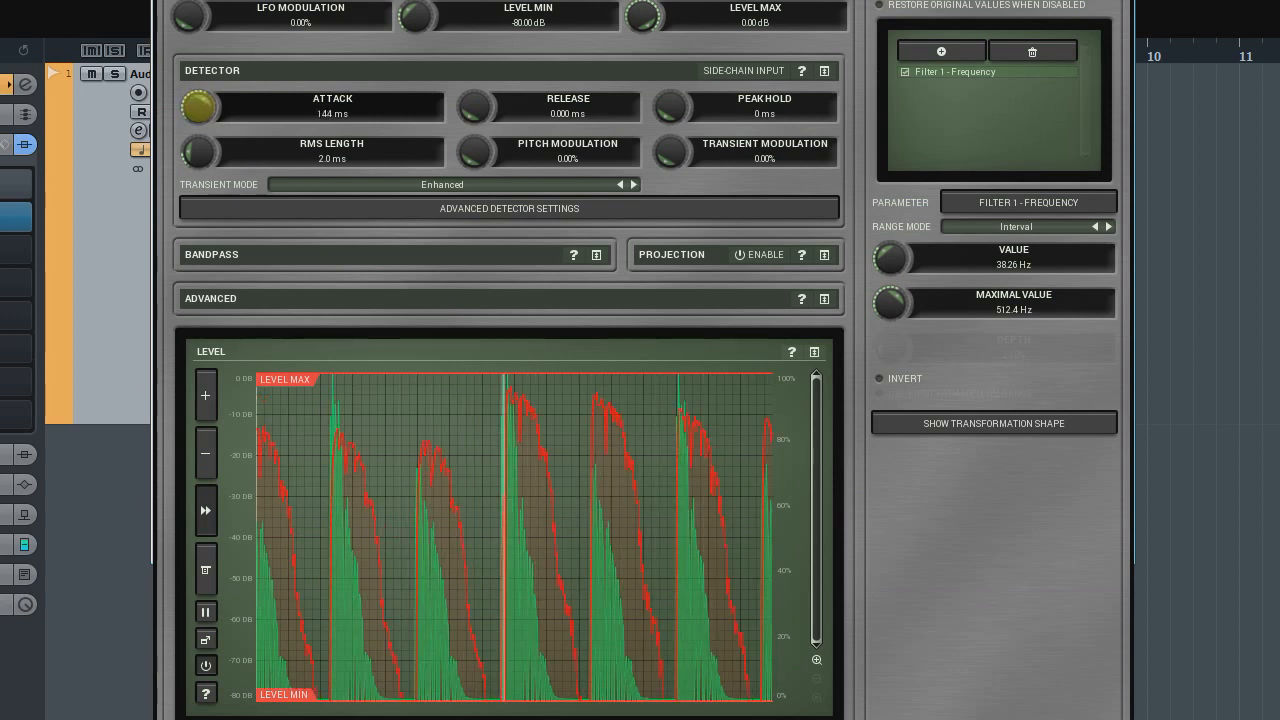
drag(194, 107, 210, 95)
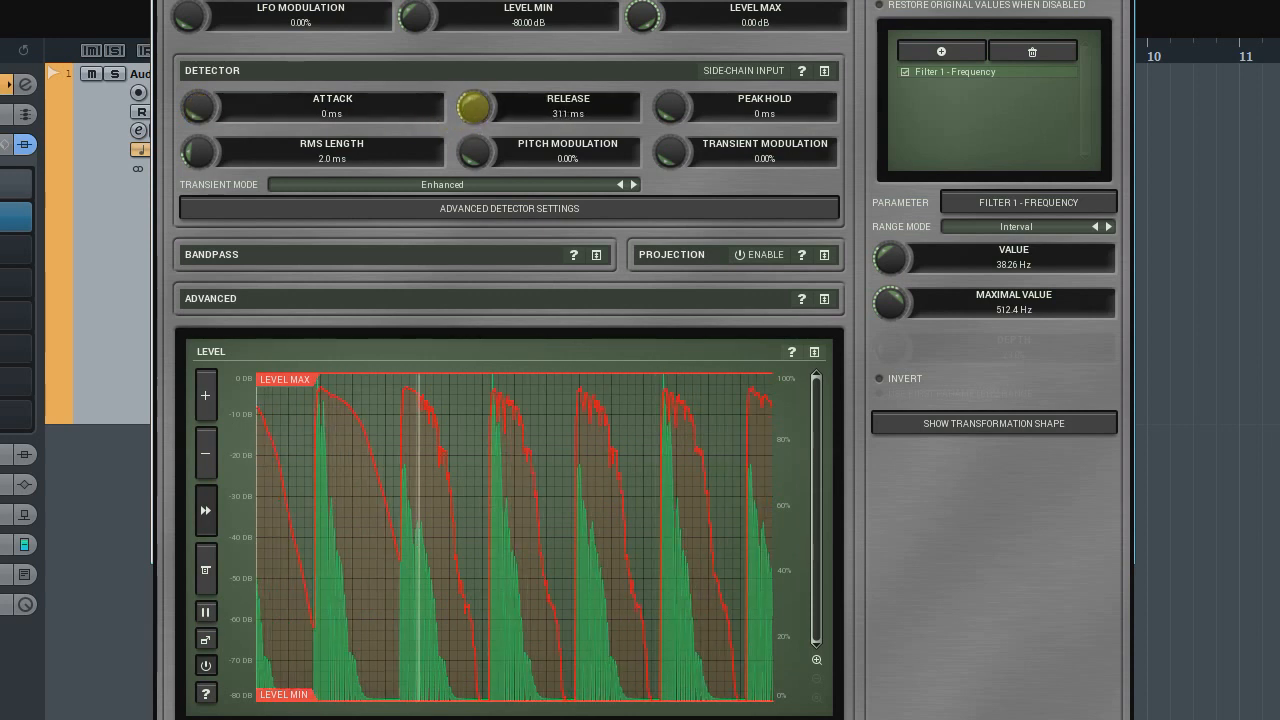
drag(475, 107, 475, 60)
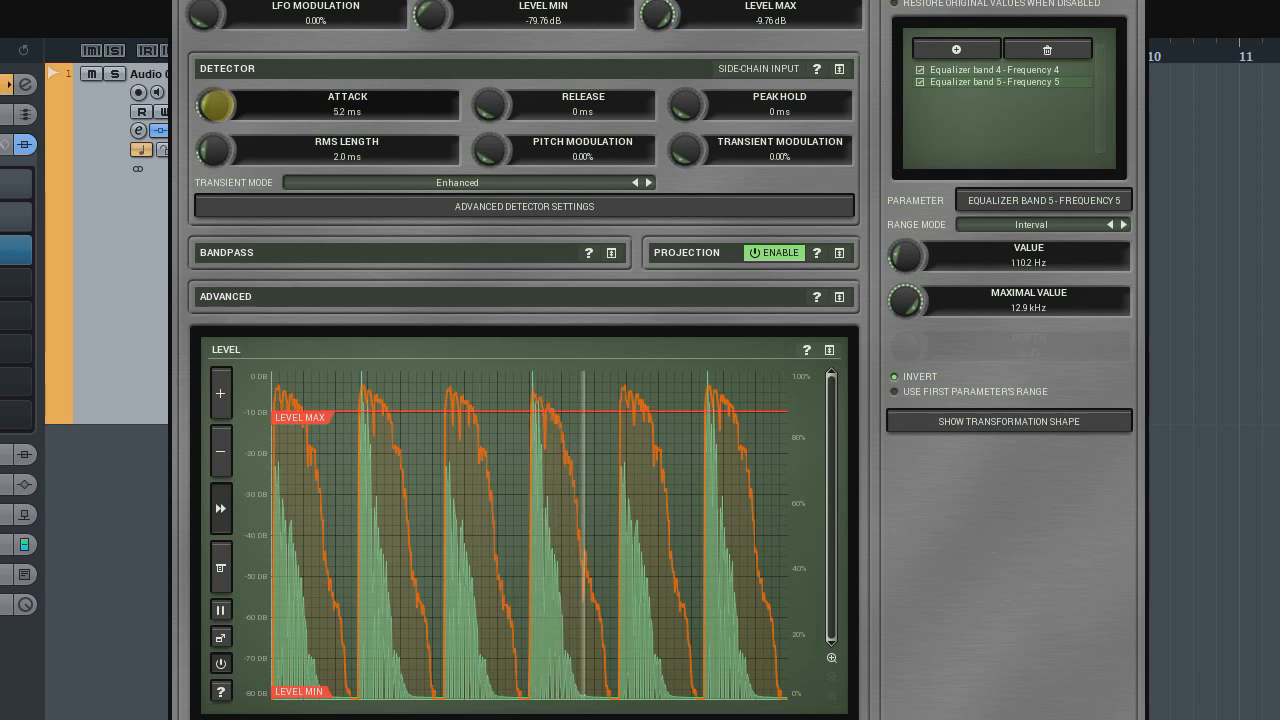
Set Attack to 36 ms, push Release to 531 ms, then return both to 0 ms
drag(215, 104, 220, 90)
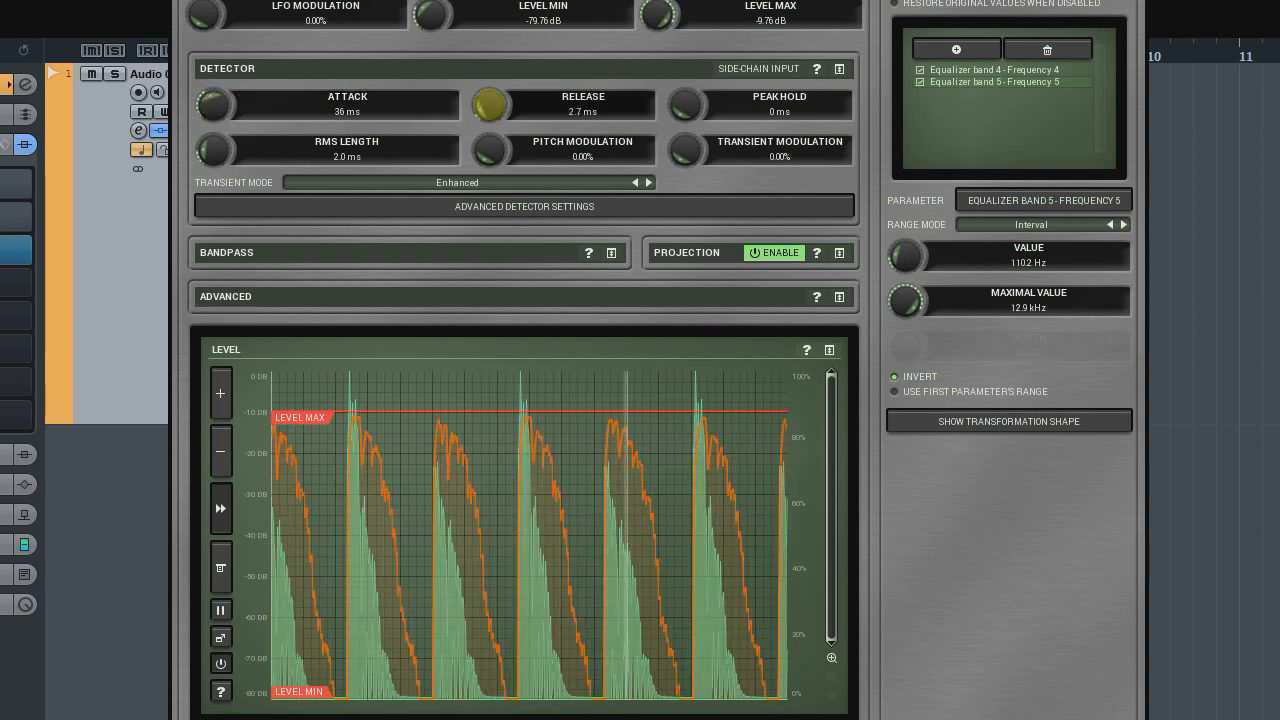
drag(491, 105, 491, 80)
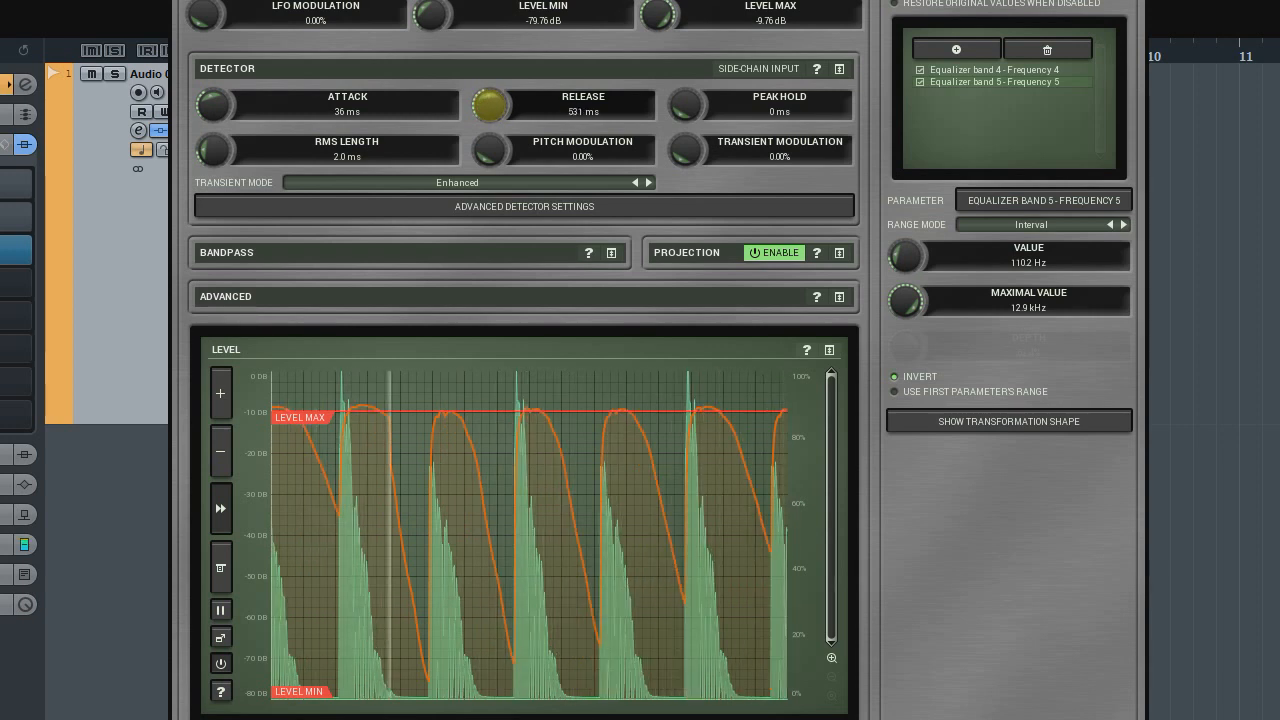
drag(490, 105, 490, 180)
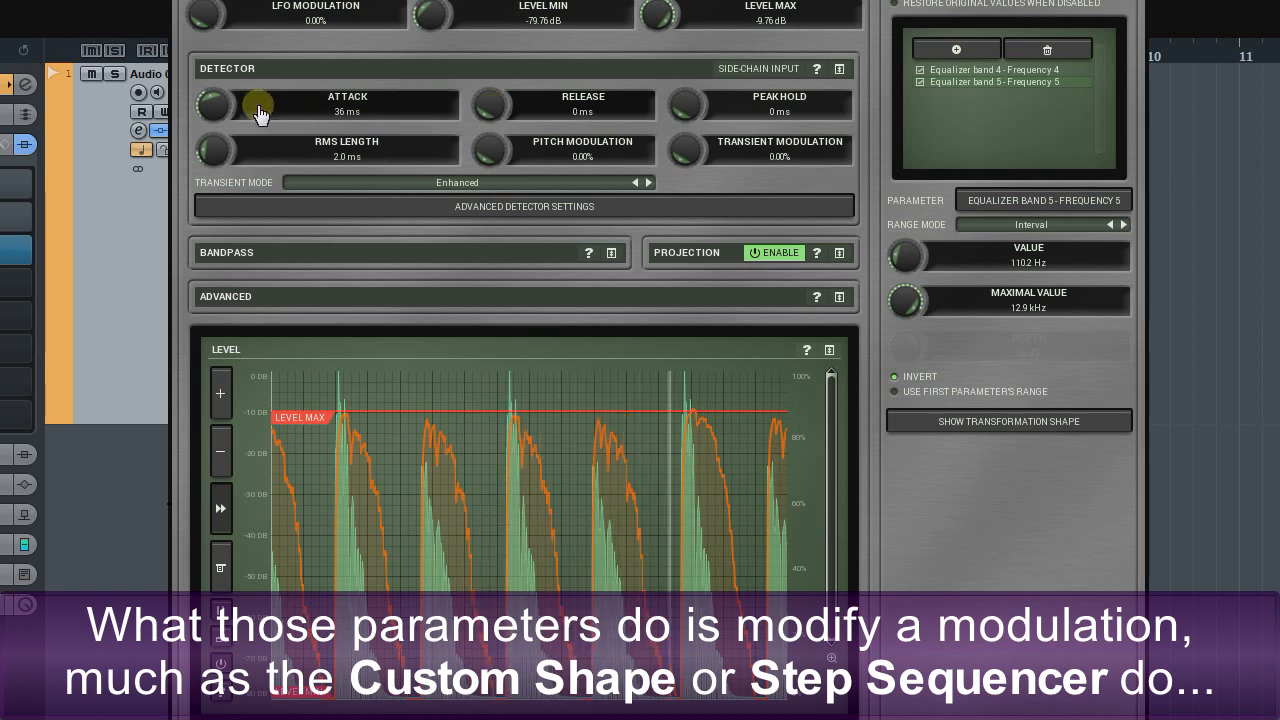
drag(210, 104, 210, 80)
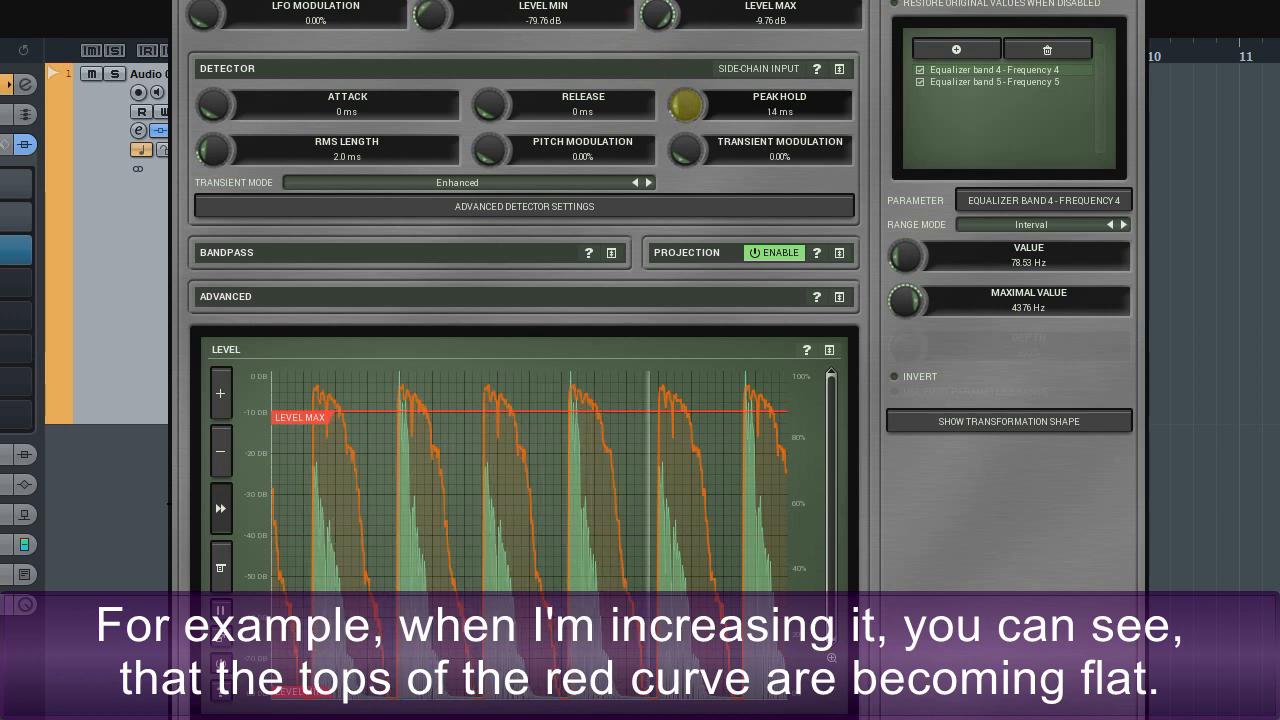
Raise the follower's Peak Hold to about 58 ms, then reset it to 0 ms
drag(686, 106, 686, 96)
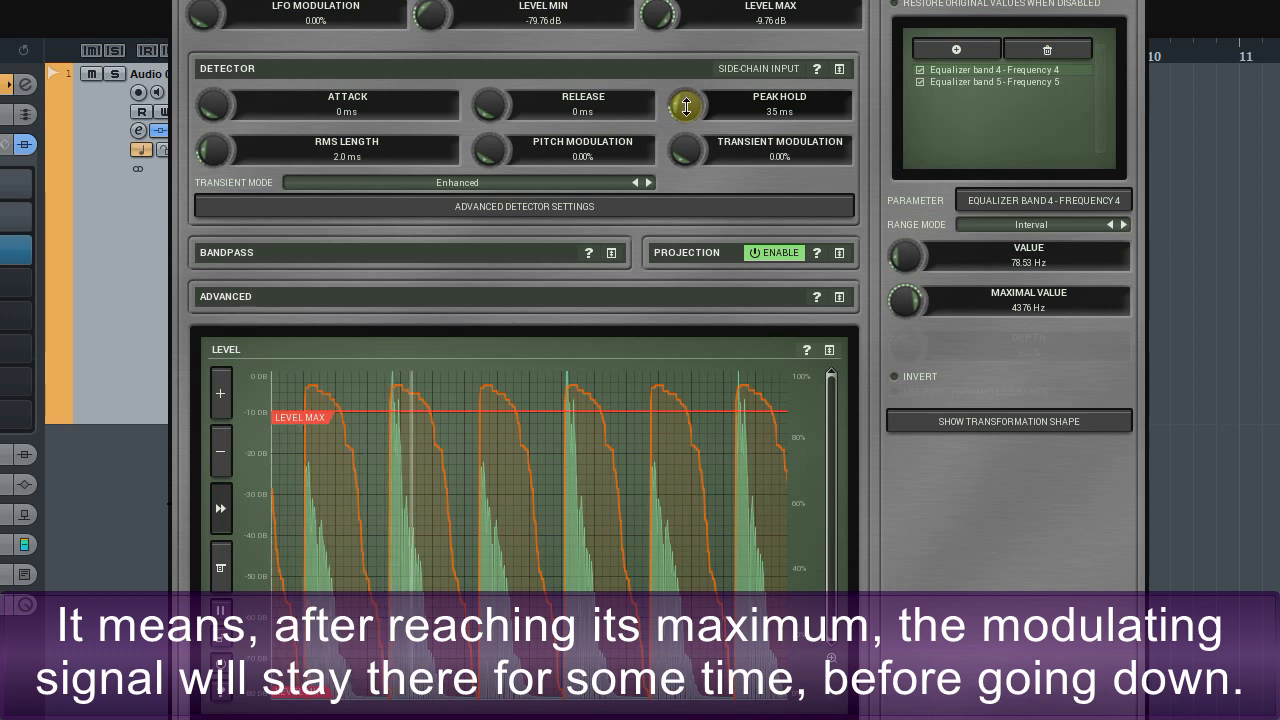
drag(686, 106, 686, 95)
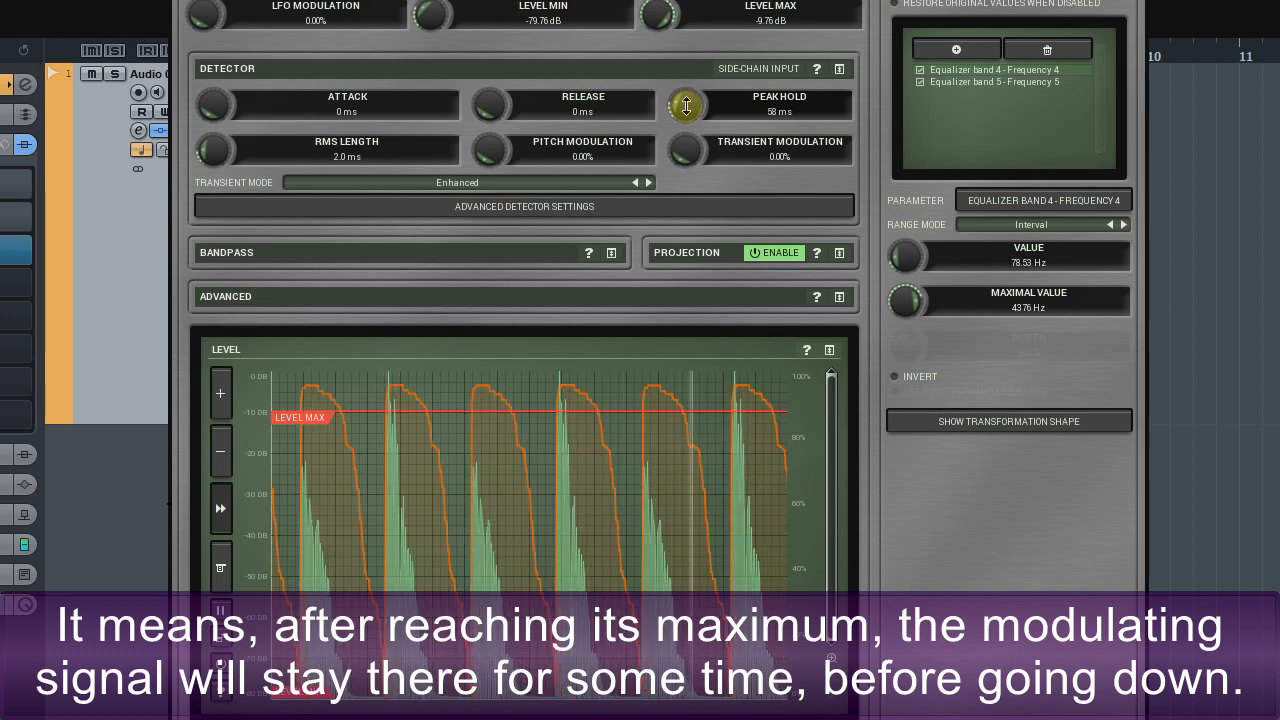
drag(686, 106, 686, 95)
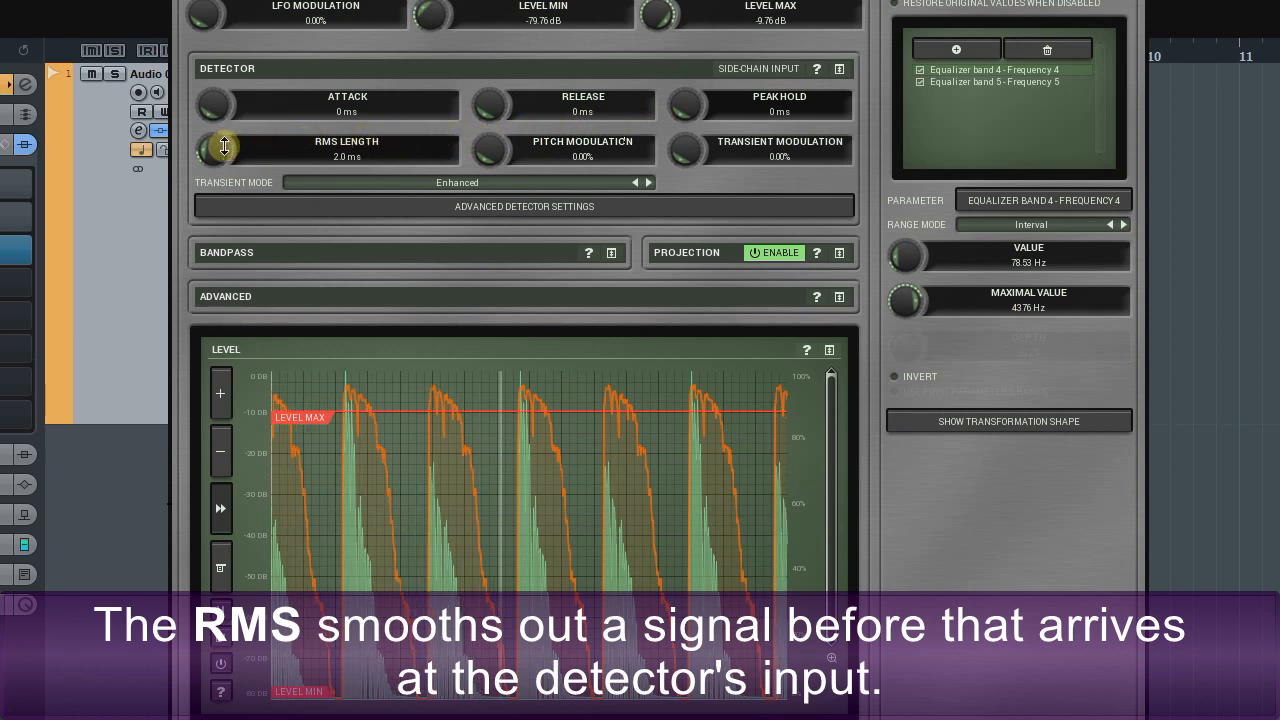
Increase the detector's RMS Length from 2 ms up to 189 ms for rounded arcs
drag(212, 149, 212, 130)
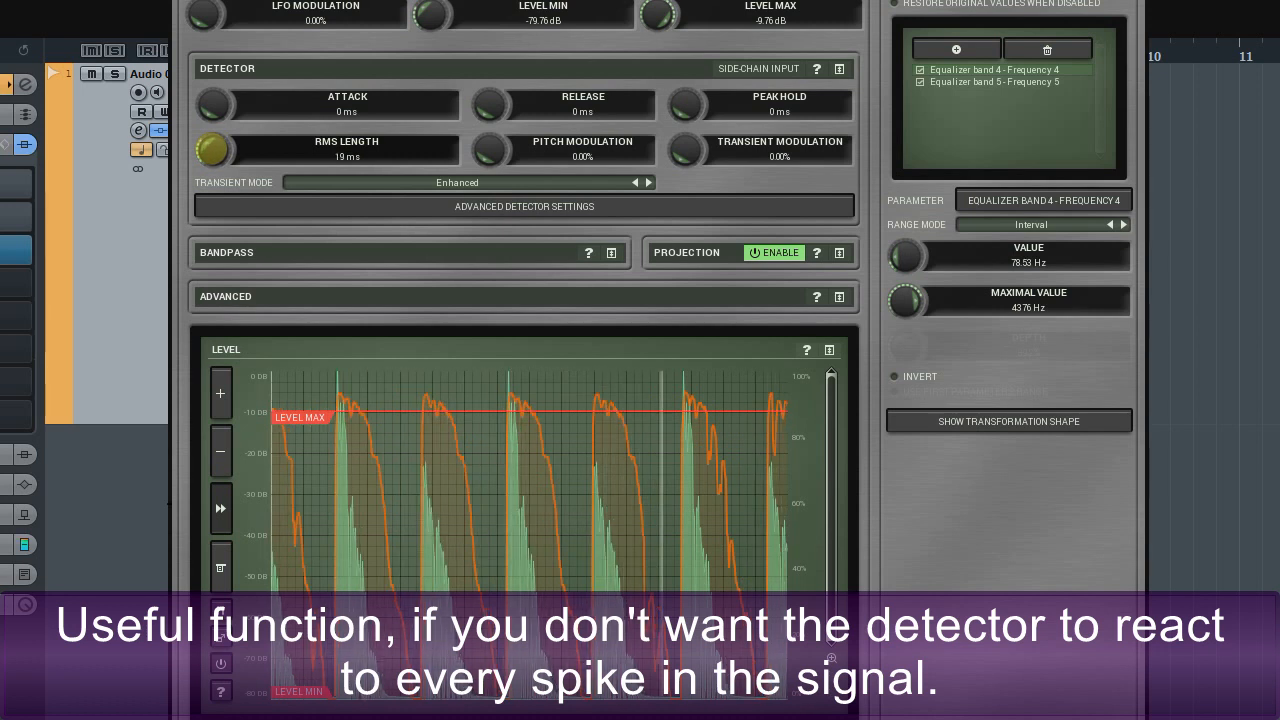
drag(212, 149, 230, 130)
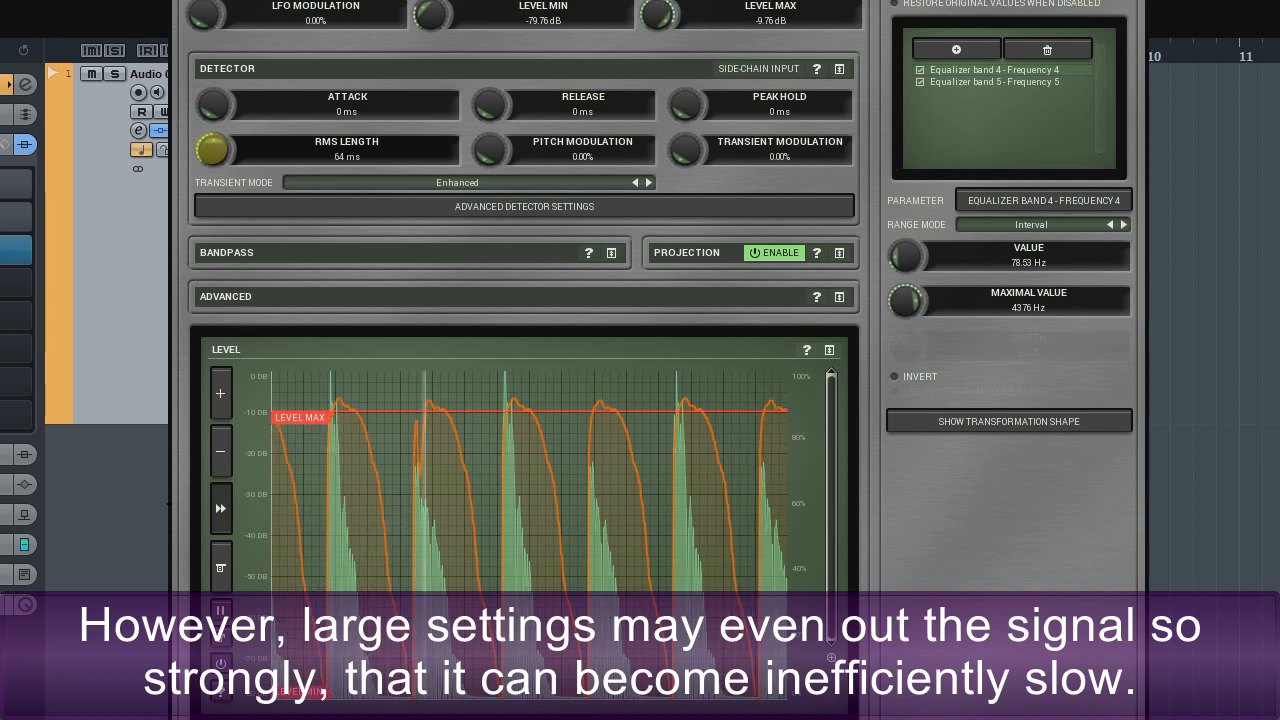
drag(209, 149, 209, 120)
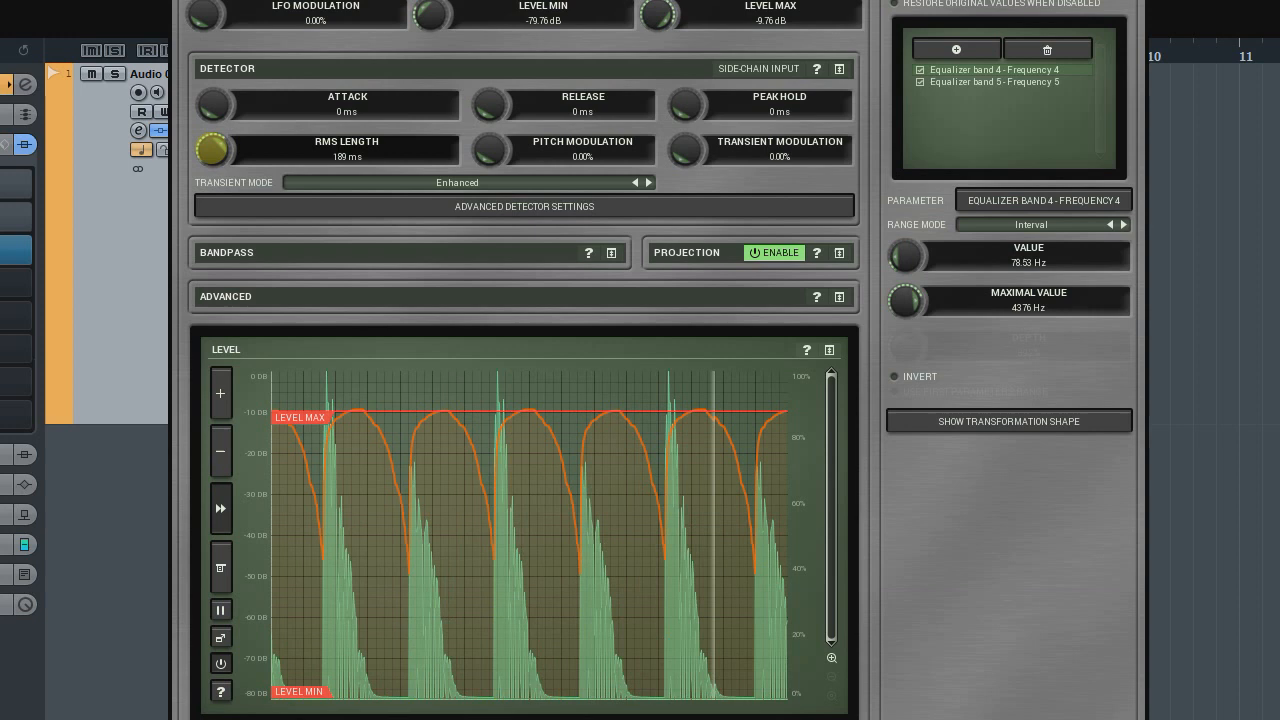
drag(213, 150, 240, 120)
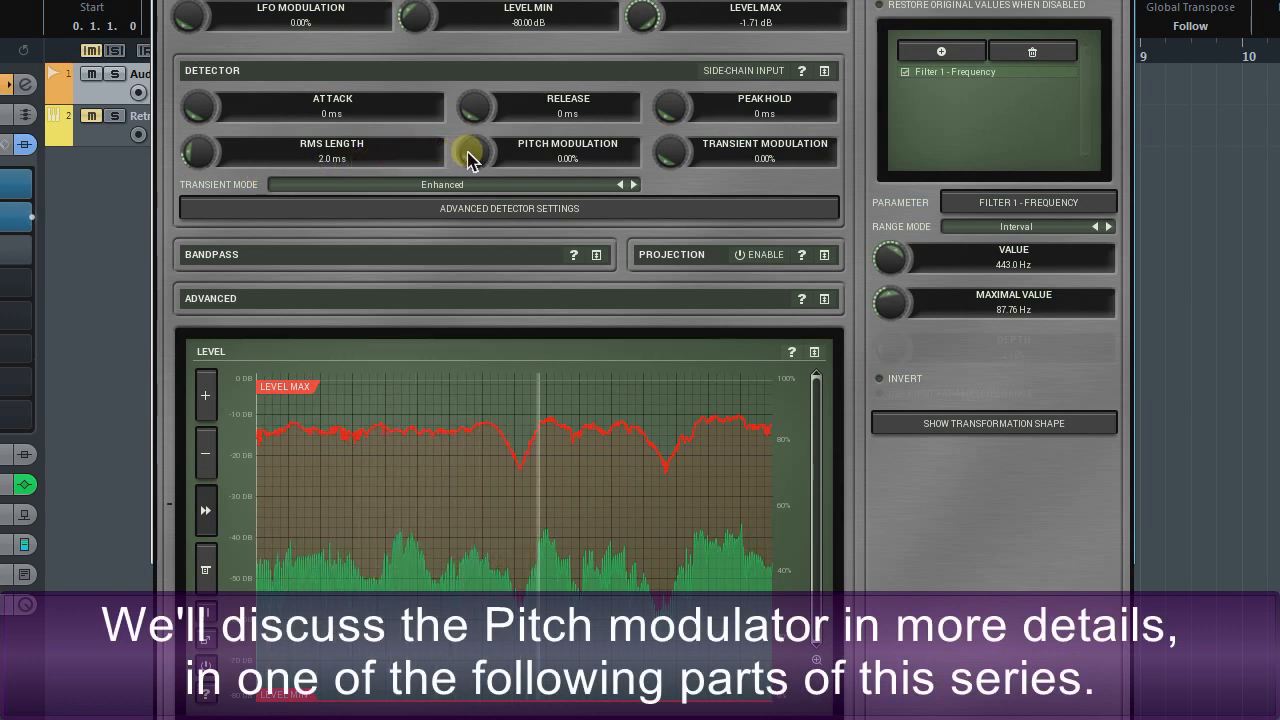
Adjust the follower's Pitch Modulation knob on the sustained second track, leaving it at 0%
drag(471, 152, 471, 130)
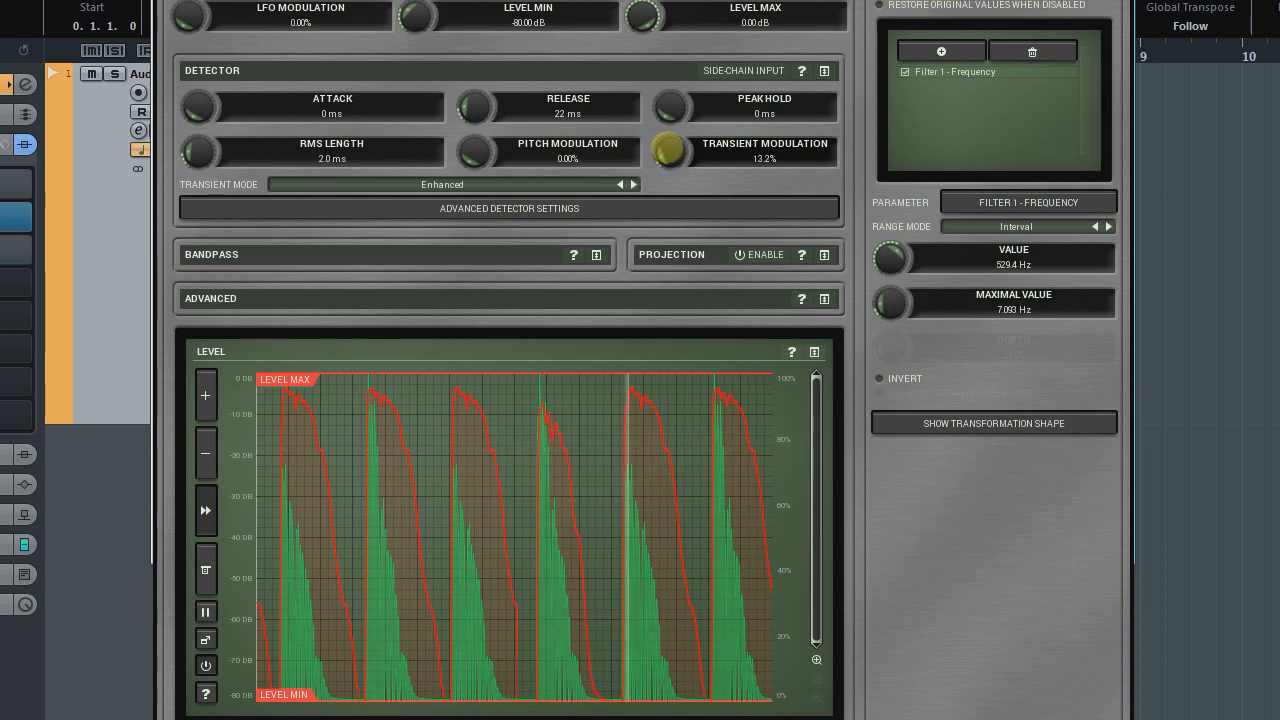
Push Transient Modulation up to 81.4%, then bring it back to 31.6%
drag(668, 151, 668, 120)
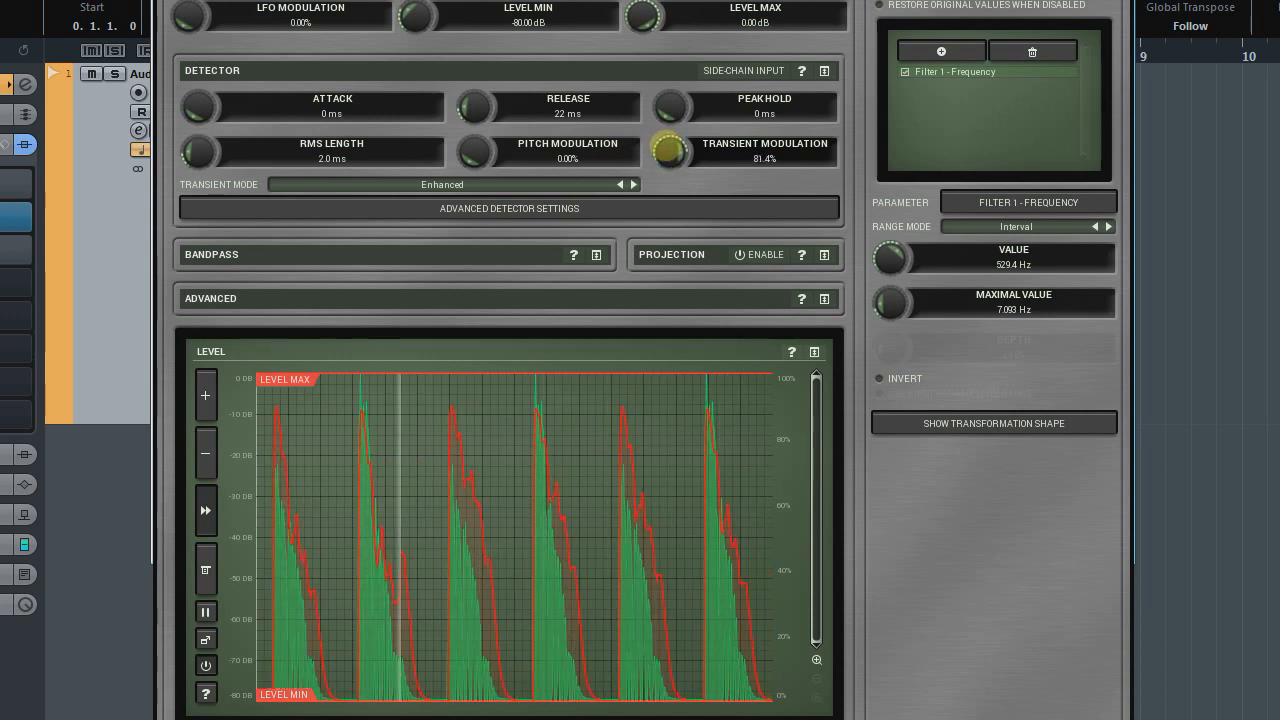
drag(669, 151, 669, 120)
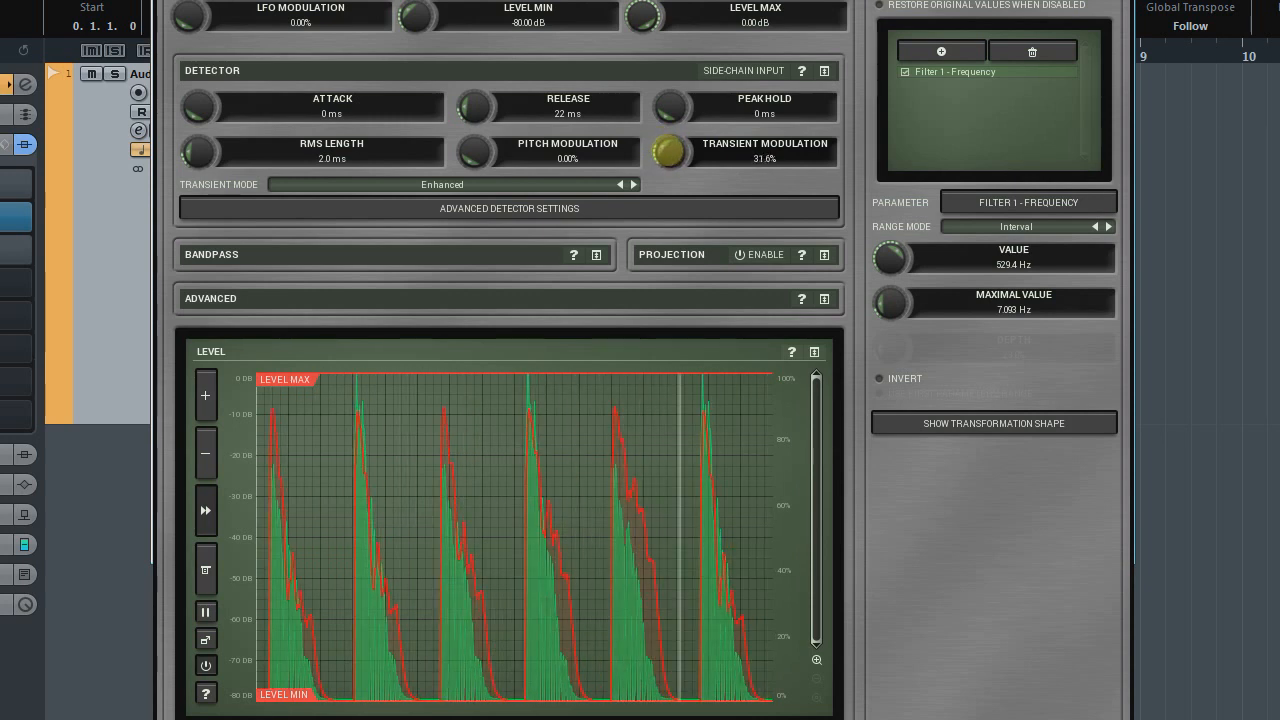
Show the follower's Projection settings and enable Projection
click(765, 262)
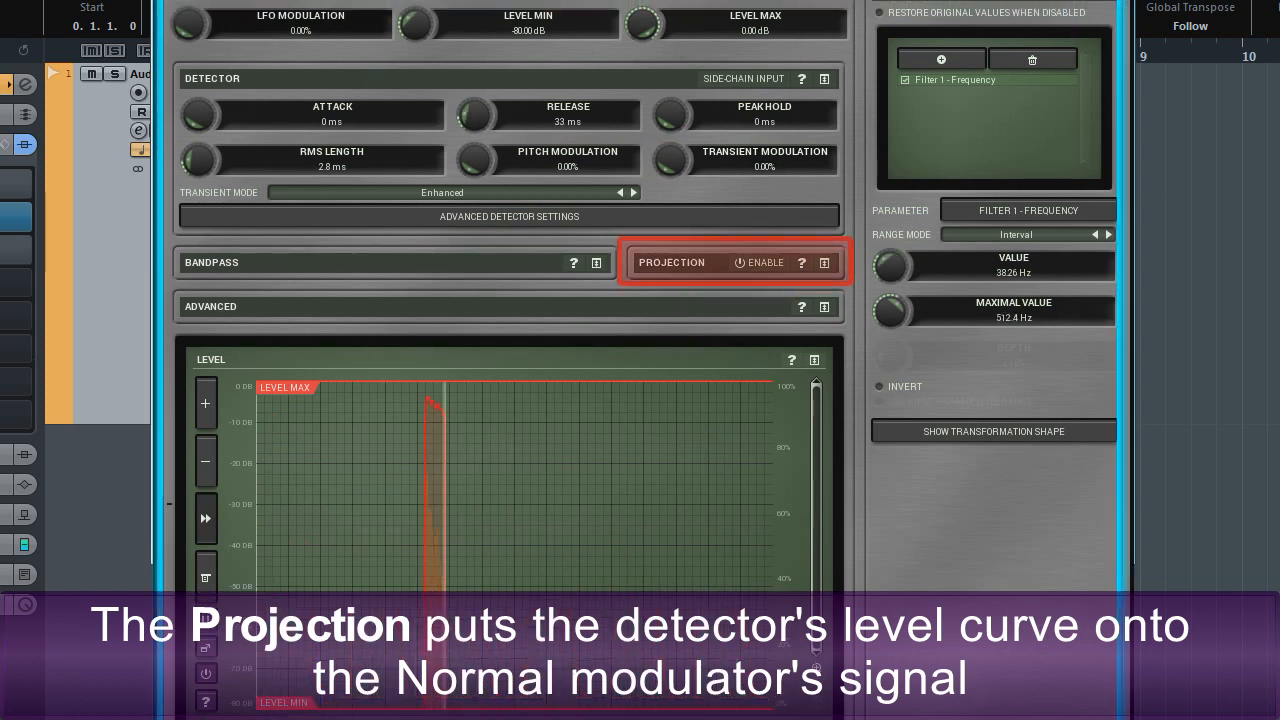
click(824, 263)
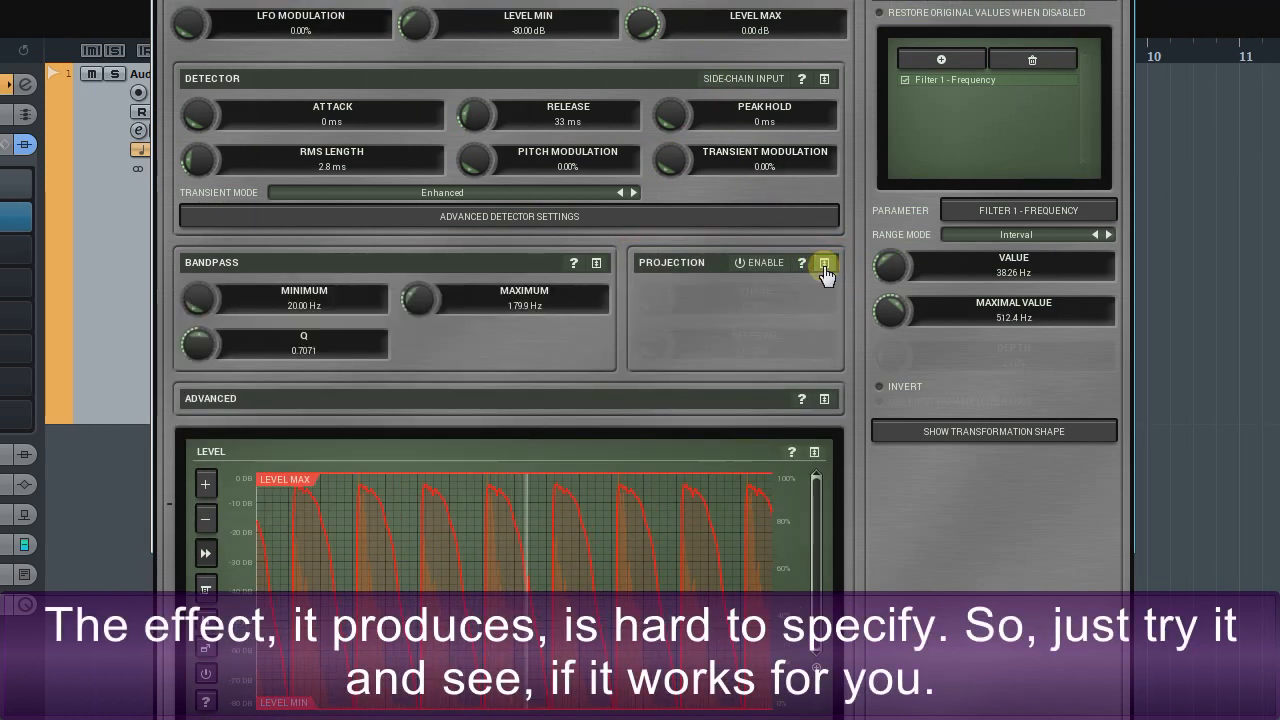
click(758, 262)
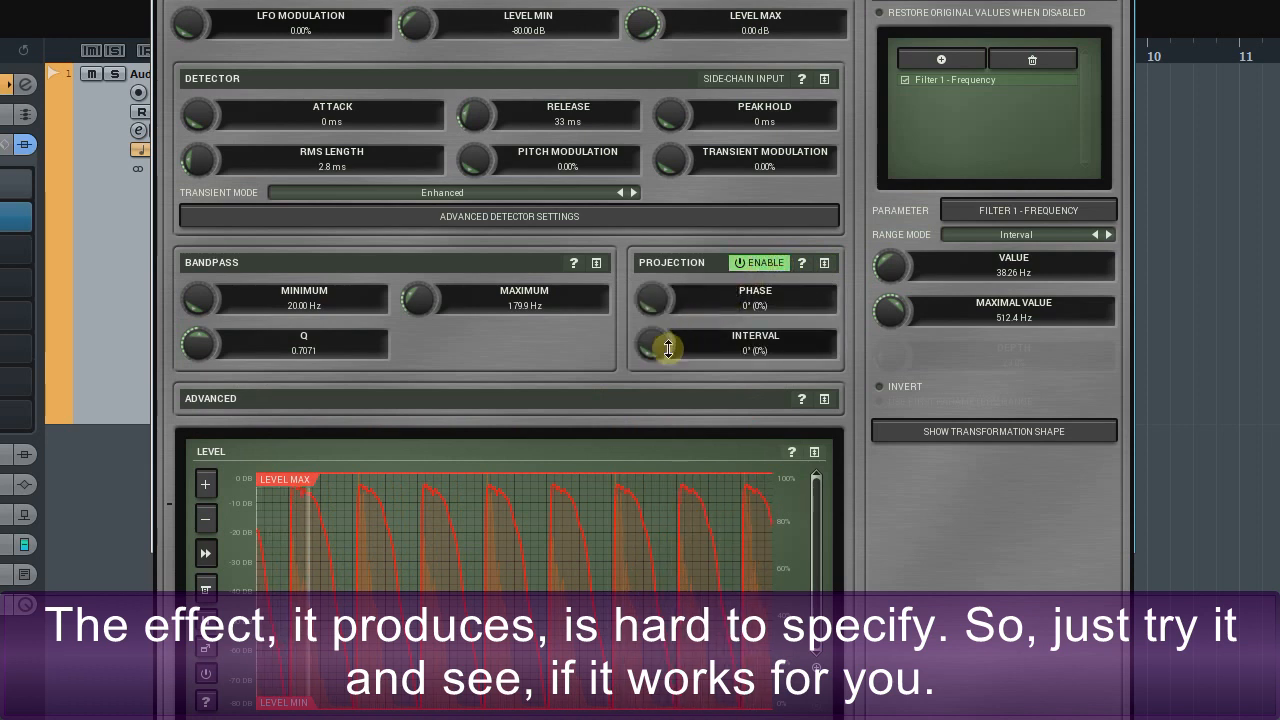
Set the projection Interval to 720° (200%) and Phase to 72° (20%)
drag(667, 345, 667, 330)
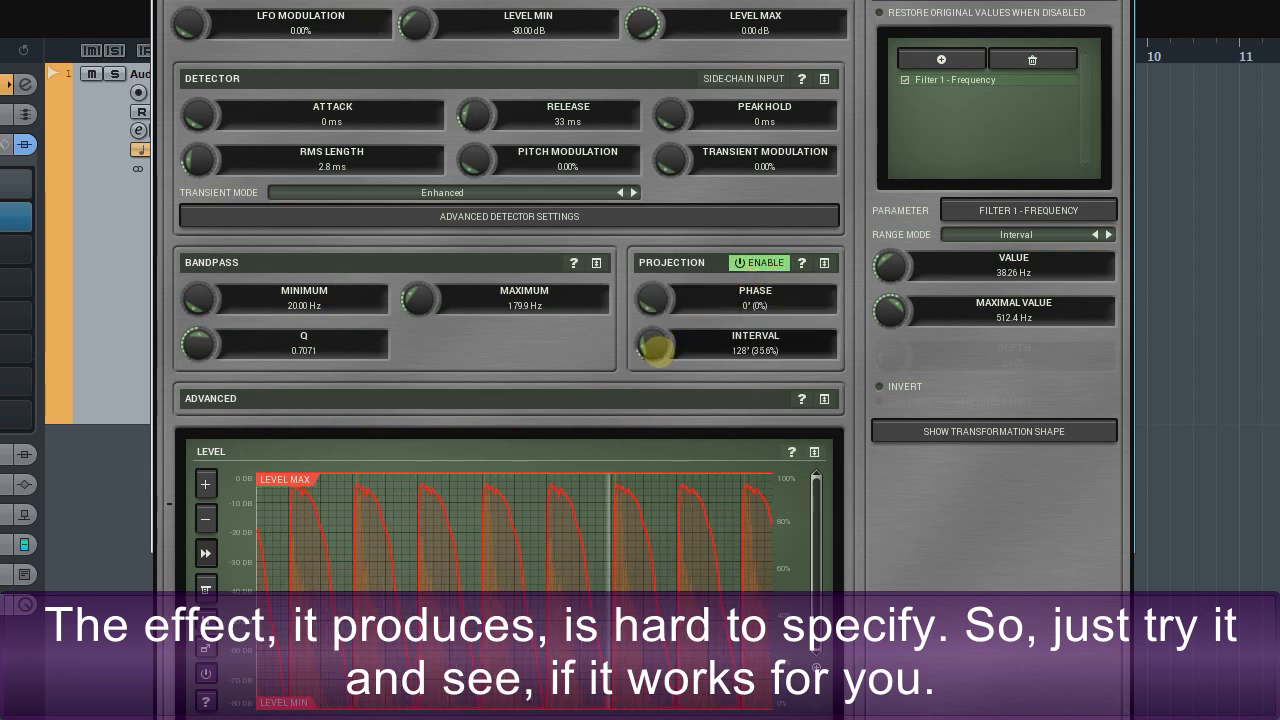
drag(655, 344, 660, 320)
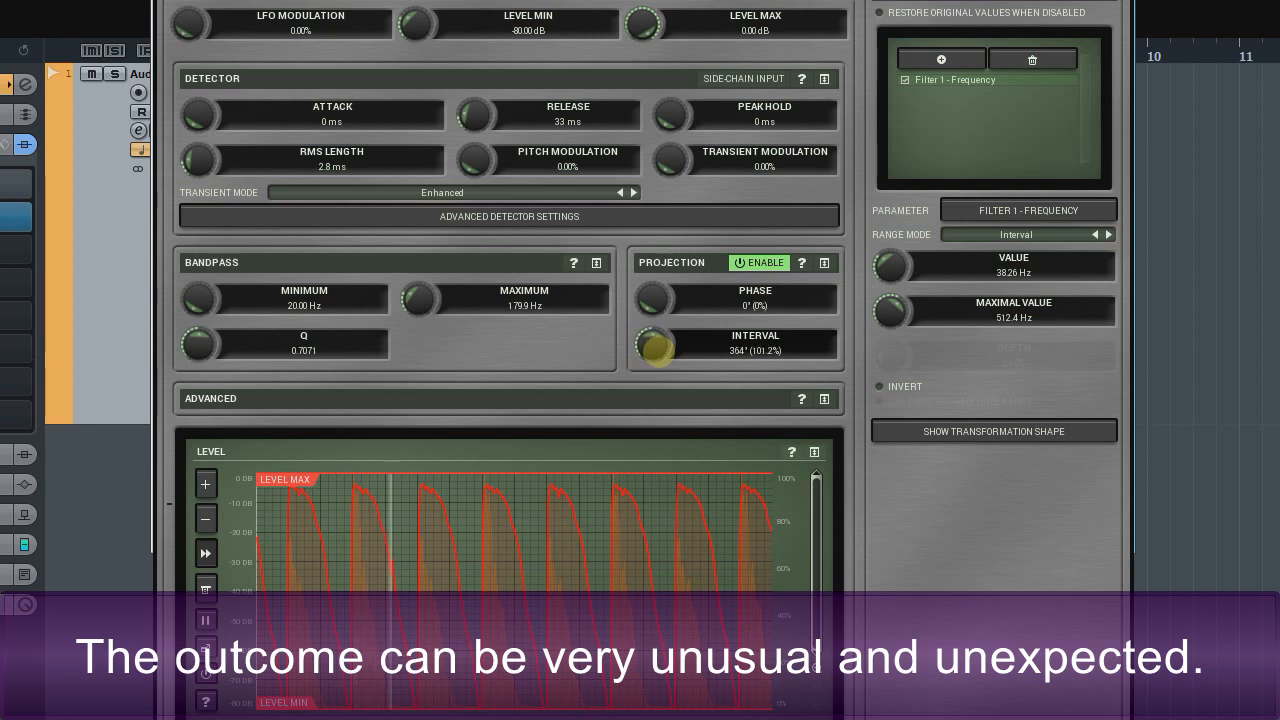
drag(656, 345, 656, 320)
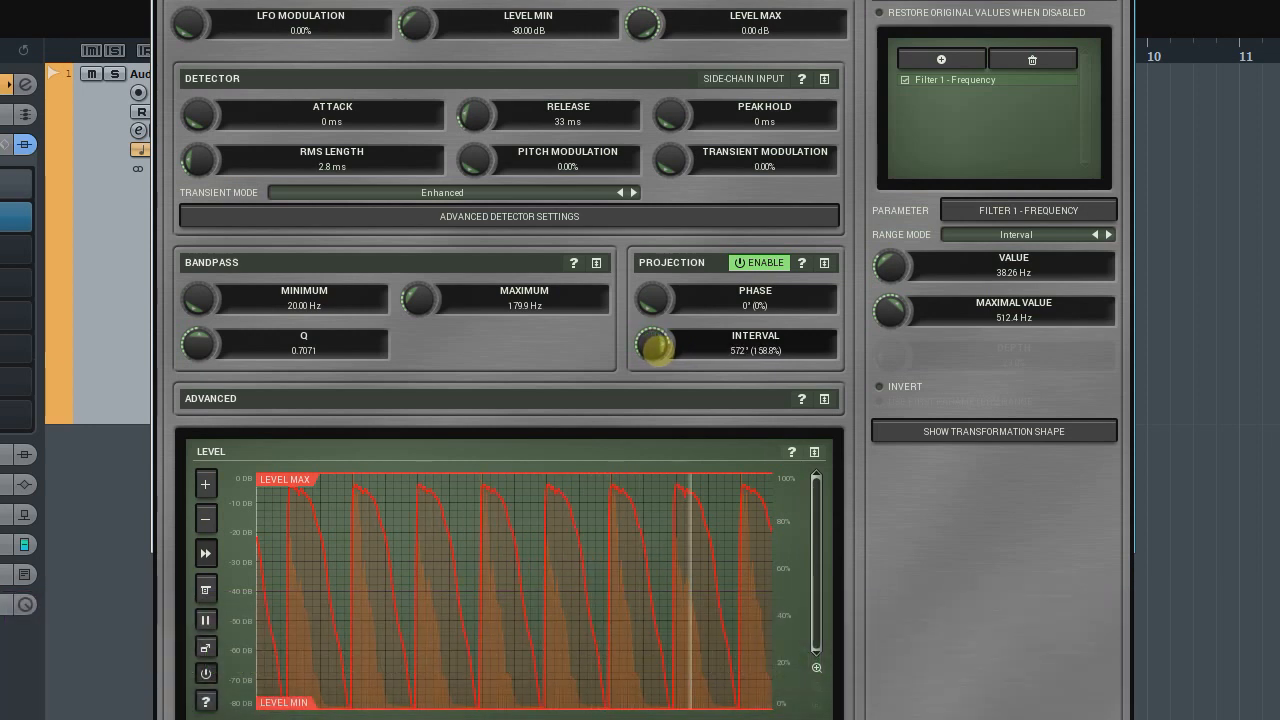
drag(655, 345, 660, 300)
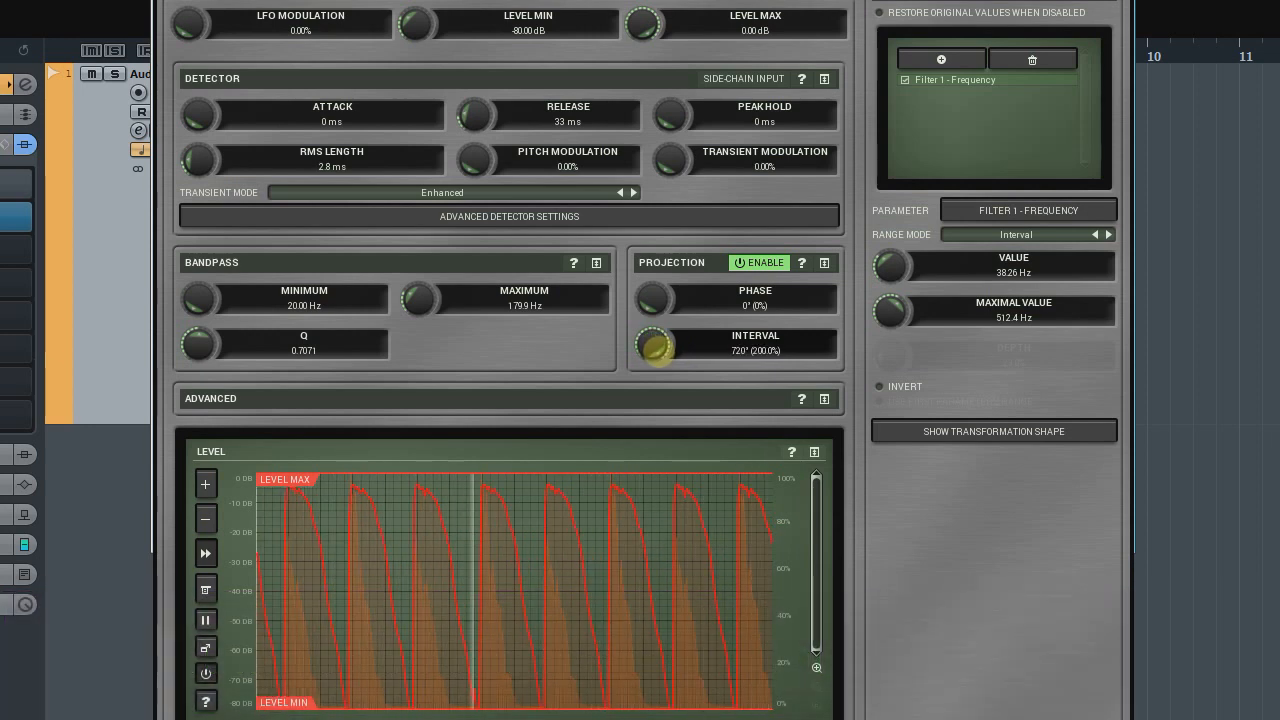
drag(657, 298, 665, 285)
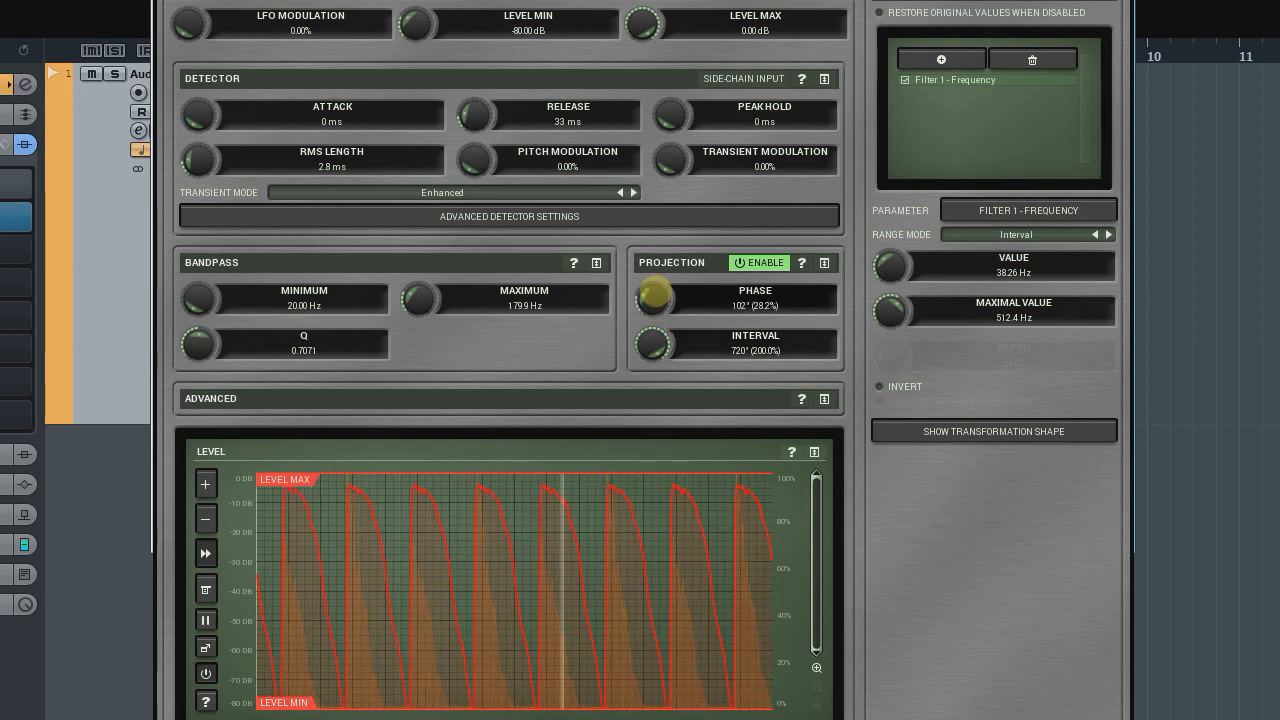
drag(653, 298, 660, 280)
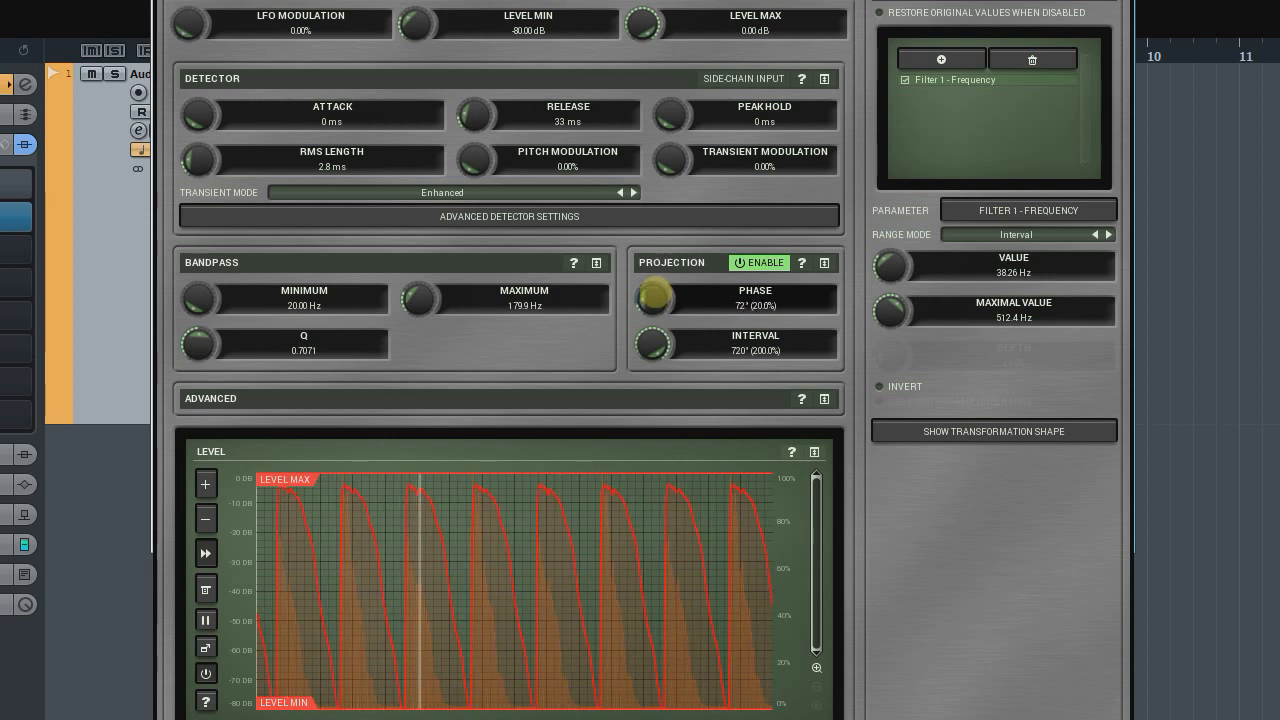
drag(654, 344, 654, 335)
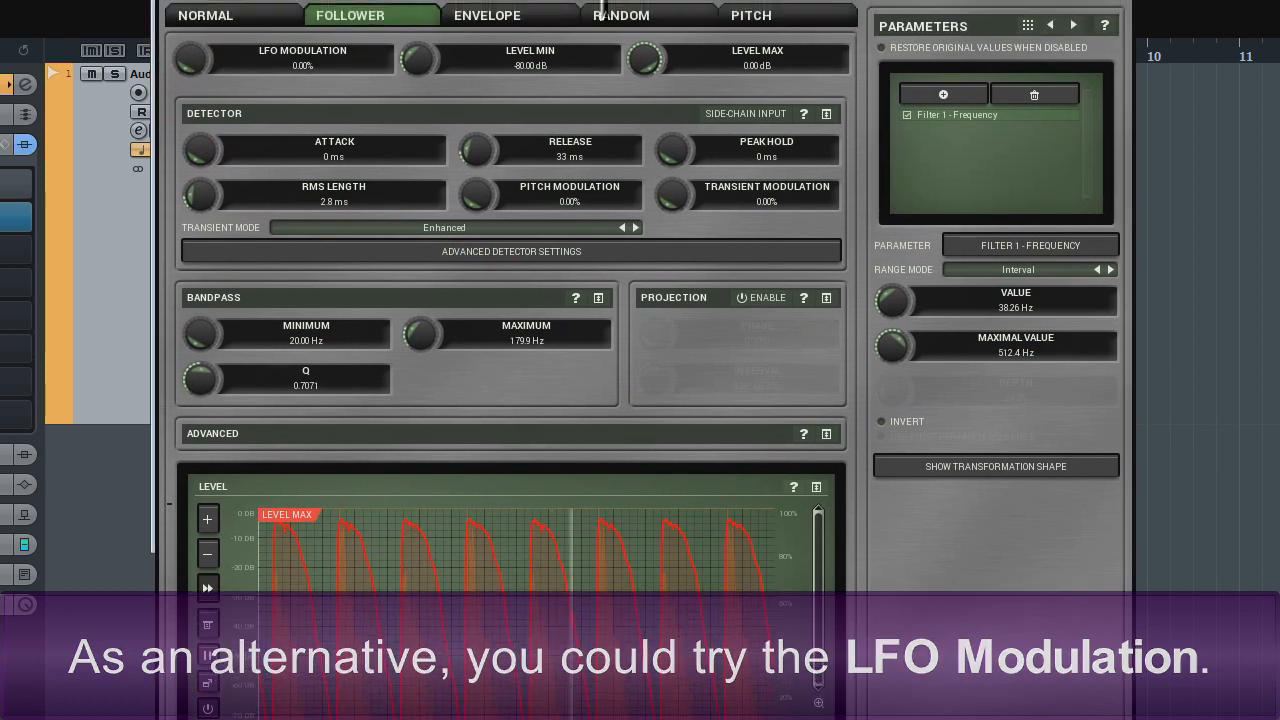
Turn off Projection and settle the LFO Modulation knob at 34.2%
click(283, 57)
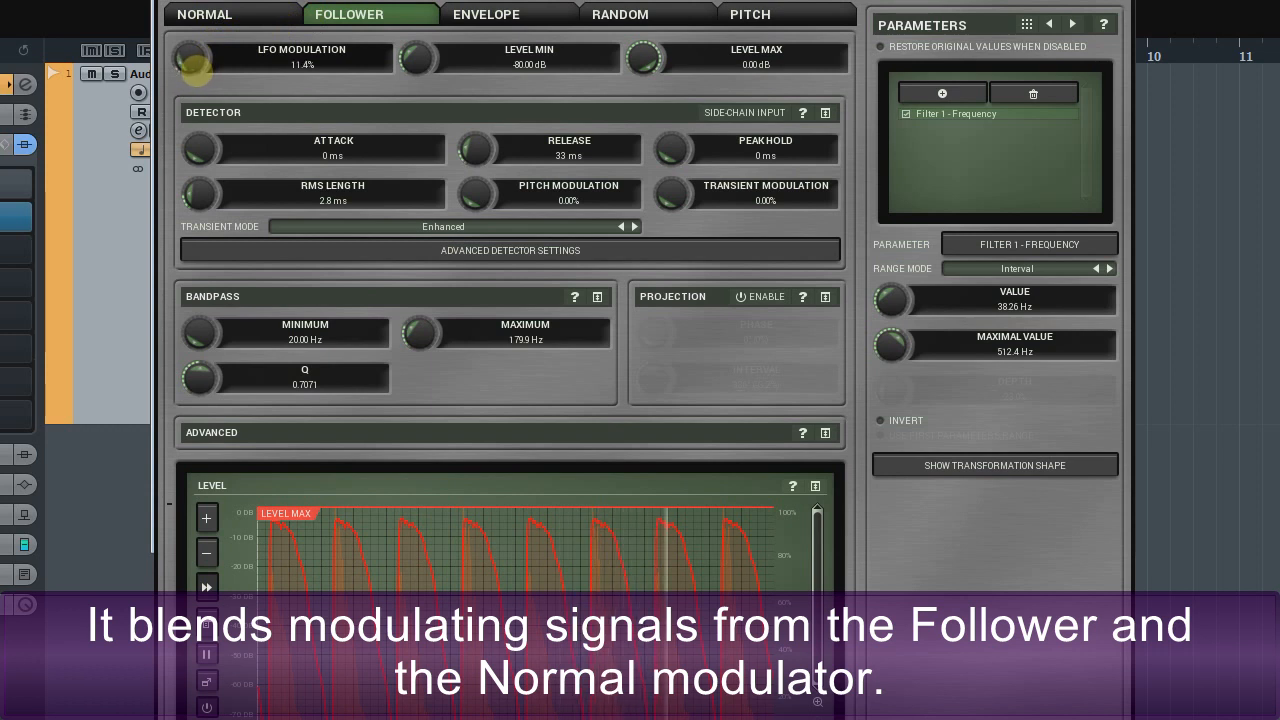
drag(190, 65, 200, 45)
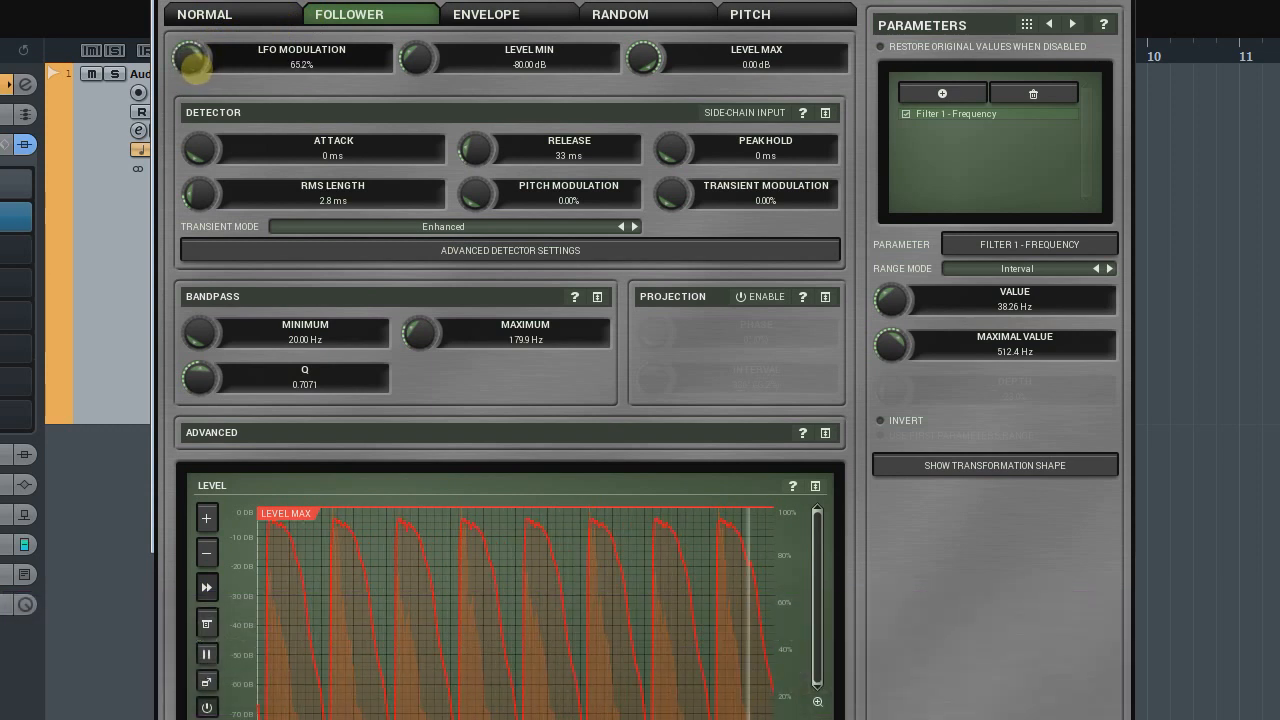
drag(195, 57, 195, 45)
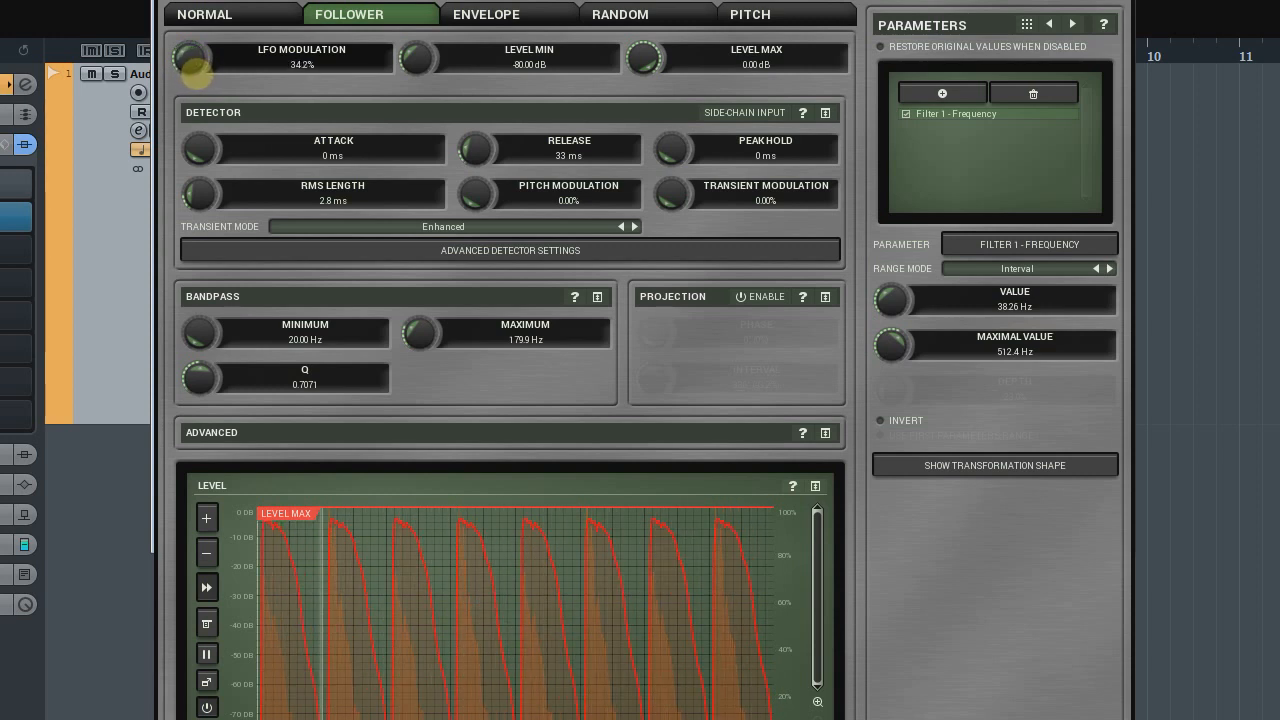
drag(188, 58, 188, 80)
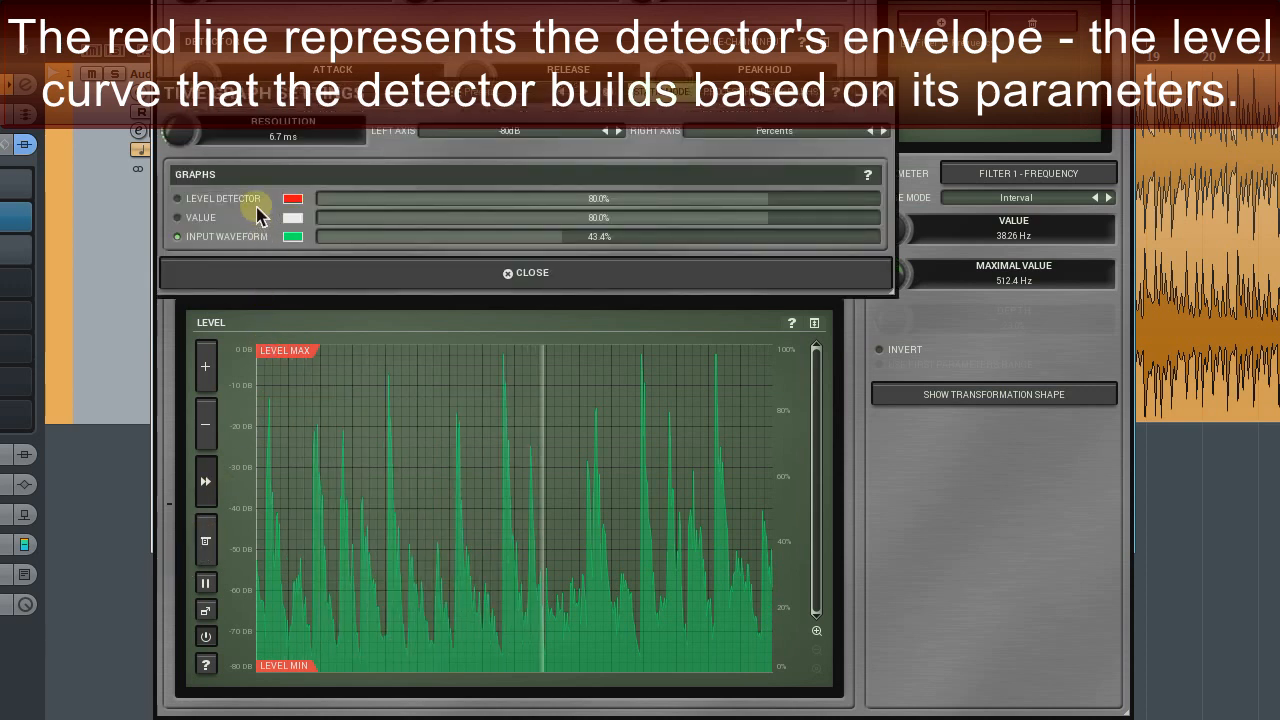
Show the red Level Detector and white Value curves on the graph, then begin lowering Level Max
click(525, 272)
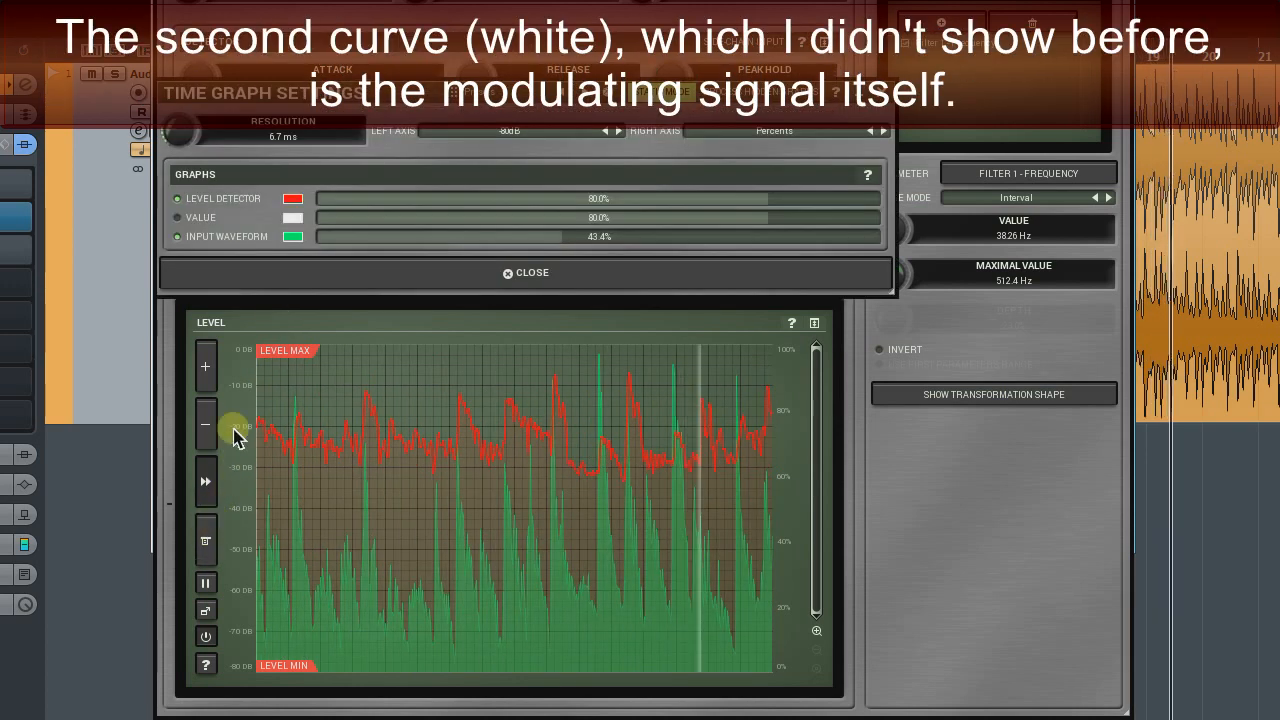
click(525, 272)
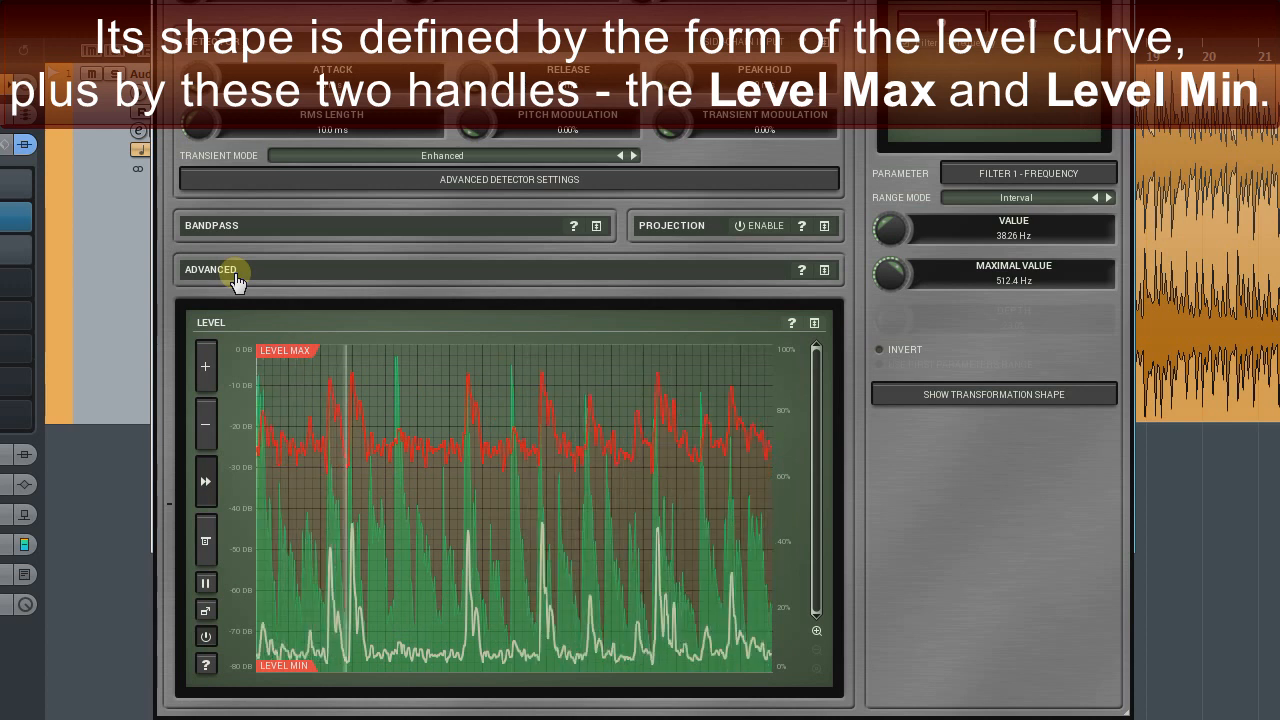
drag(285, 360, 287, 400)
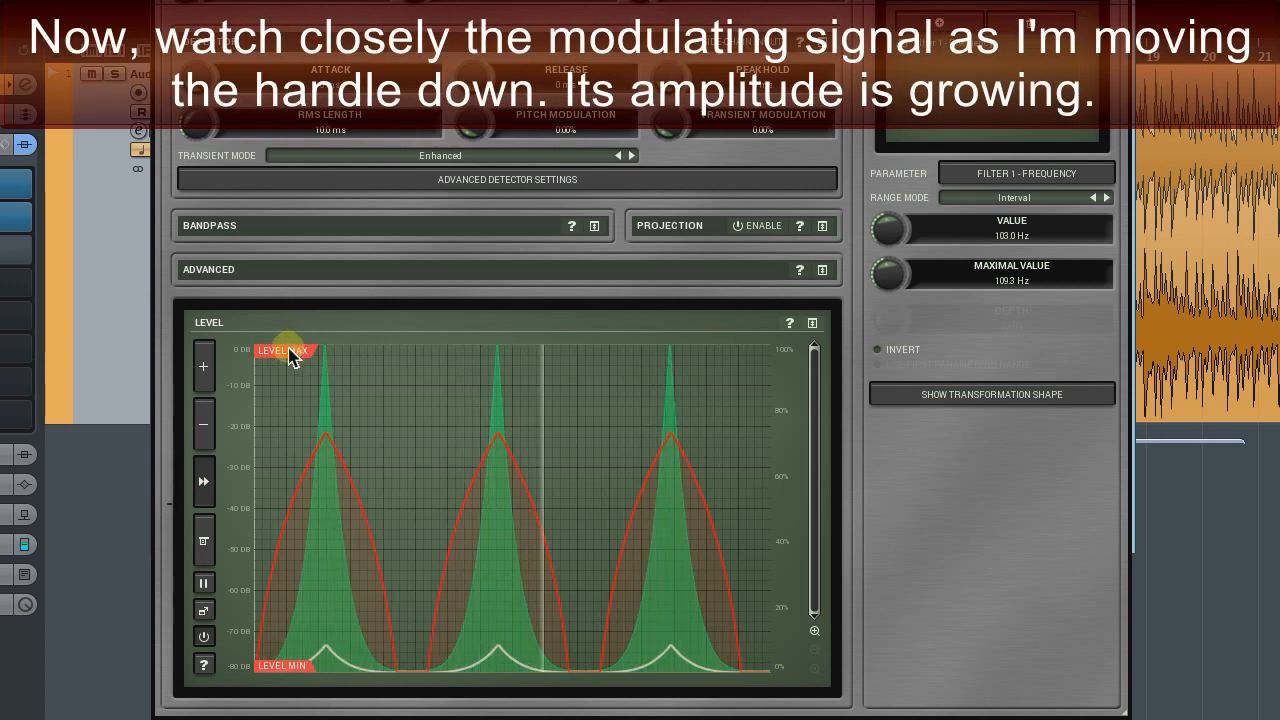
Lower Level Max below the envelope peaks to about -35 dB, clipping the modulation tops
drag(288, 349, 288, 358)
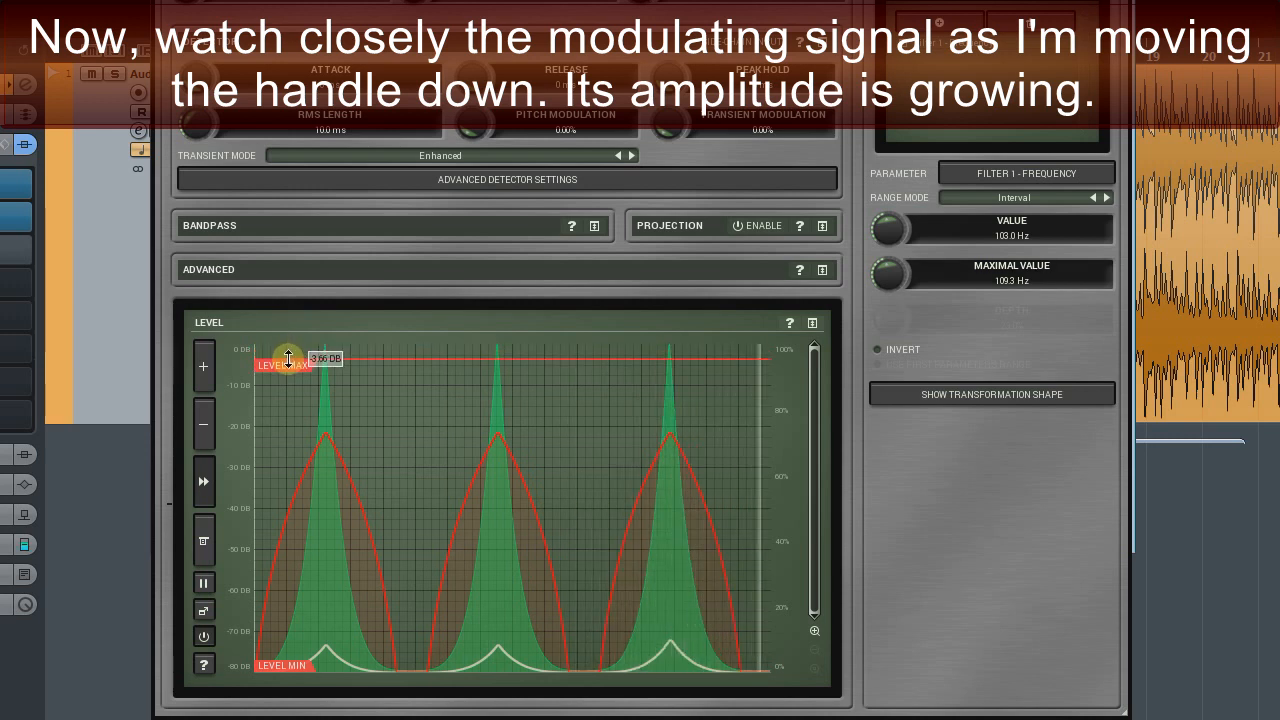
drag(289, 358, 291, 384)
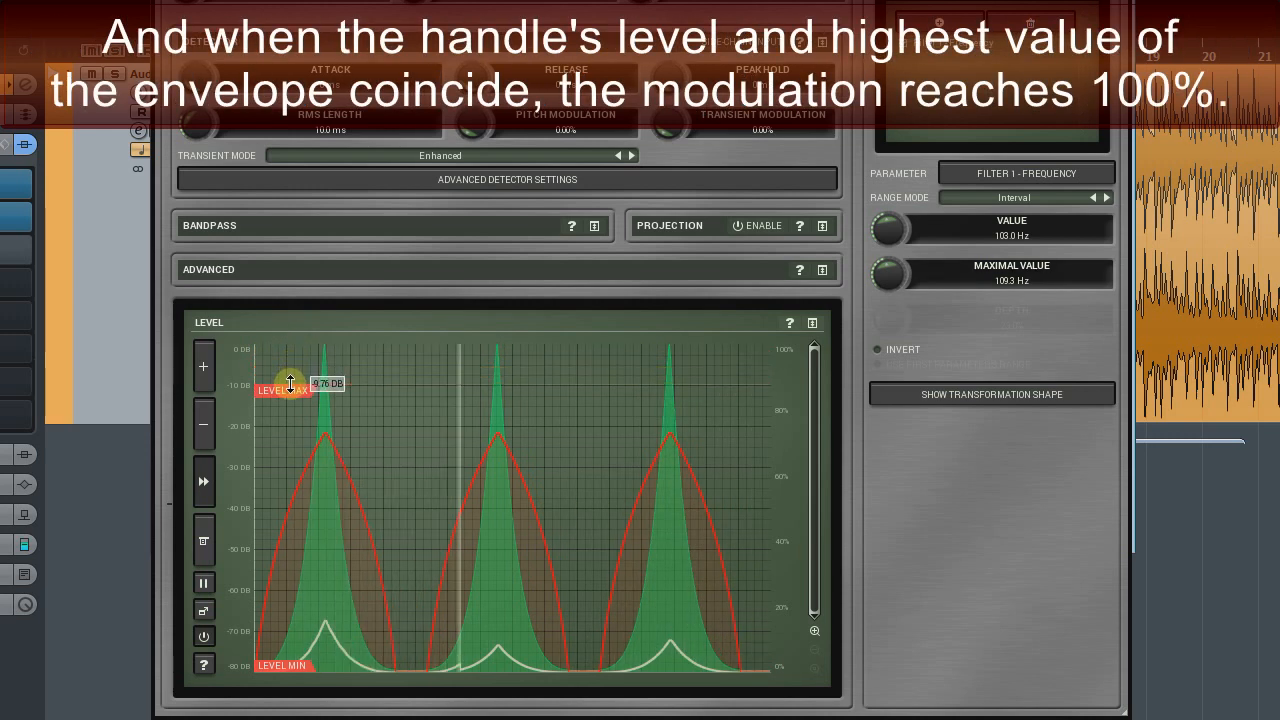
drag(289, 384, 289, 417)
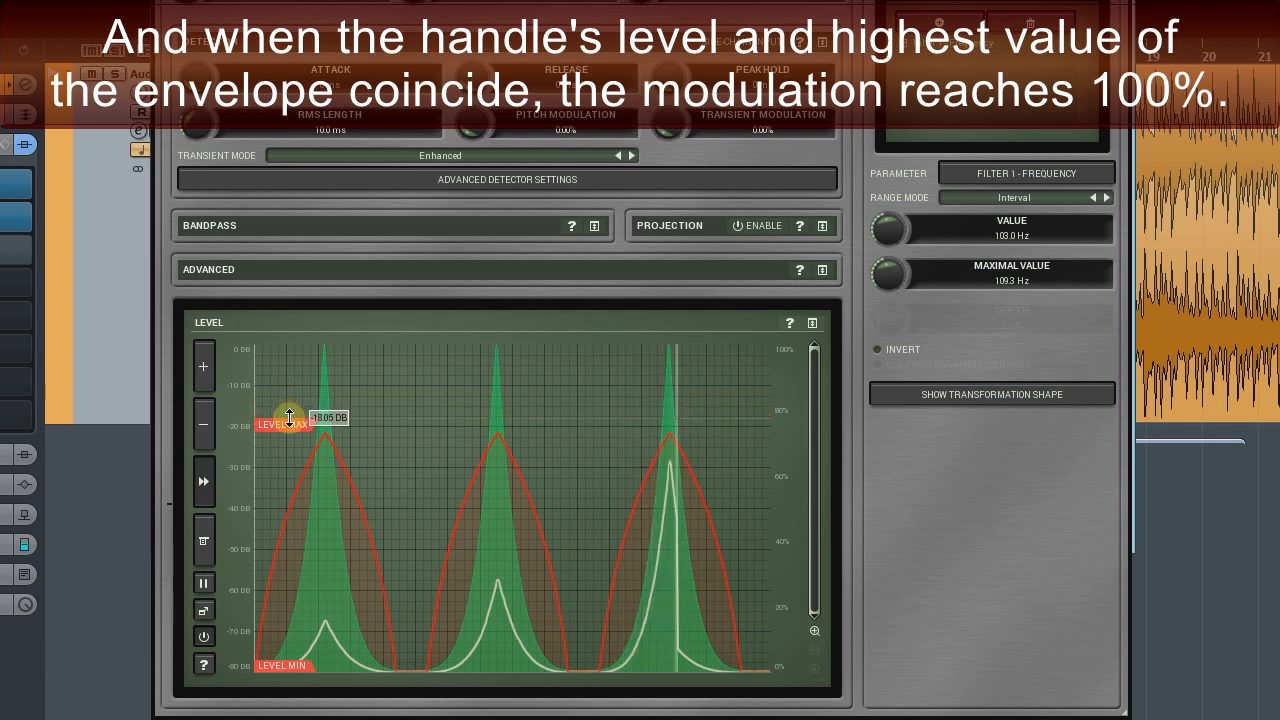
drag(289, 417, 289, 432)
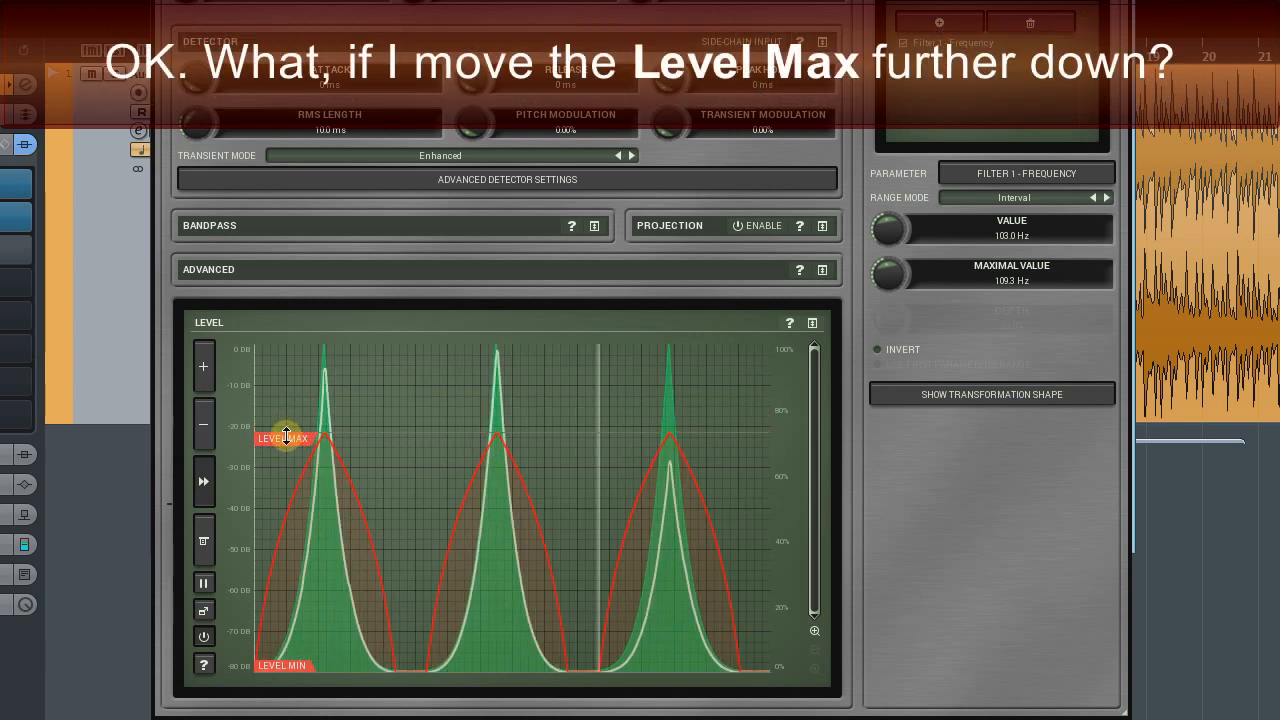
drag(285, 437, 285, 447)
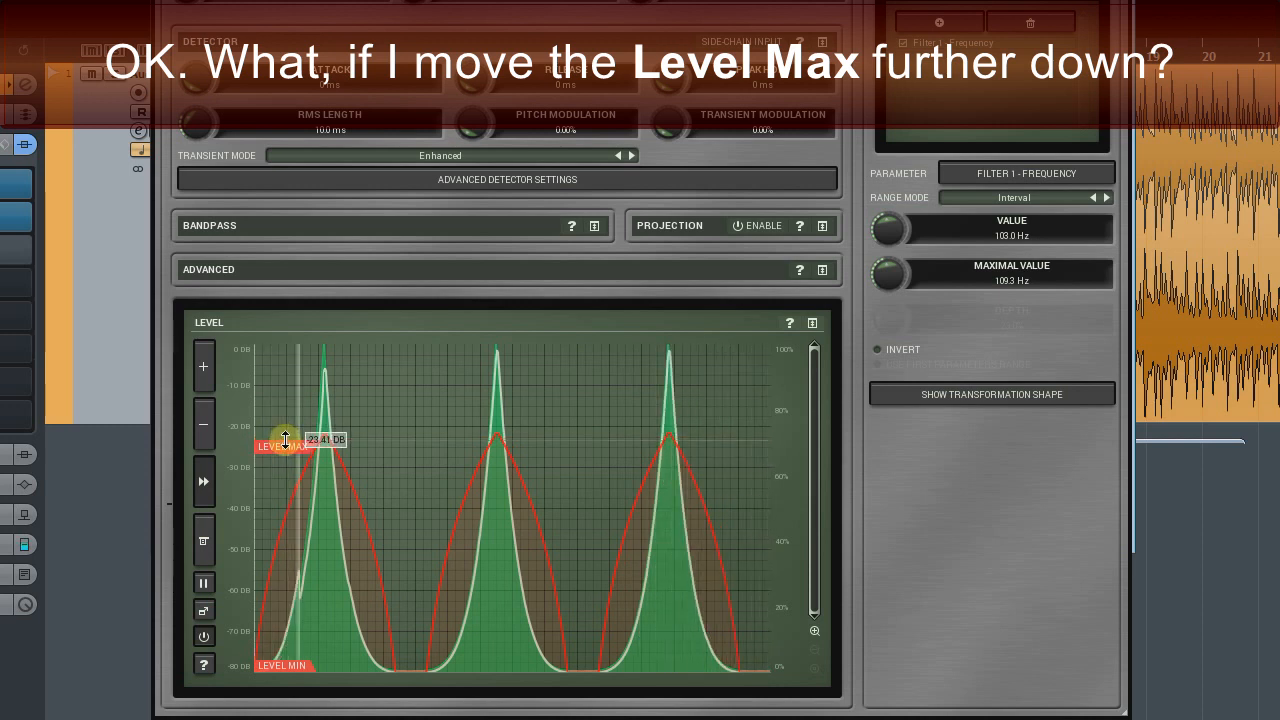
drag(285, 439, 285, 463)
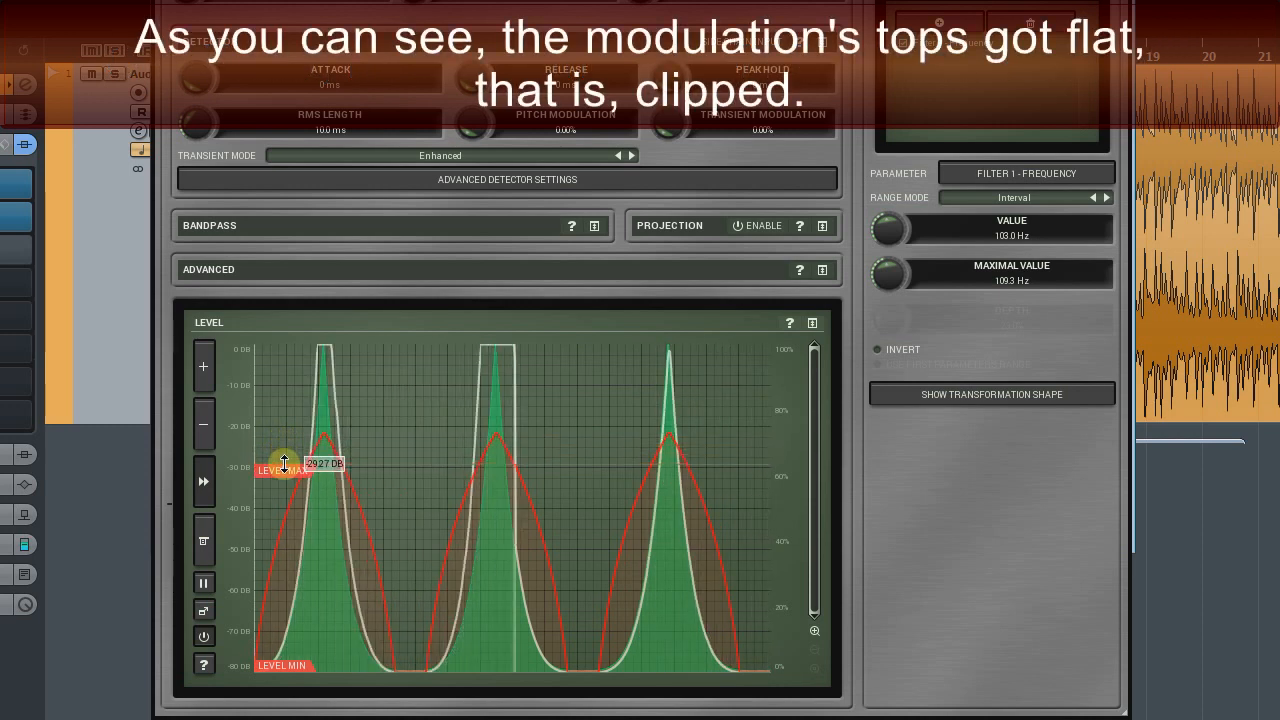
drag(285, 462, 285, 478)
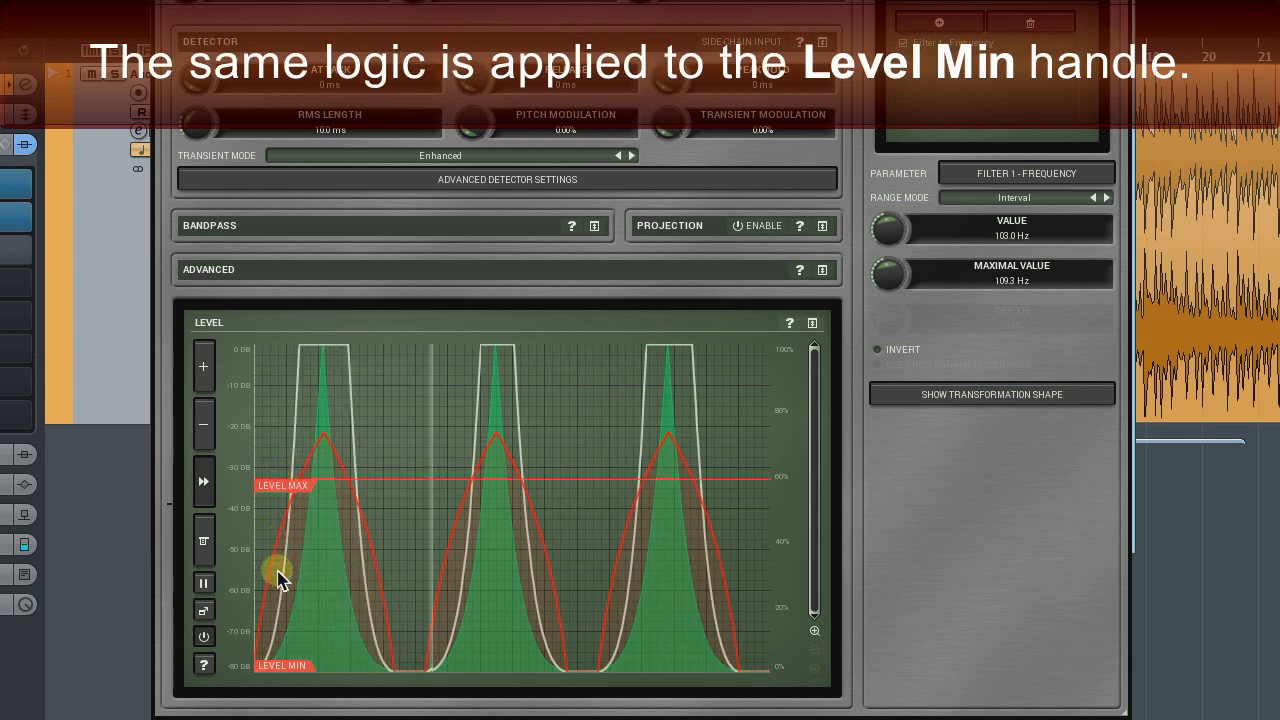
Raise the Level Min handle to about -43 dB
drag(280, 575, 280, 665)
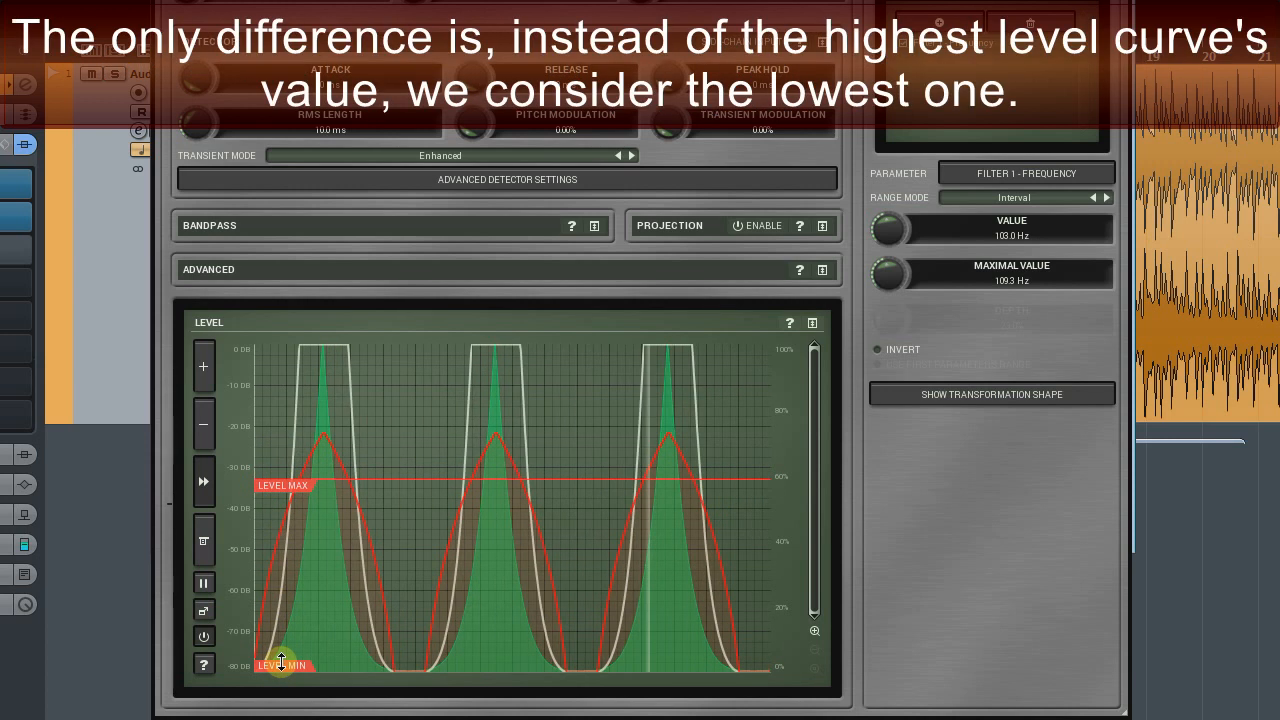
drag(282, 663, 290, 620)
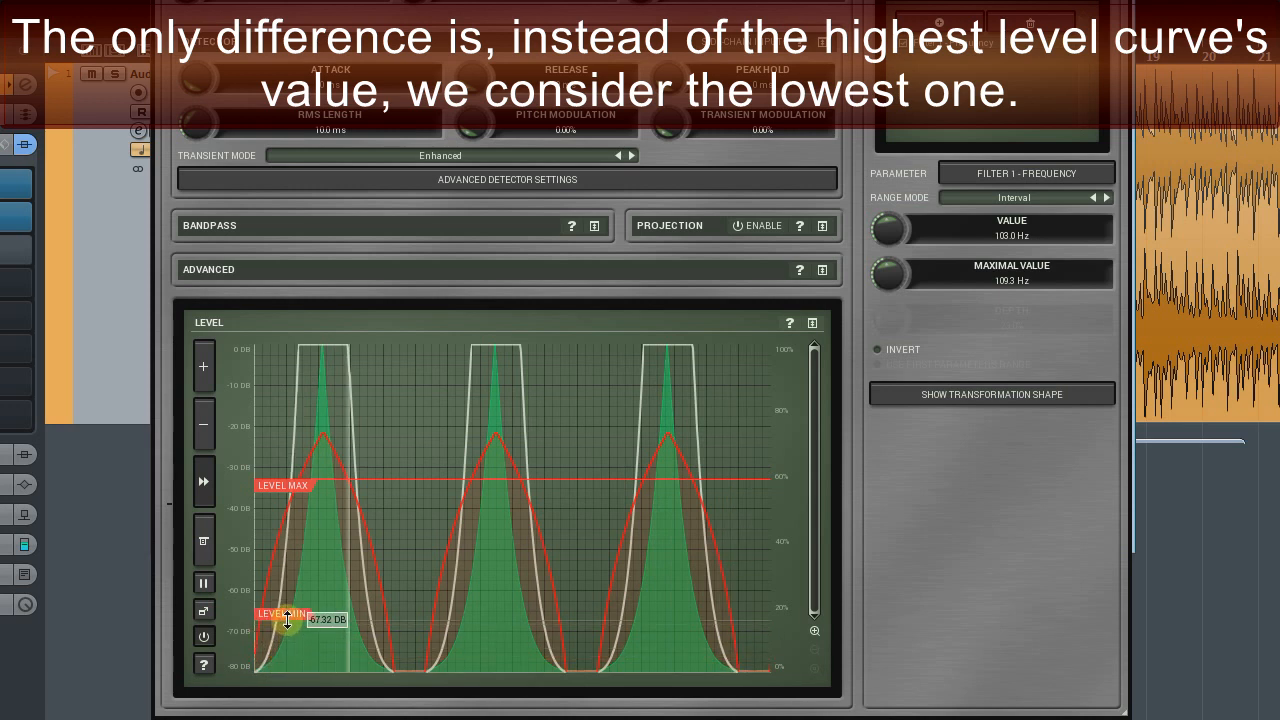
drag(290, 620, 293, 558)
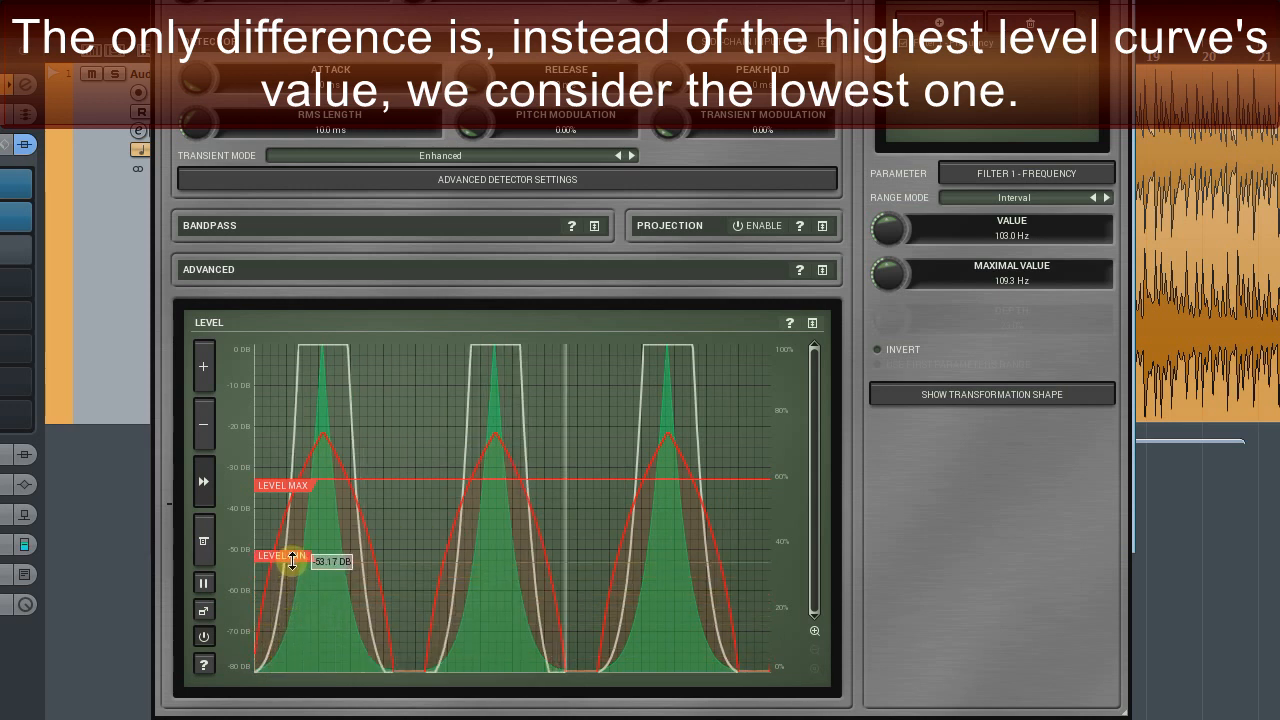
drag(293, 561, 293, 521)
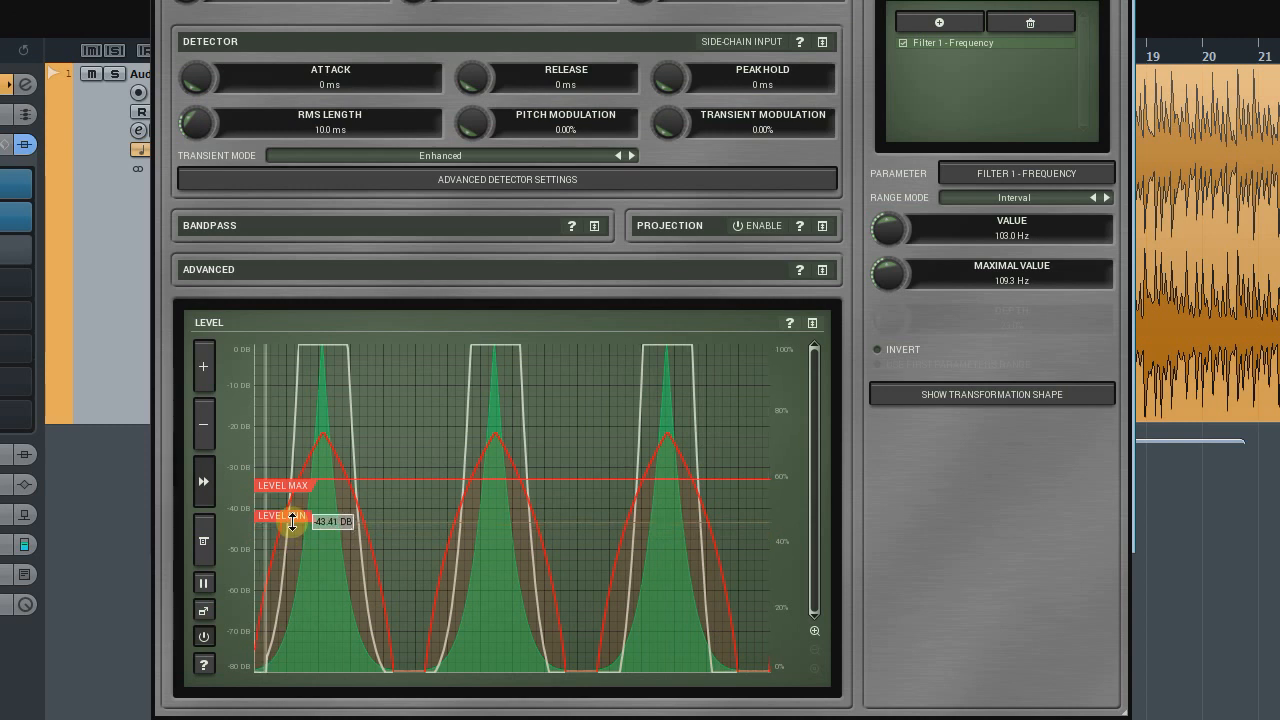
drag(290, 520, 290, 514)
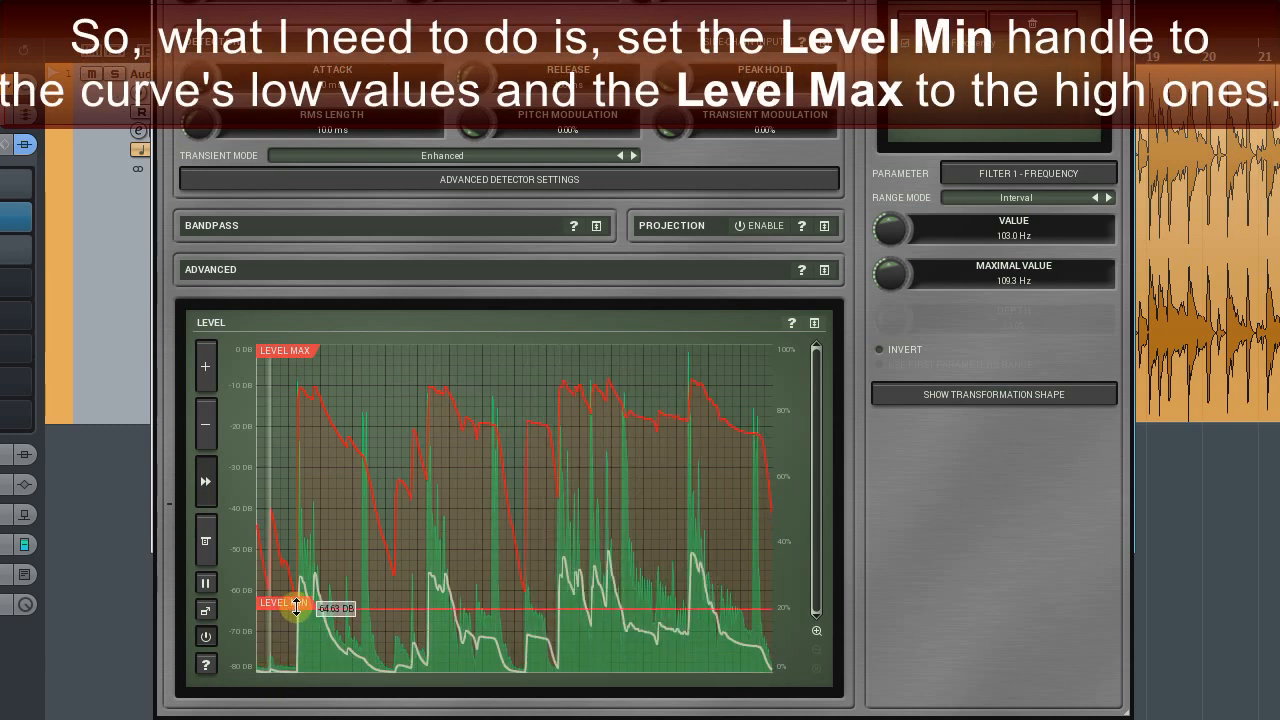
Drag Level Min to the curve's lows around -65 dB and nudge Level Max
drag(296, 608, 283, 385)
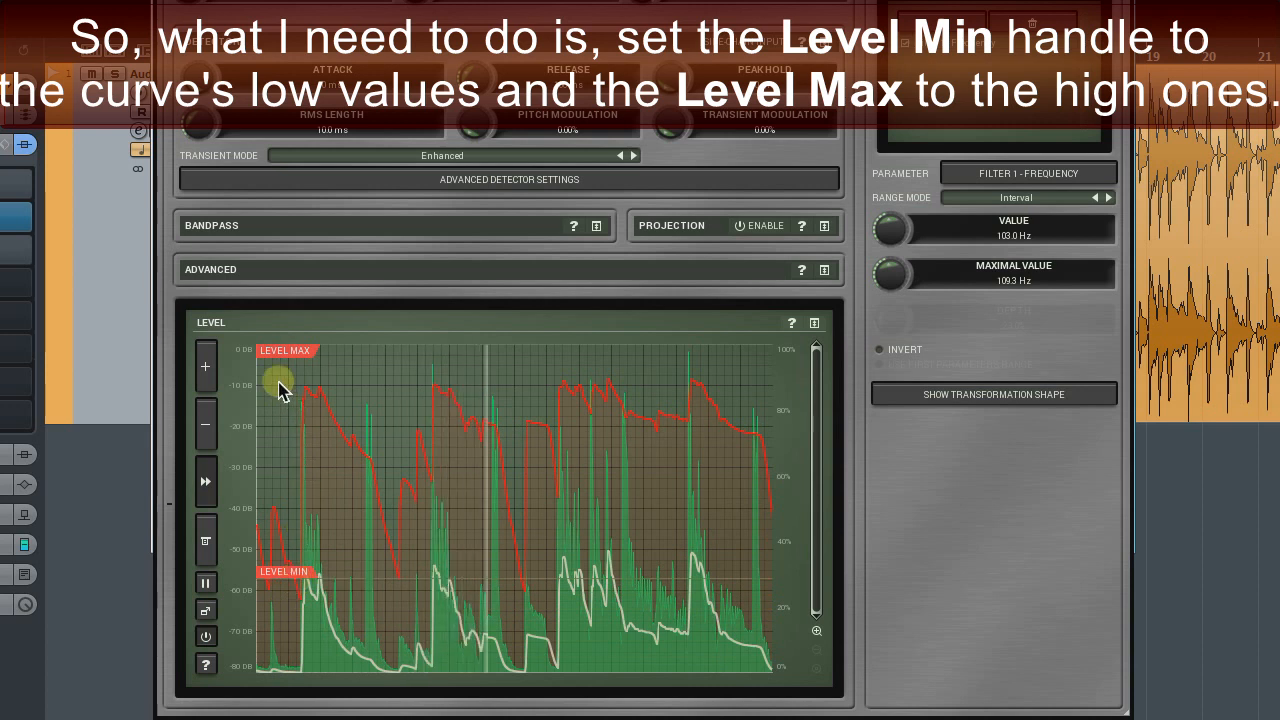
drag(280, 385, 283, 380)
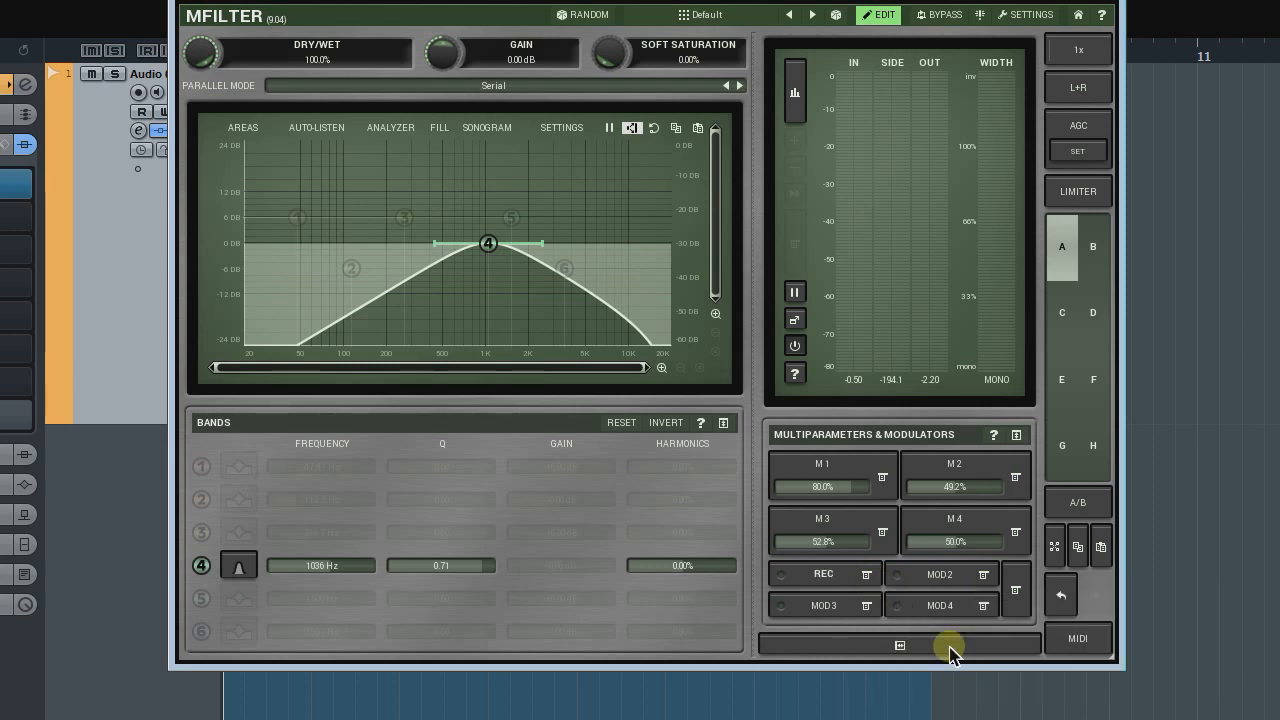
Sweep band 4's center frequency from about 1.5 kHz down toward 200 Hz
drag(488, 243, 511, 243)
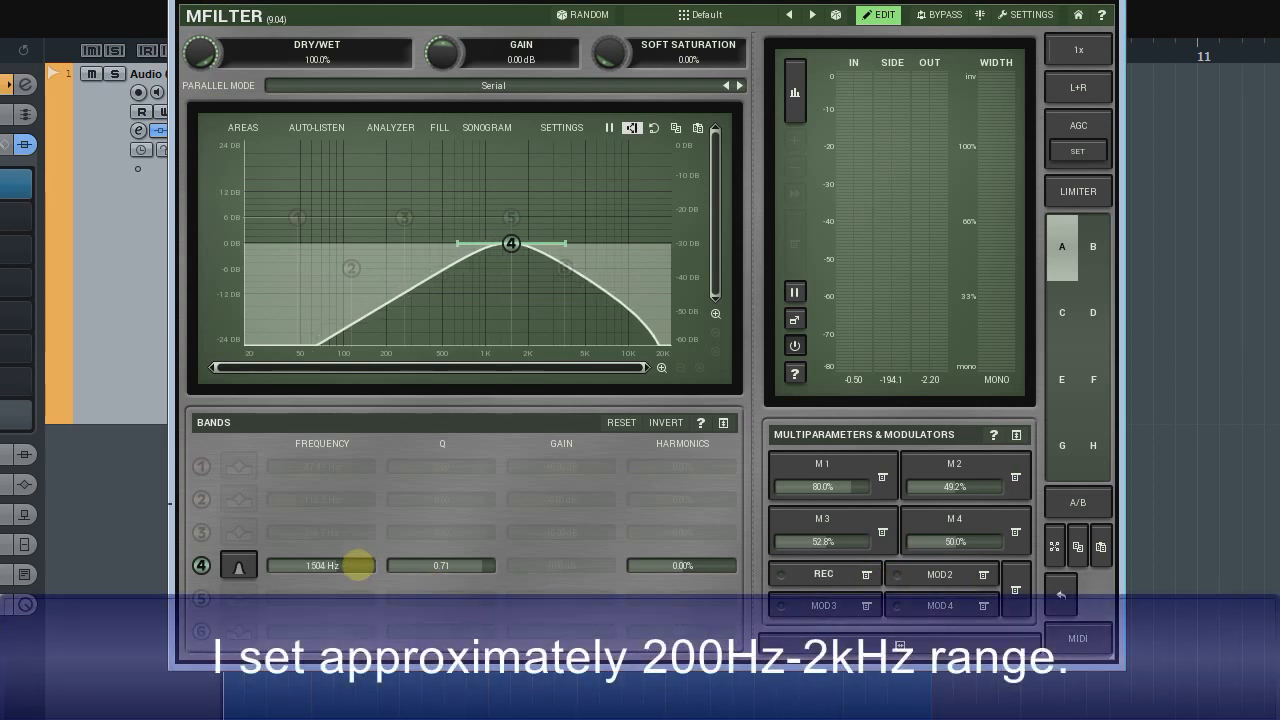
drag(511, 243, 420, 243)
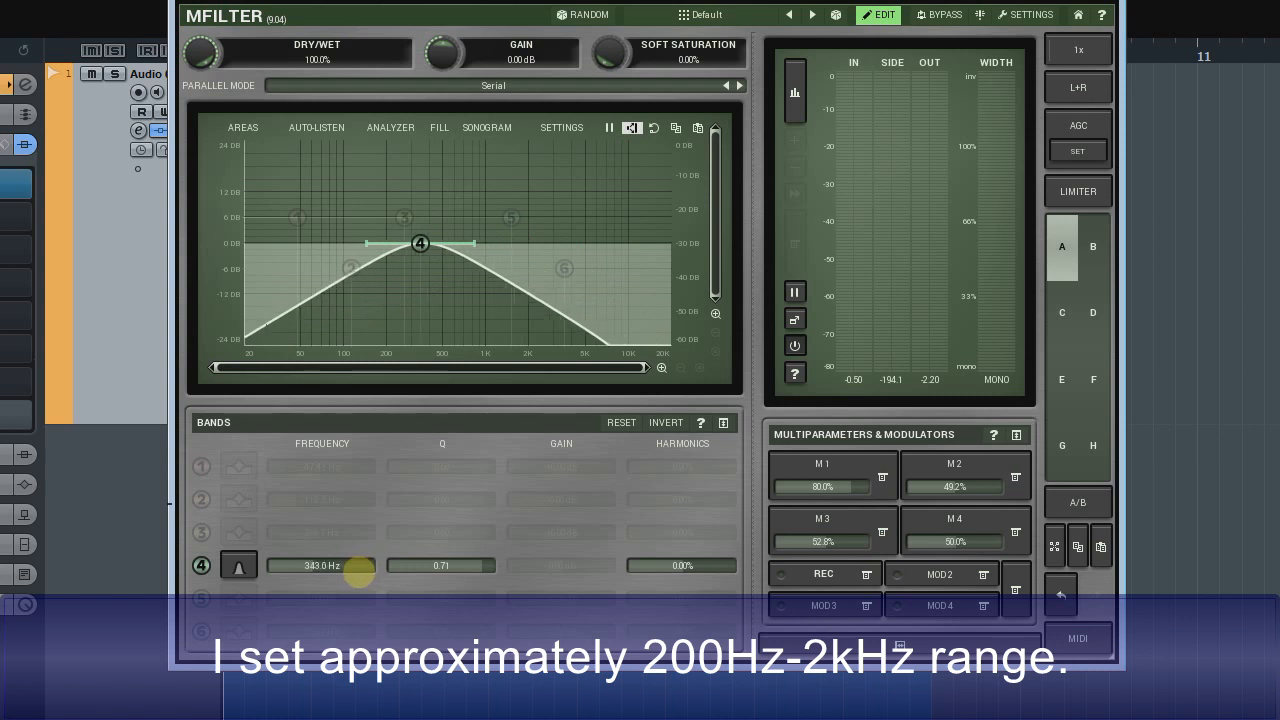
drag(420, 242, 385, 243)
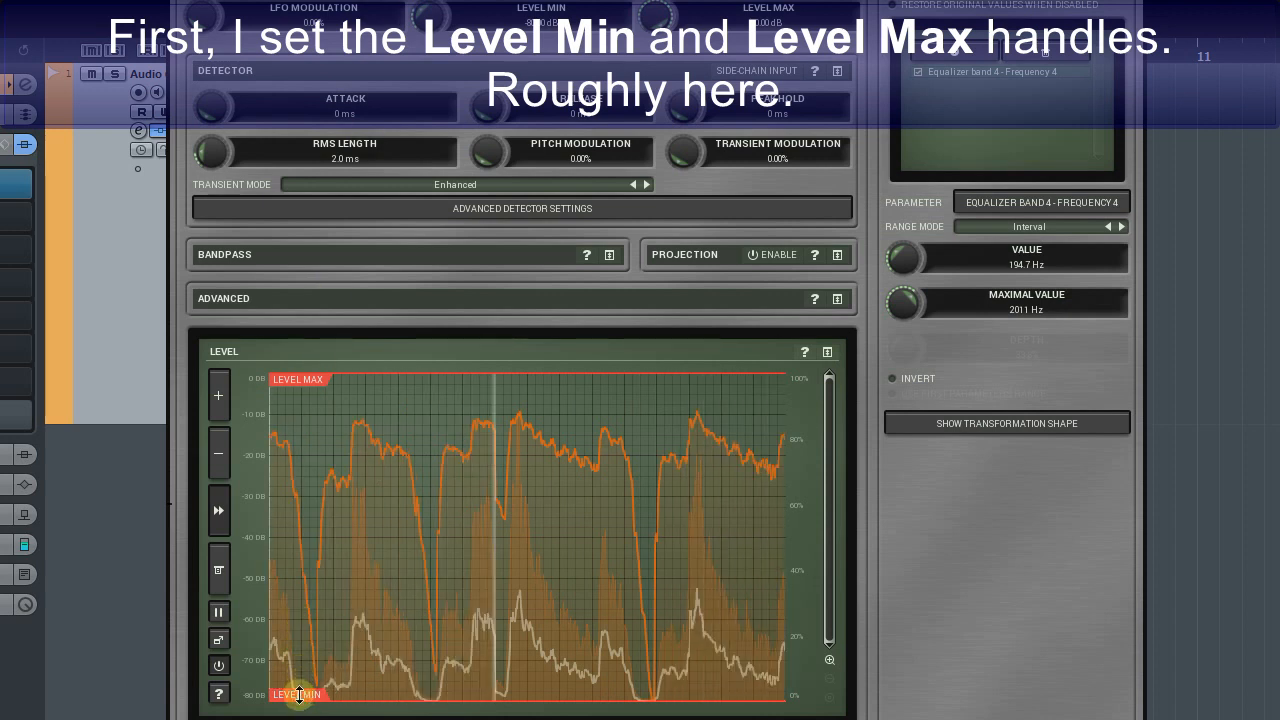
Set the modulator's Level Min near -71 dB, Level Max -14.6 dB, and release 147 ms
drag(299, 695, 303, 390)
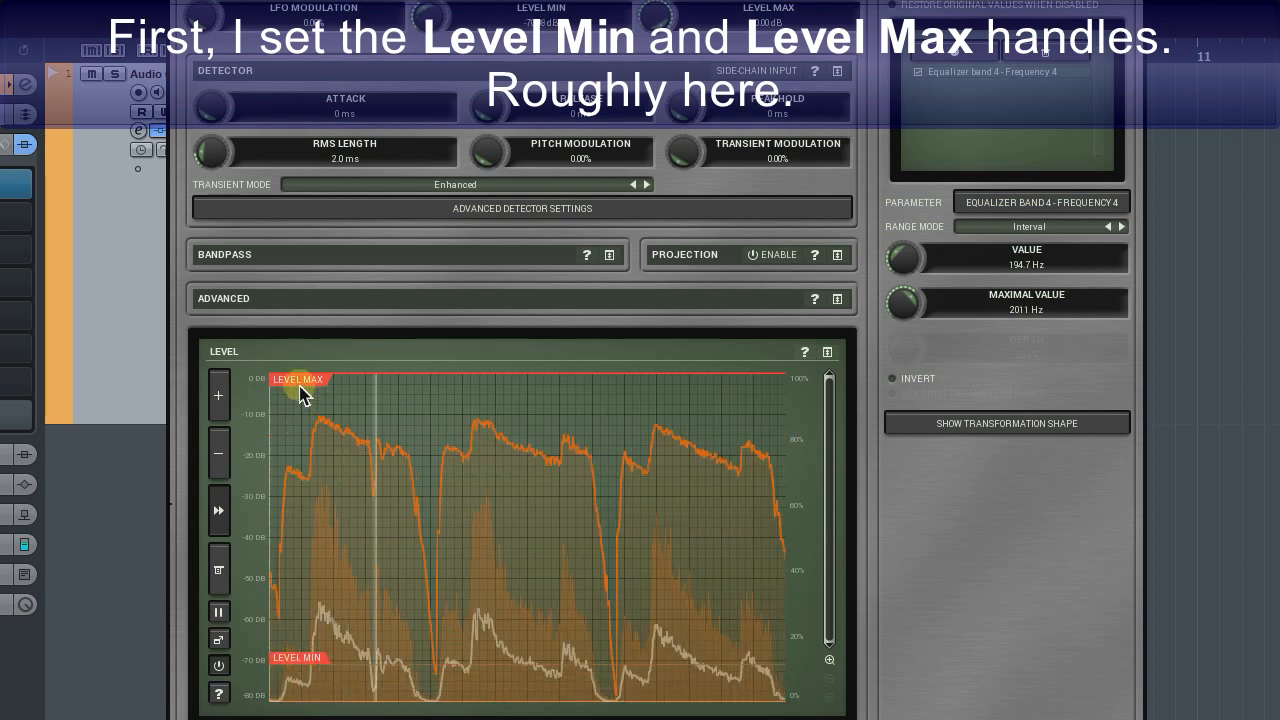
drag(300, 379, 300, 422)
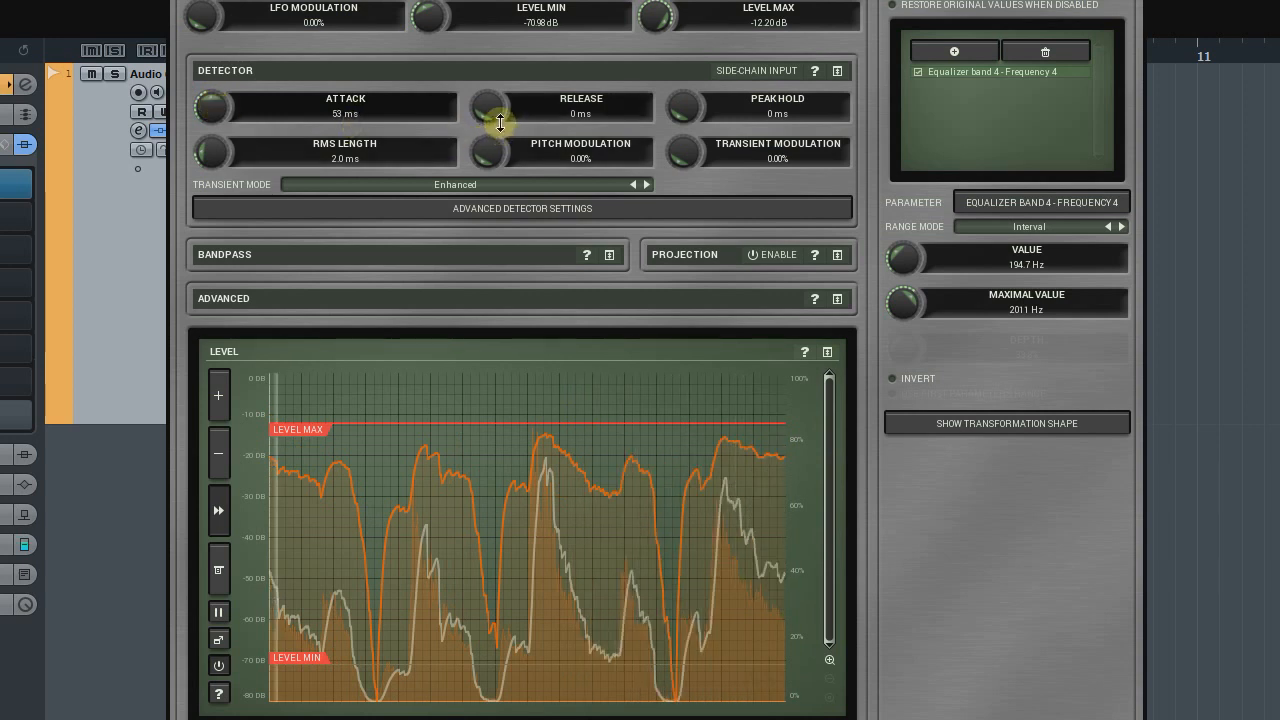
drag(490, 107, 490, 90)
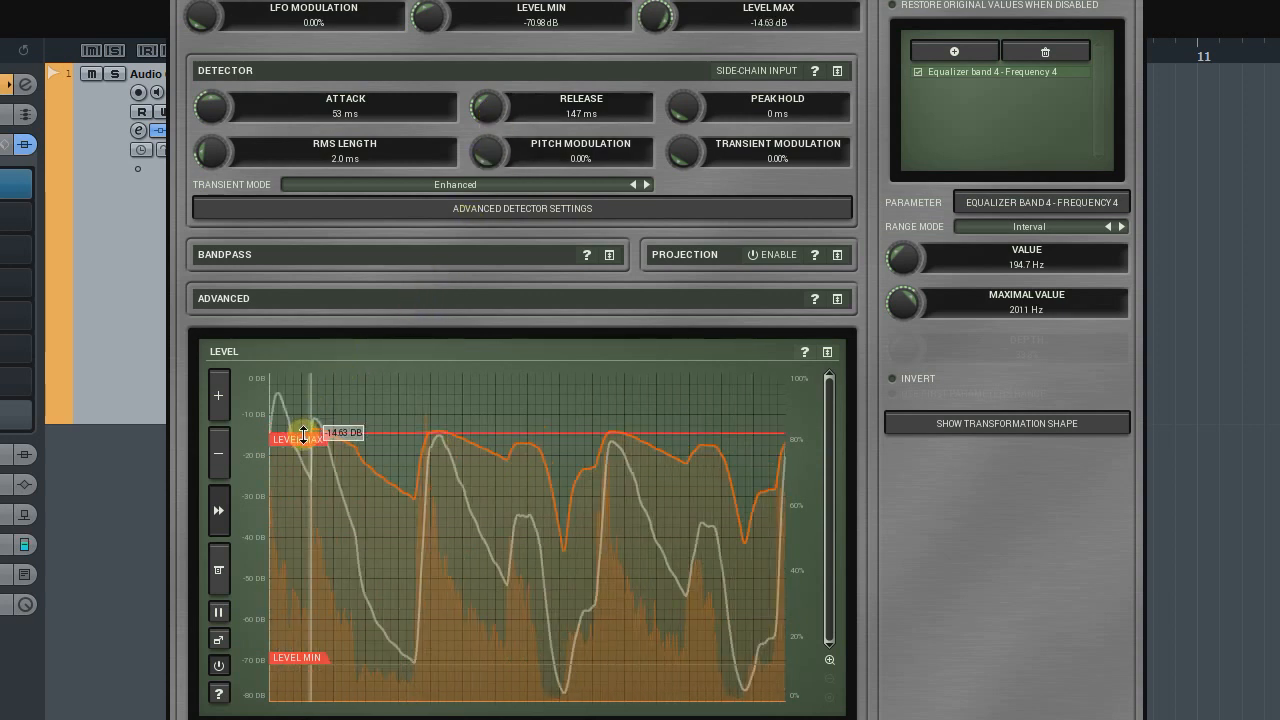
drag(303, 435, 303, 540)
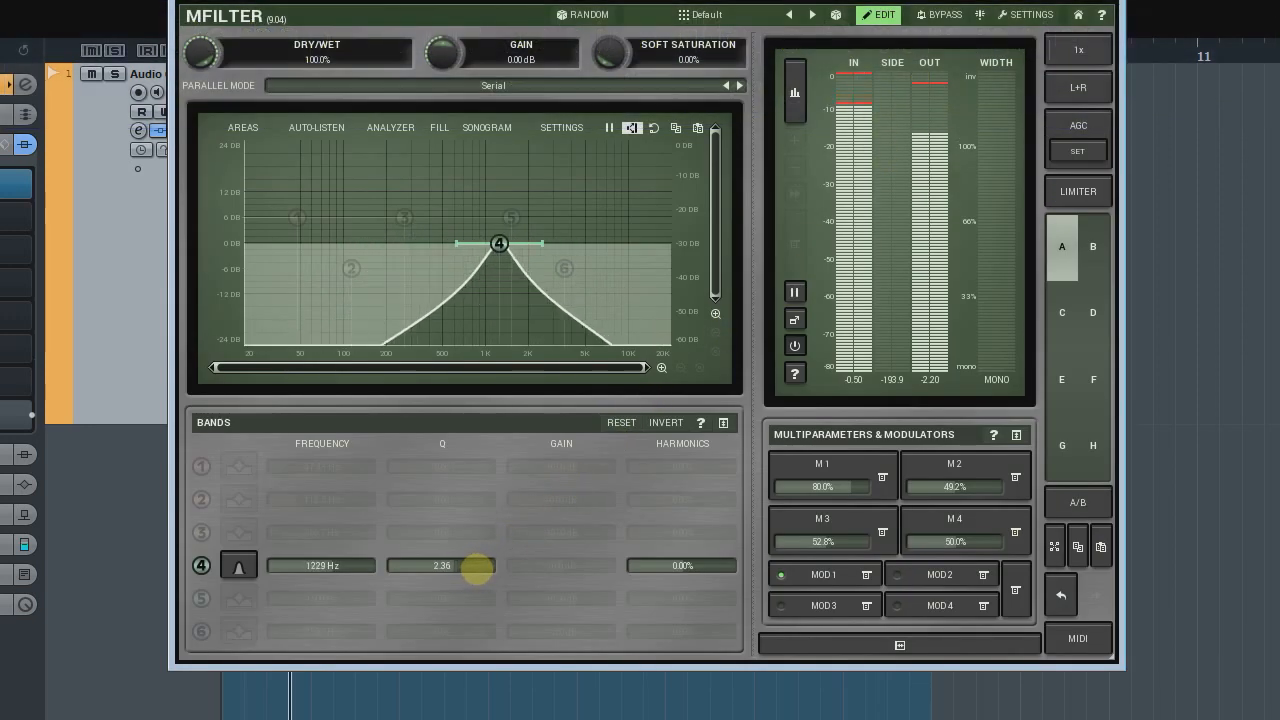
Raise band 4's Q to about 3.27 for a narrower bandpass
drag(499, 243, 443, 243)
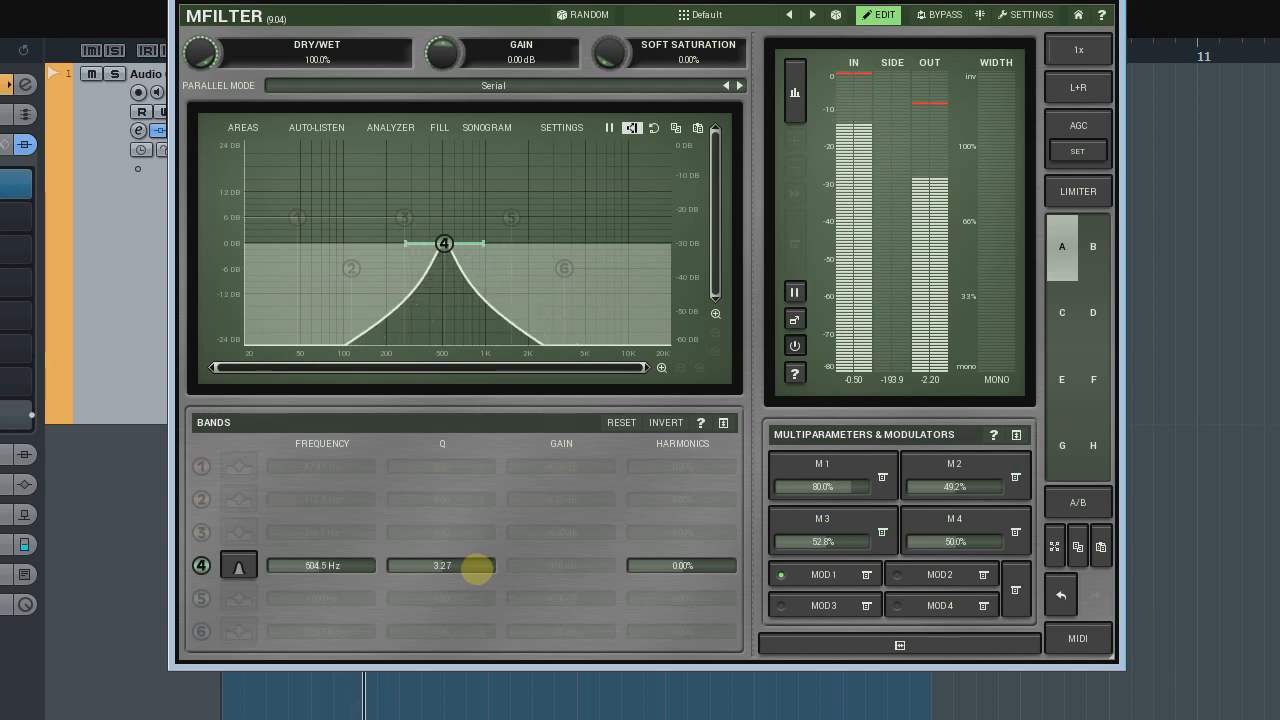
drag(444, 243, 511, 243)
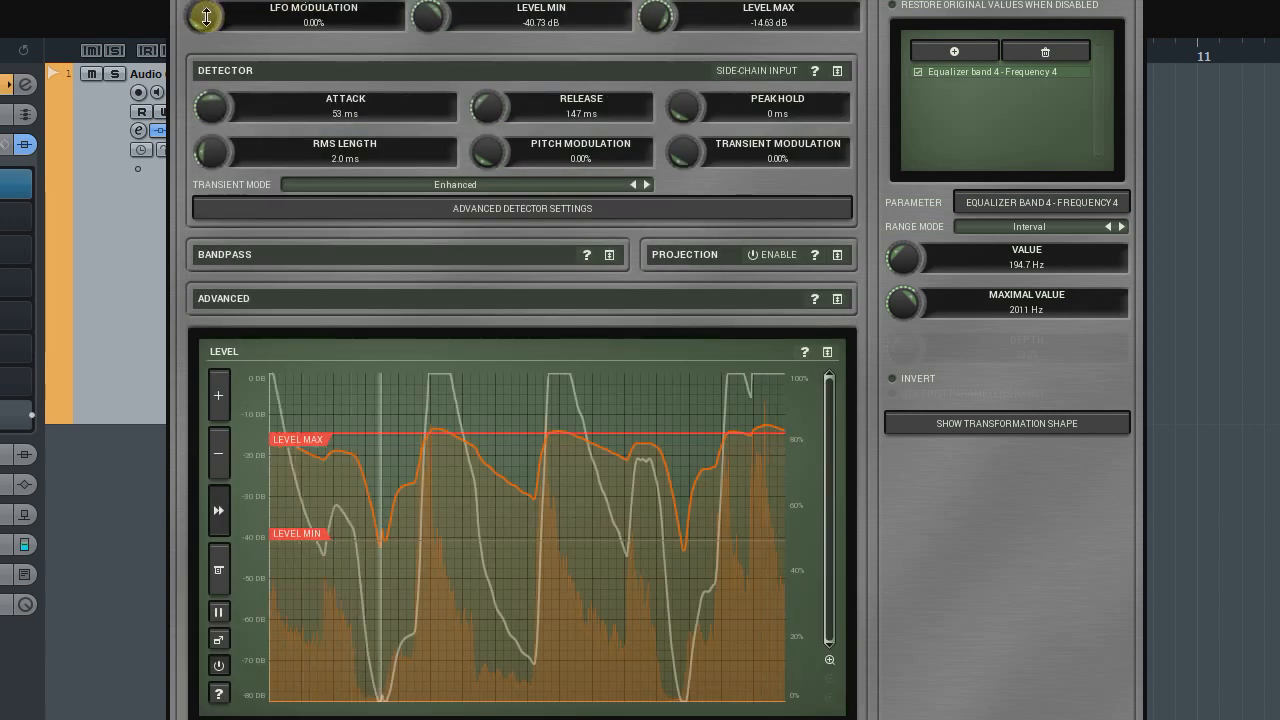
Add about 15.6% LFO modulation to band 4's frequency sweep
drag(205, 14, 210, 5)
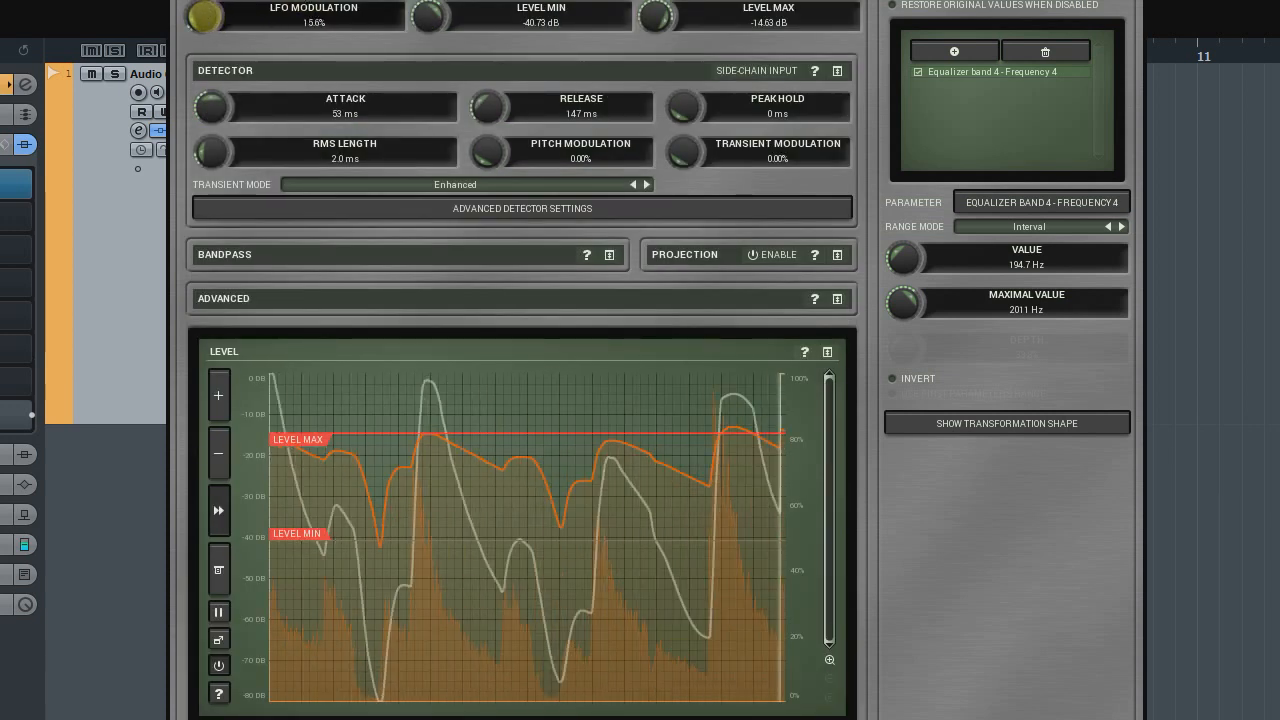
drag(205, 16, 205, 8)
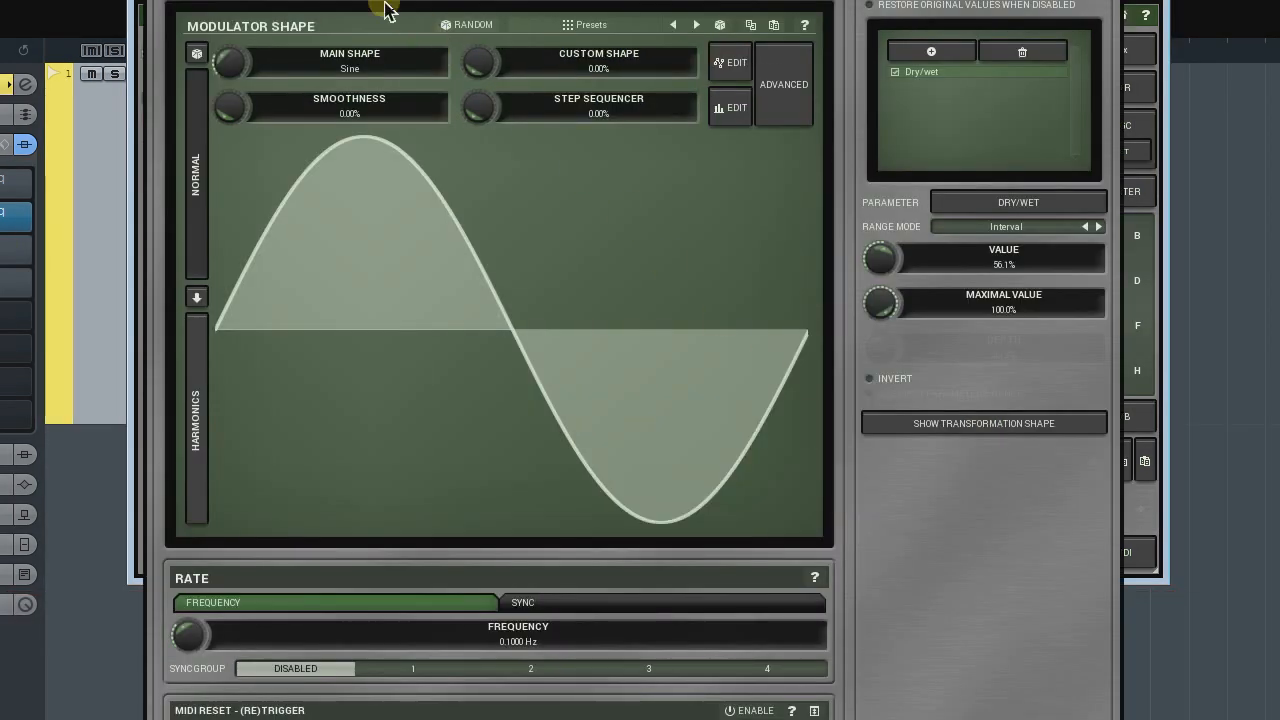
Enable the detector's side-chain equalizer and shape a high-frequency boost above about 1 kHz
click(783, 84)
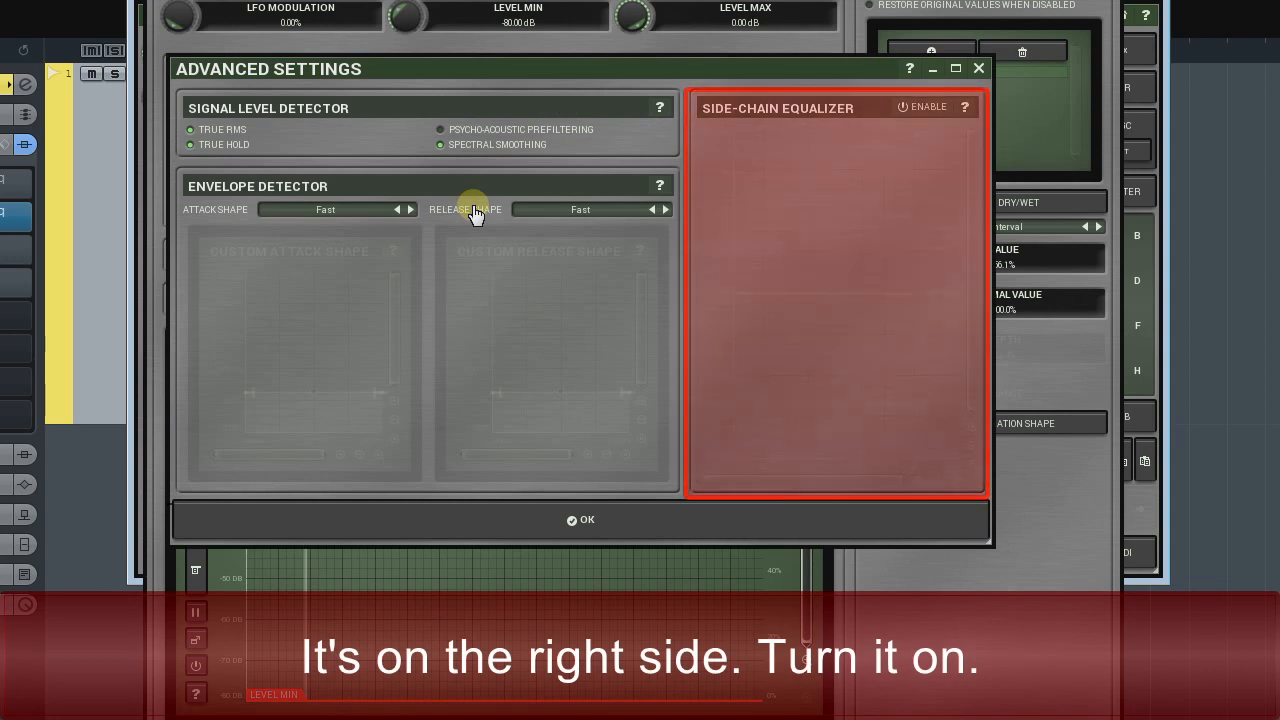
click(904, 107)
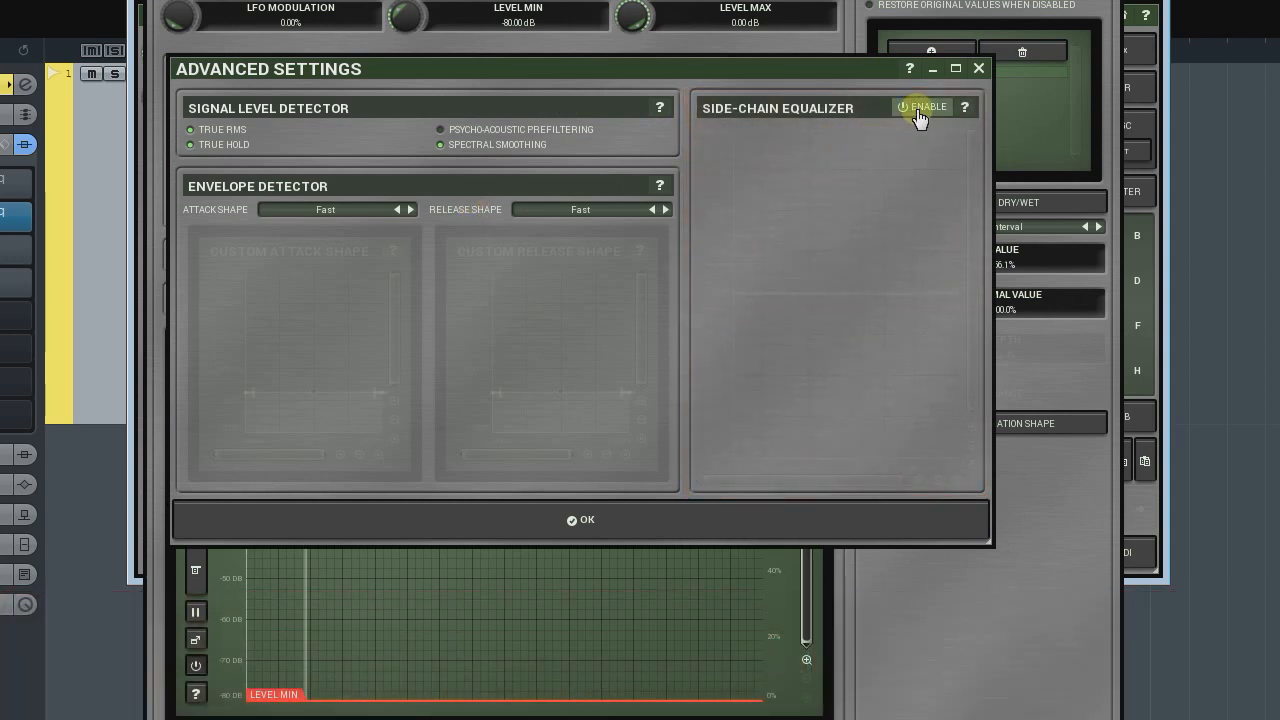
click(903, 107)
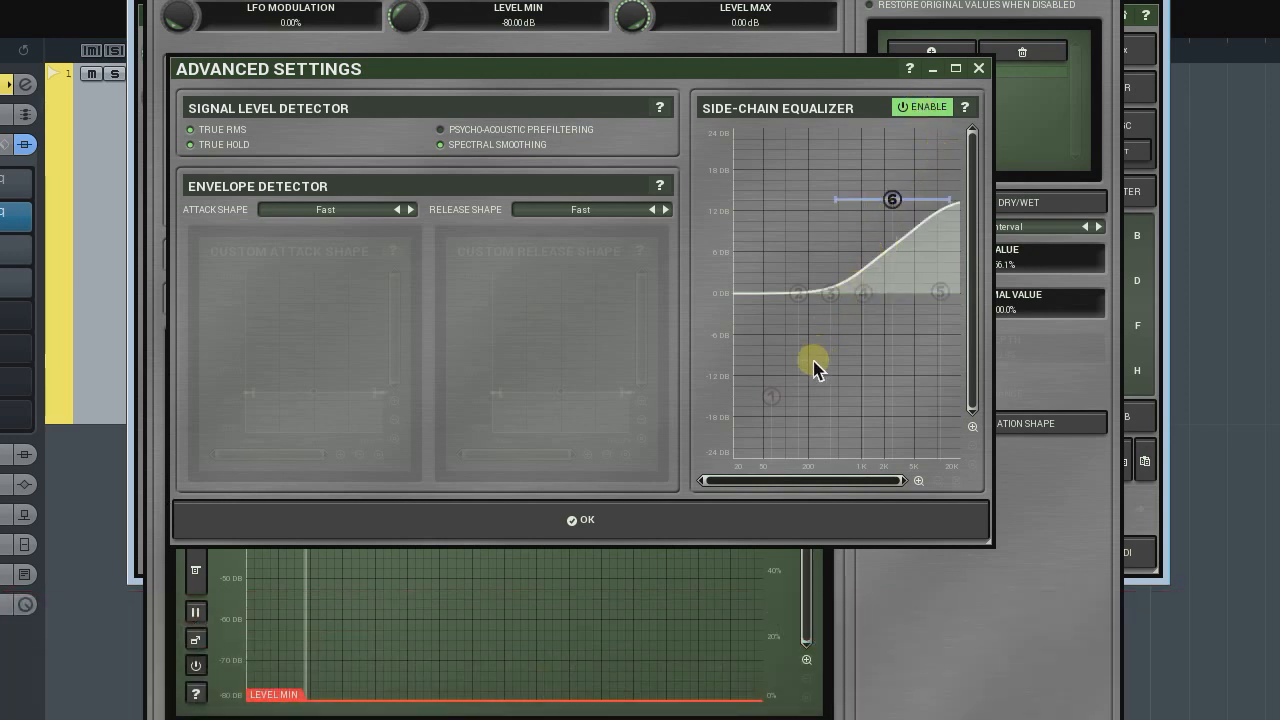
drag(815, 360, 775, 395)
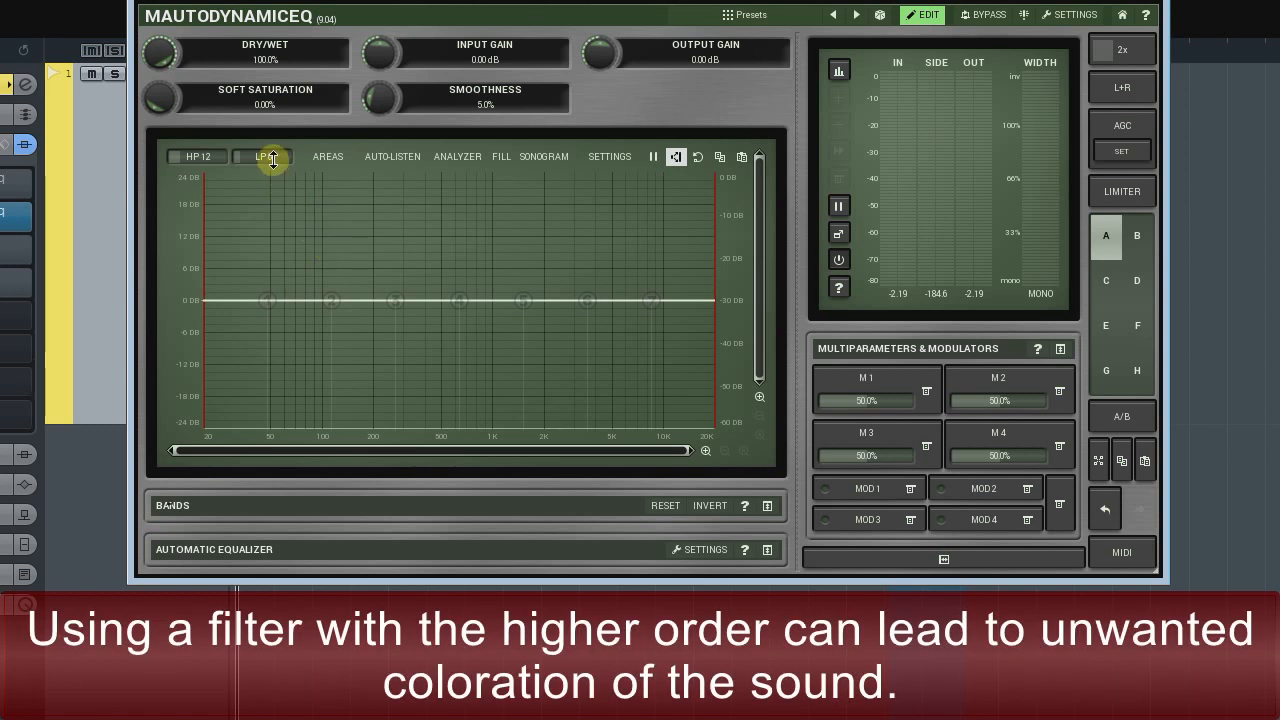
Use an LP6 low-pass with cutoff near 1 kHz and enable MOD 1
click(262, 156)
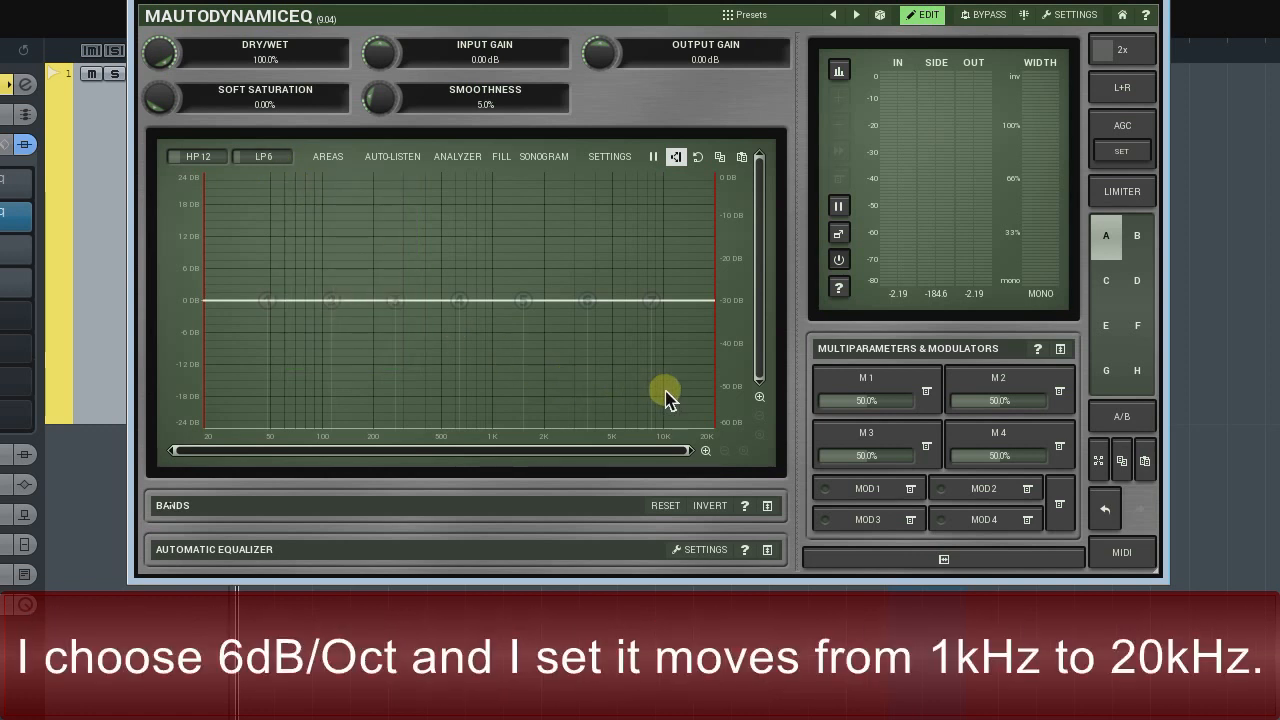
click(909, 488)
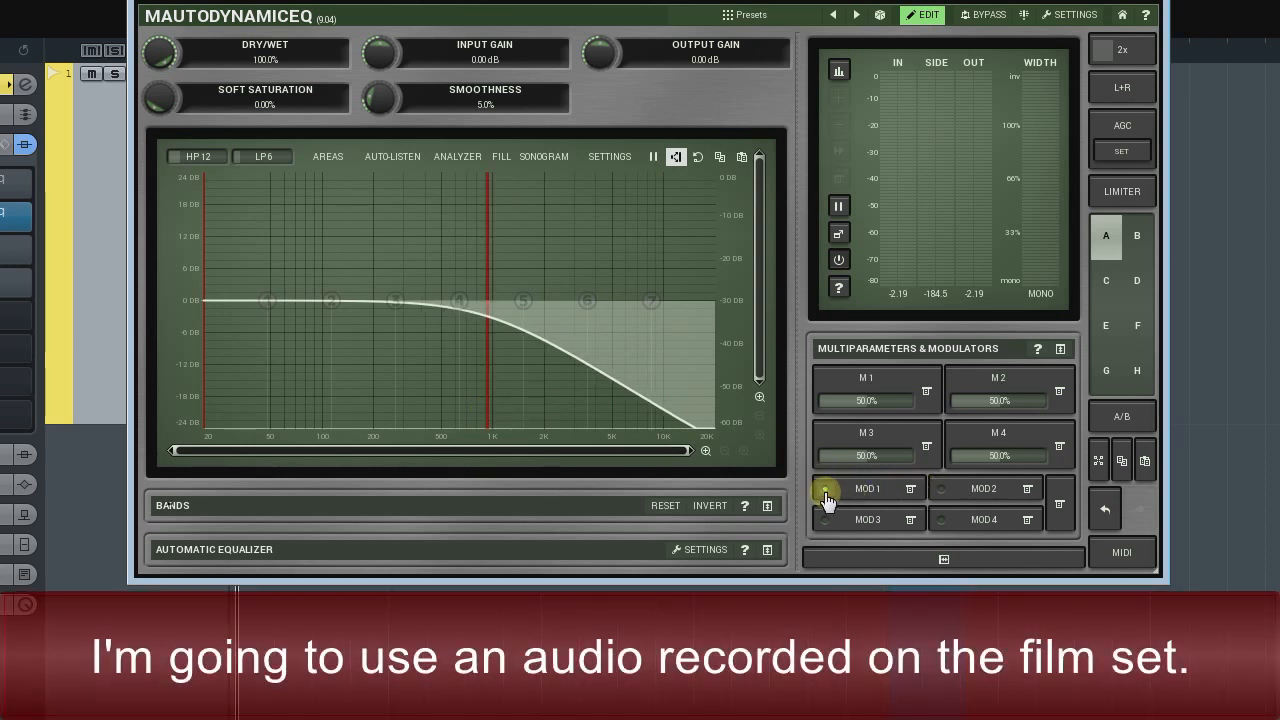
click(825, 488)
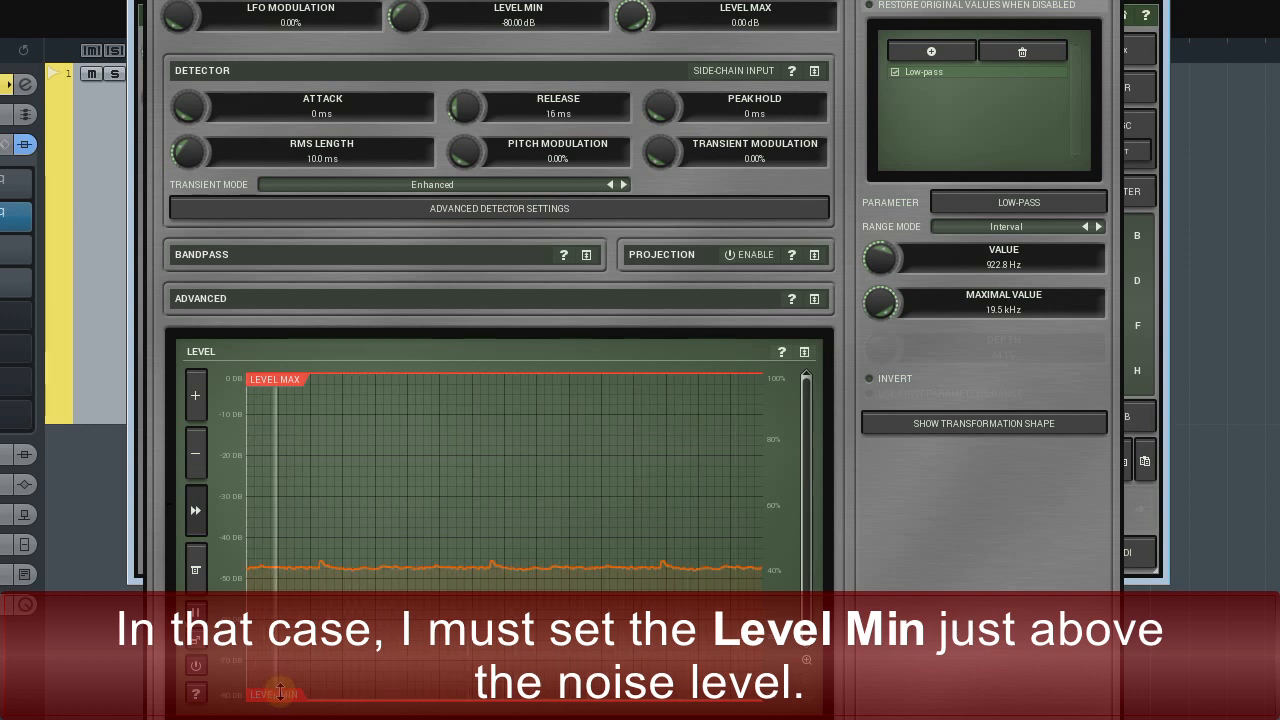
Raise the modulator's Level Min to about -44.6 dB, just above the noise line
drag(275, 692, 283, 580)
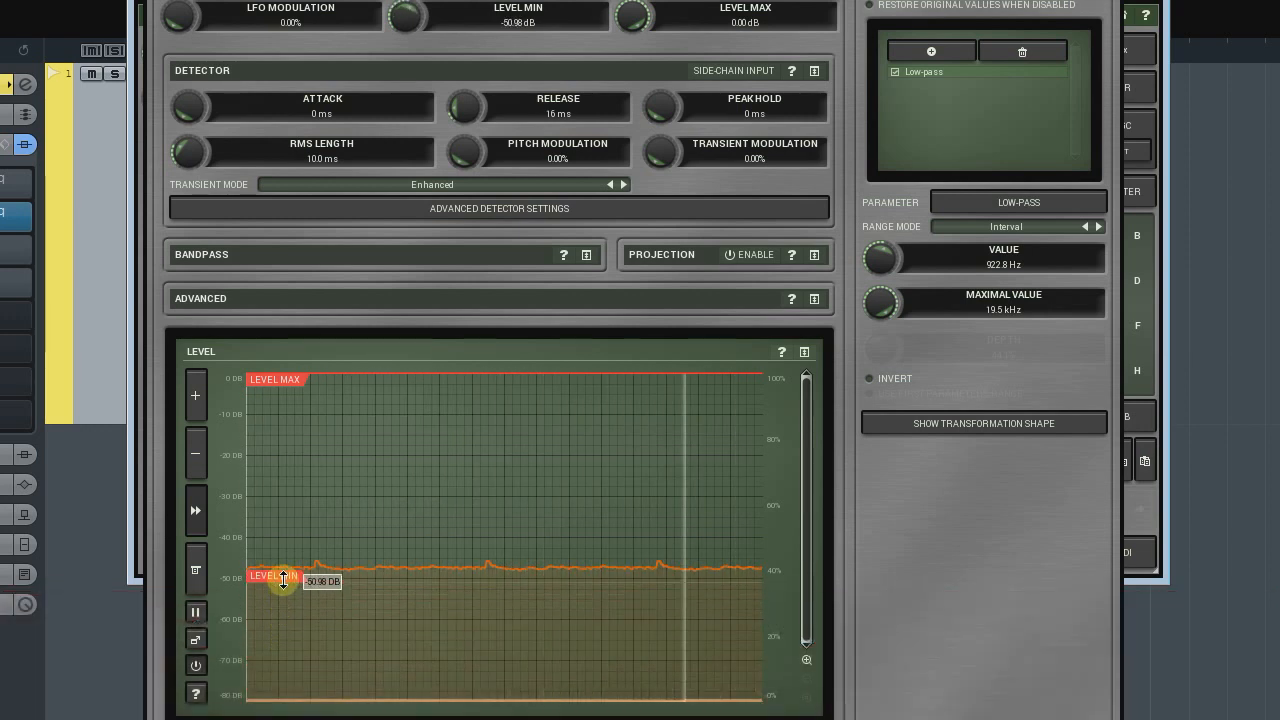
drag(283, 581, 283, 550)
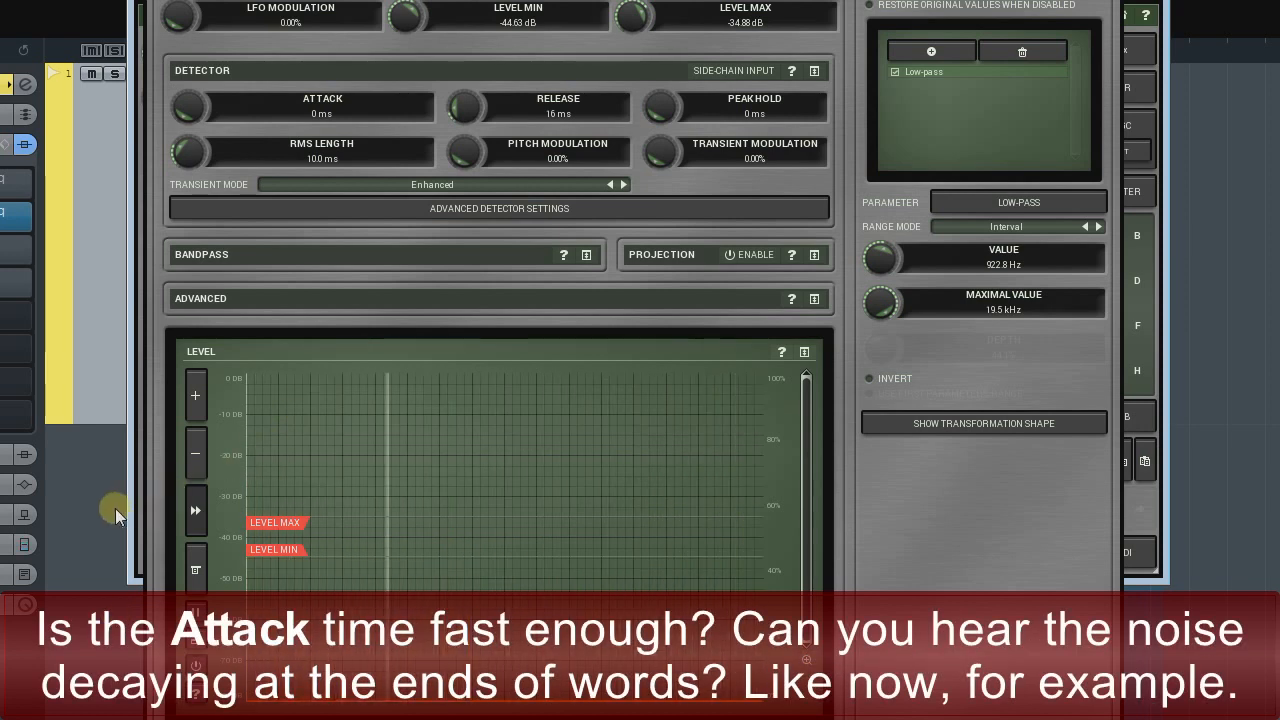
Set the detector Release to about 9.6 ms after trying a longer value, keeping Attack at 0 ms
drag(465, 107, 465, 90)
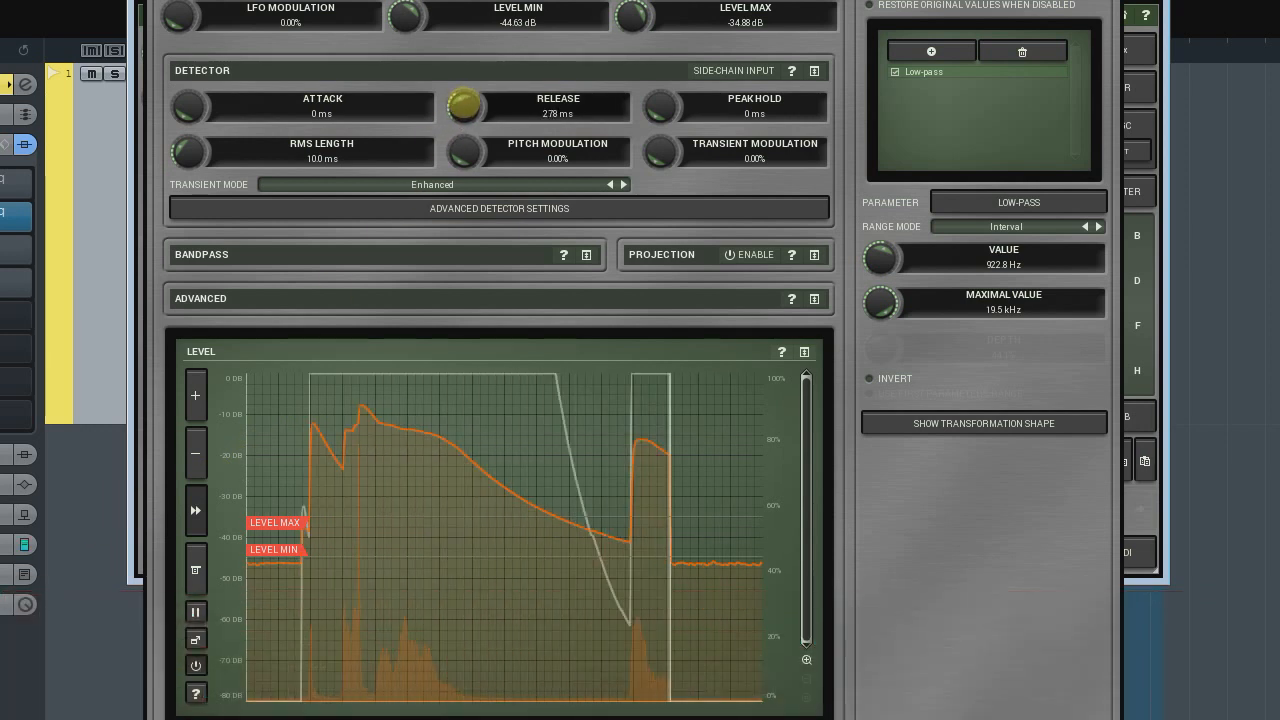
drag(465, 106, 465, 80)
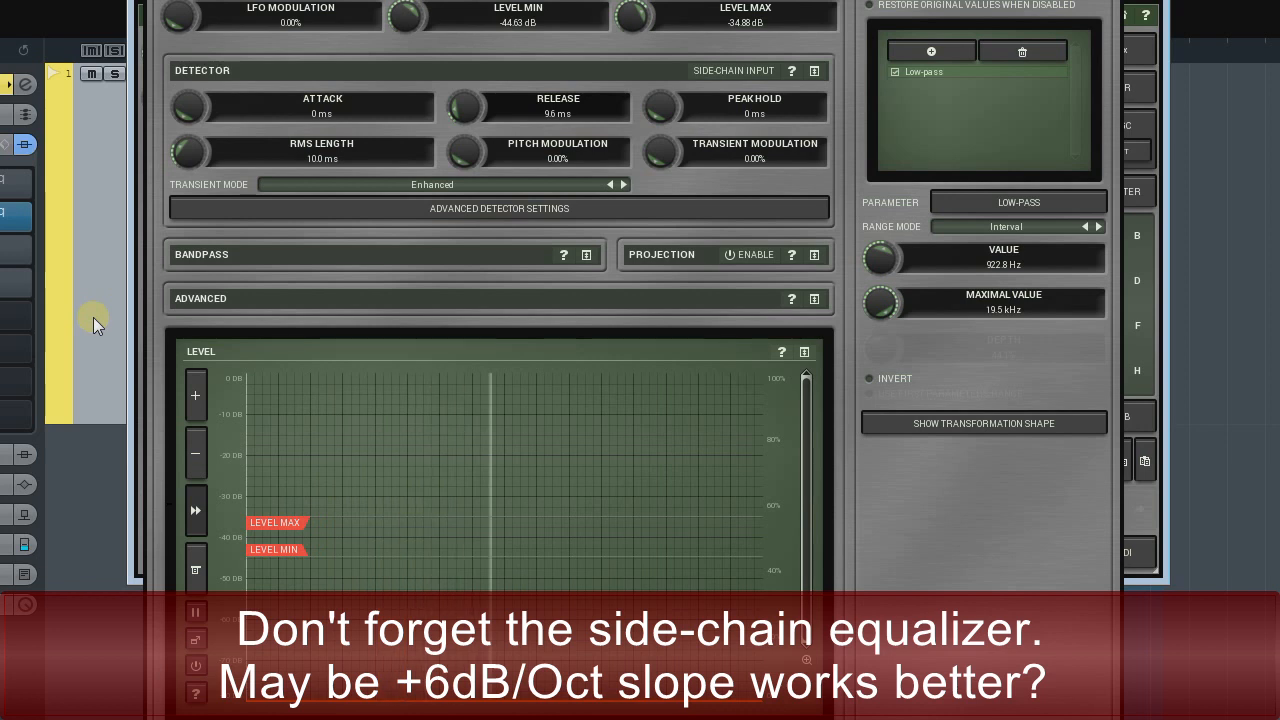
Reshape the Side-Chain Equalizer bands in Advanced Detector Settings into a rising slope
click(499, 208)
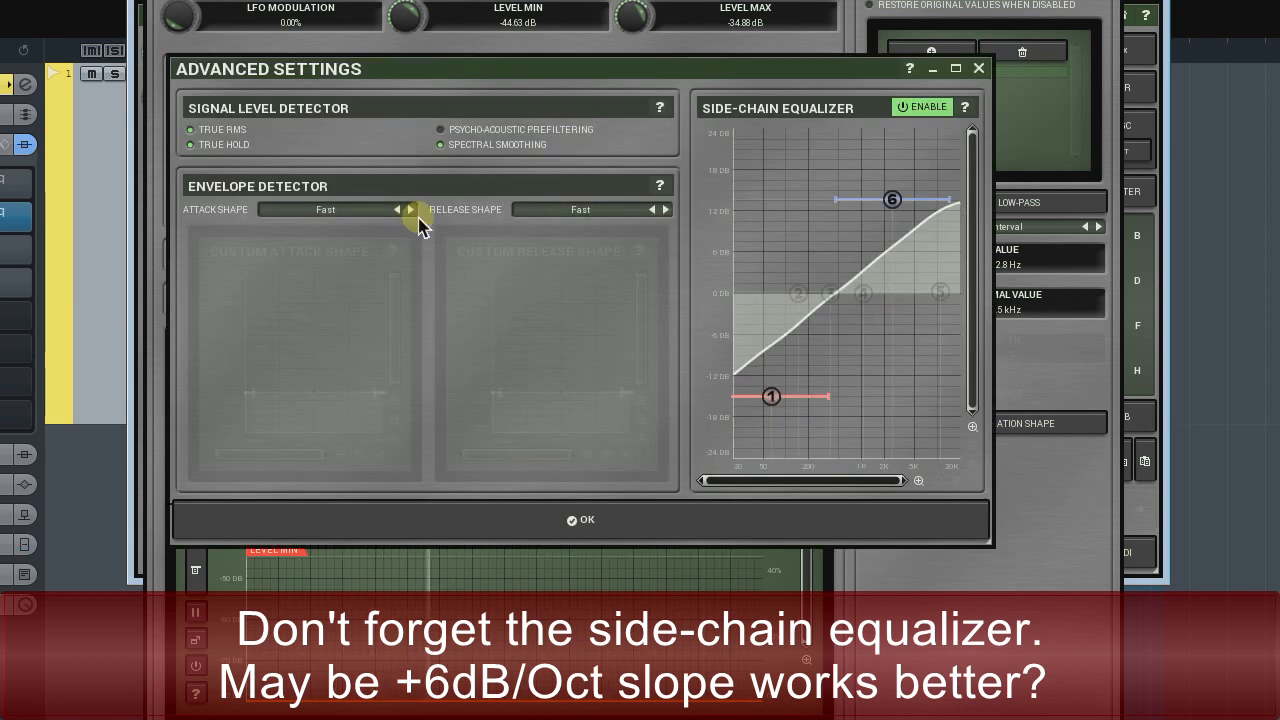
mouse_move(892, 200)
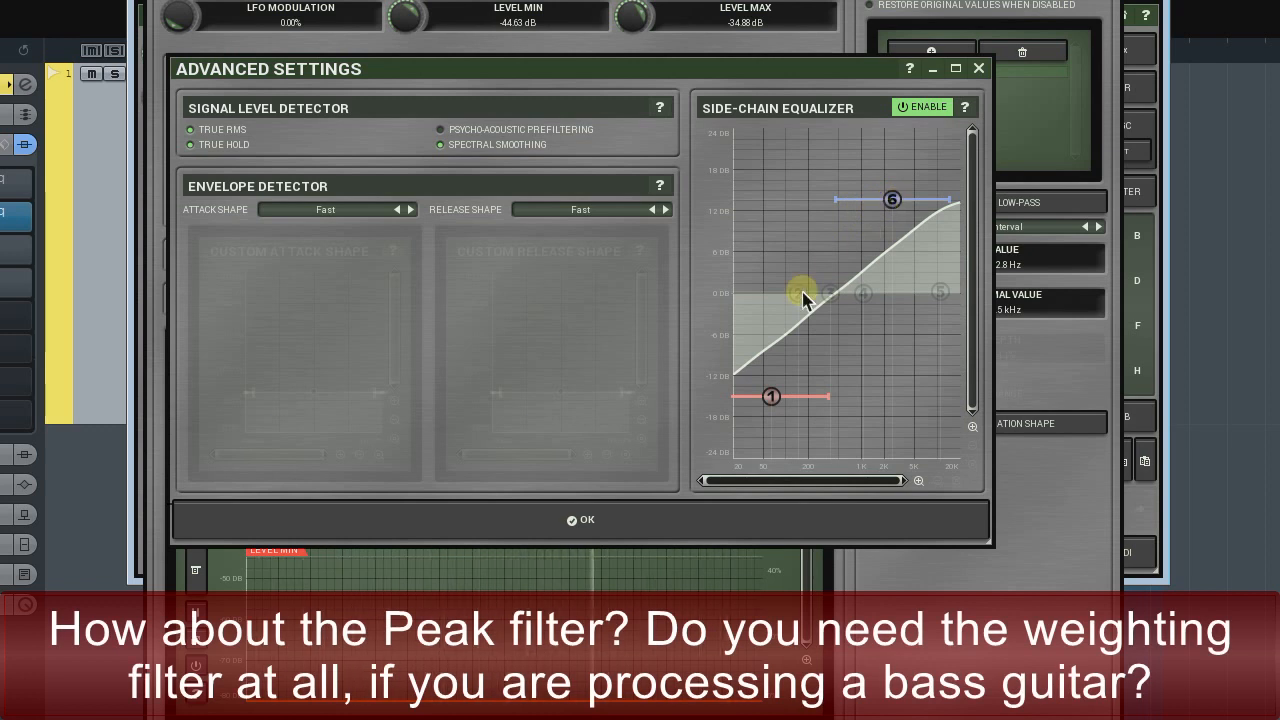
click(581, 519)
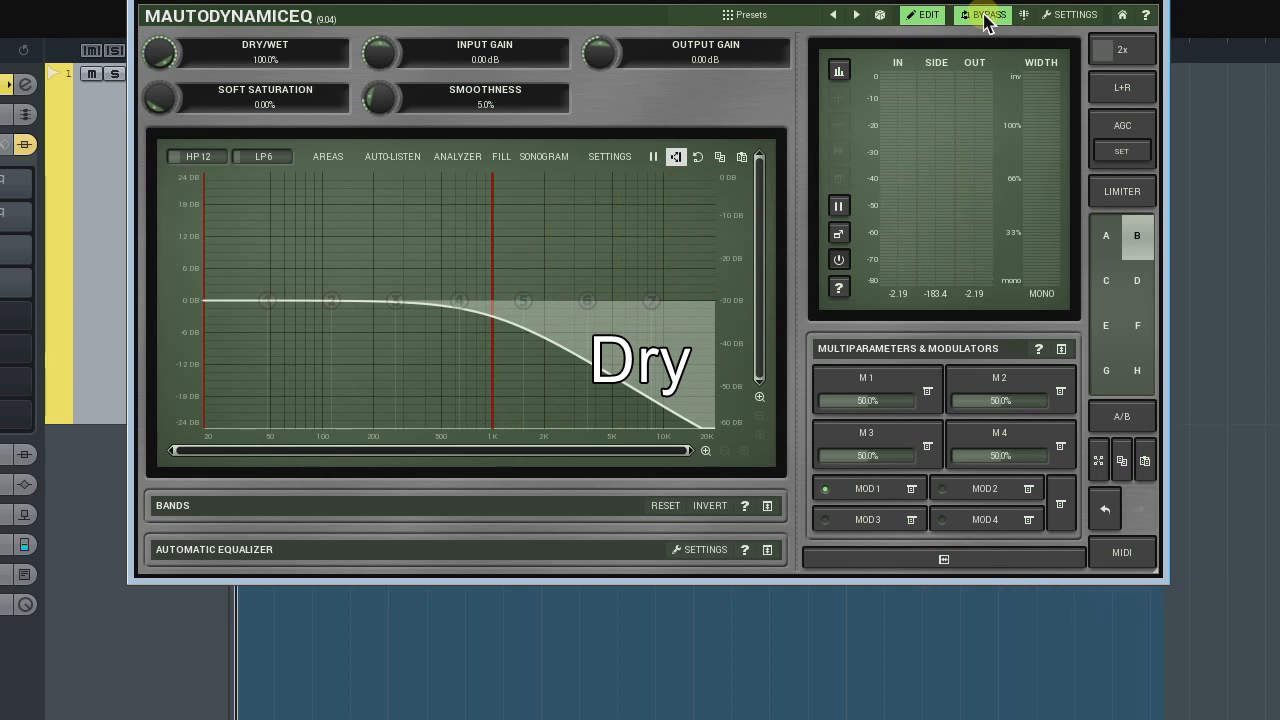
Toggle BYPASS three times during playback to compare dry and wet, ending on wet
click(982, 14)
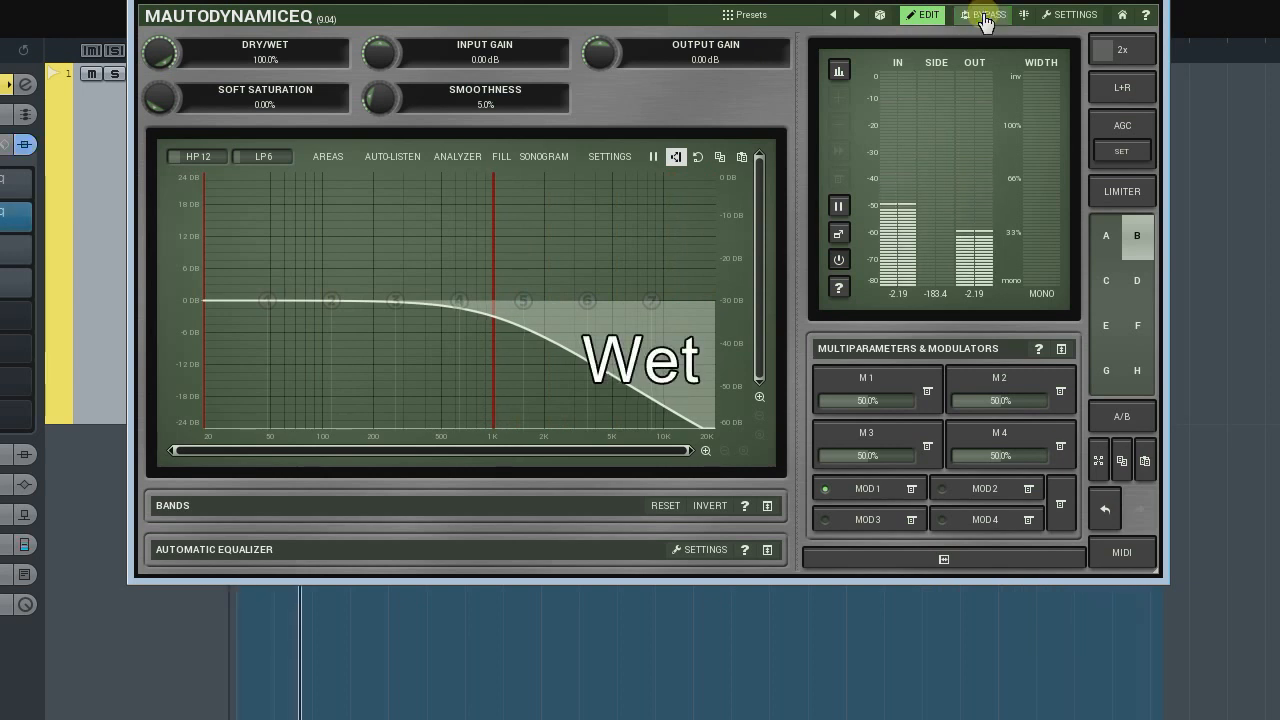
click(984, 14)
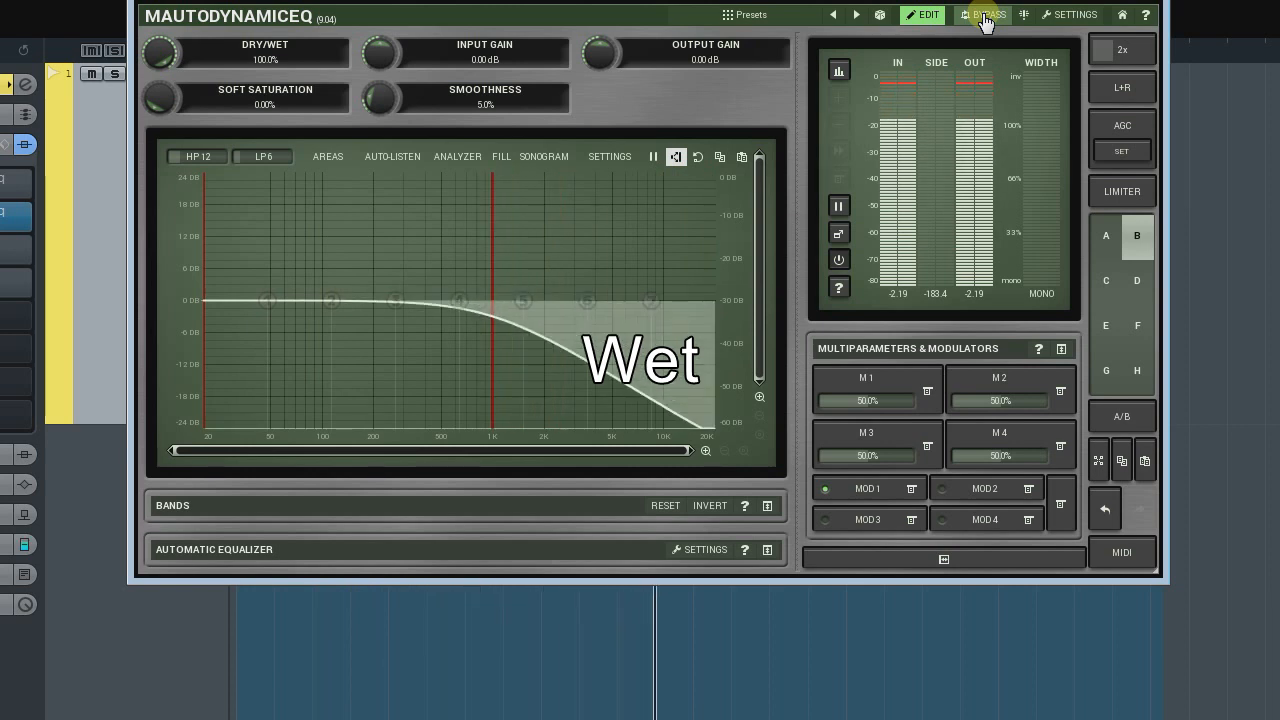
click(987, 14)
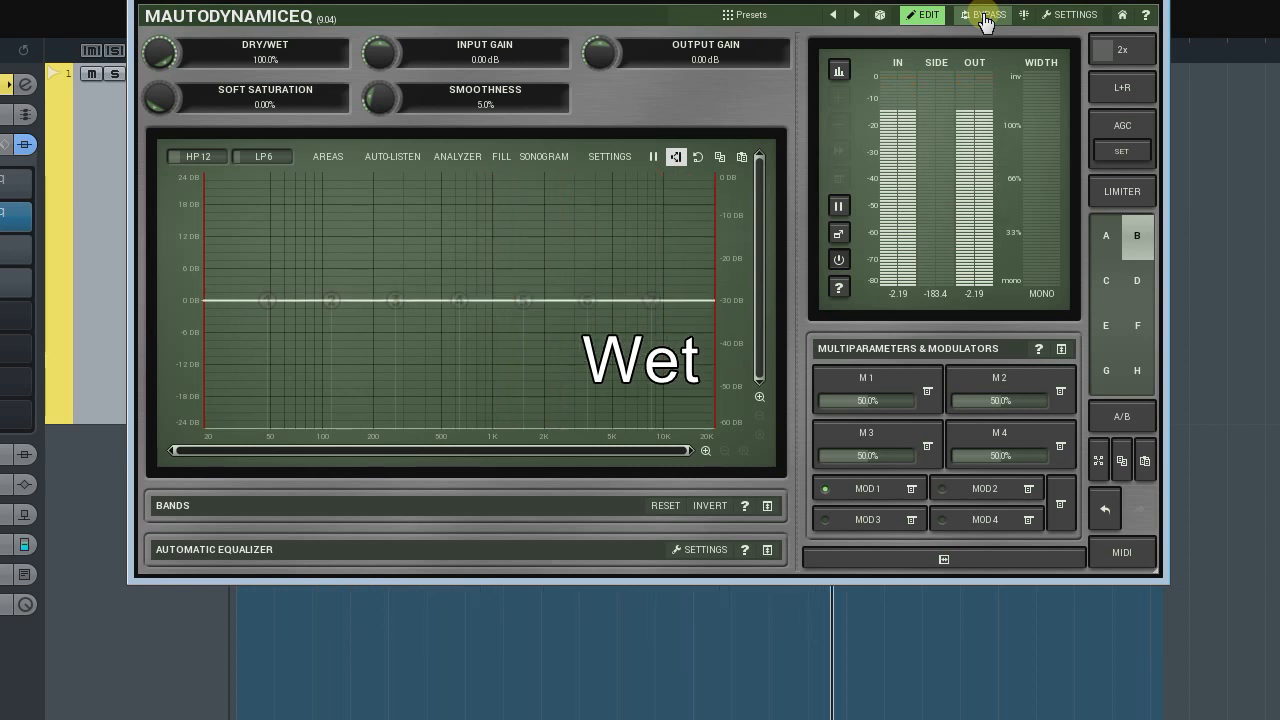